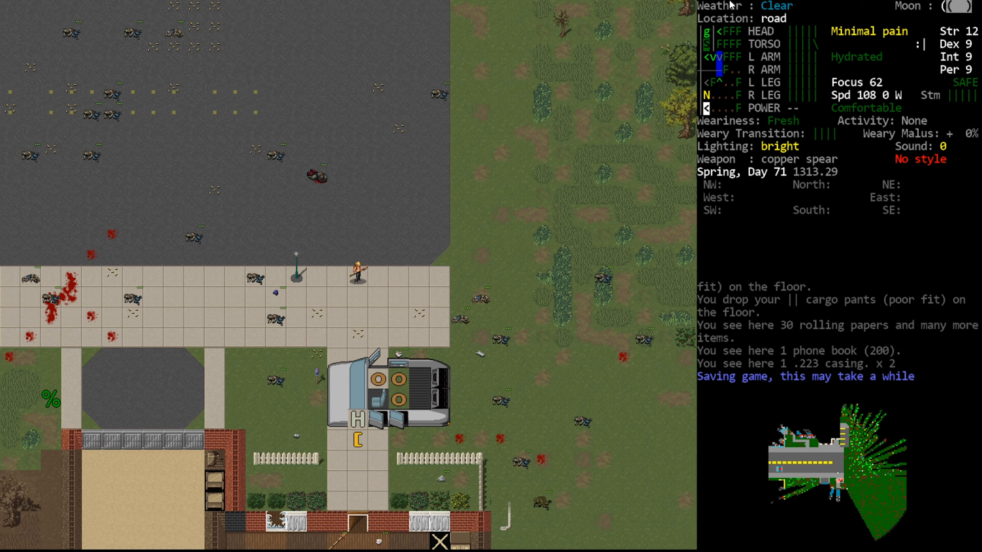
mouse_move(864, 308)
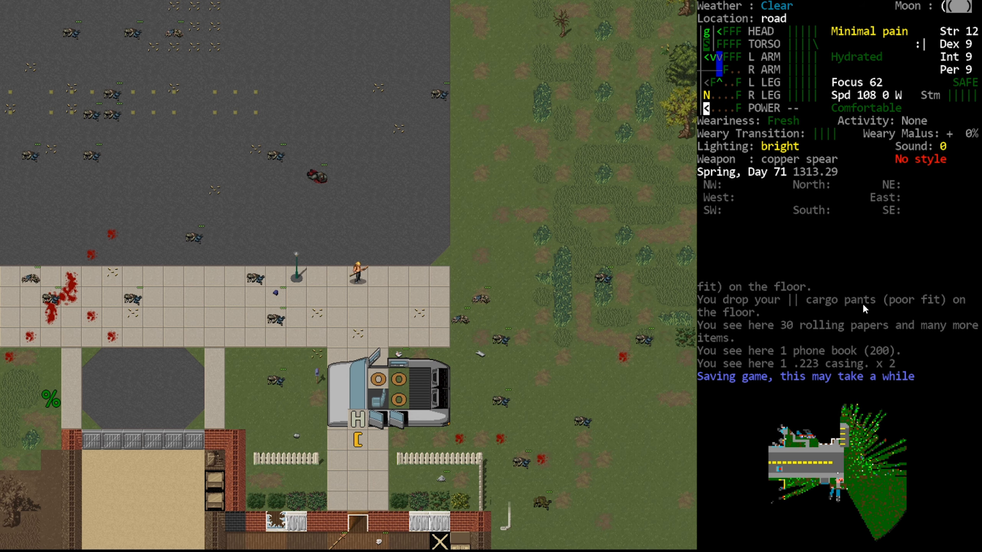
Step: Wear the motorcycle armor from the inventory, returning to the map beside the van
key(@)
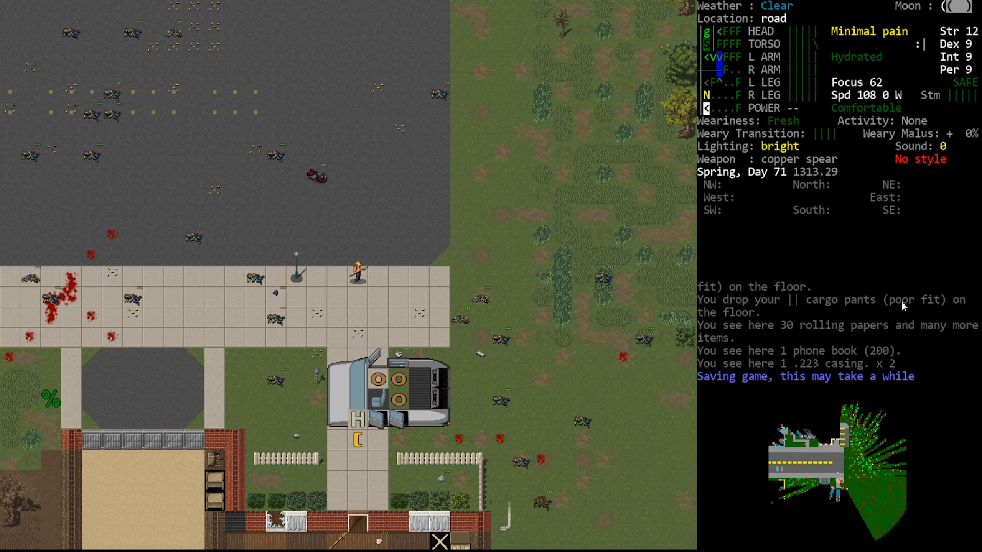
key(i)
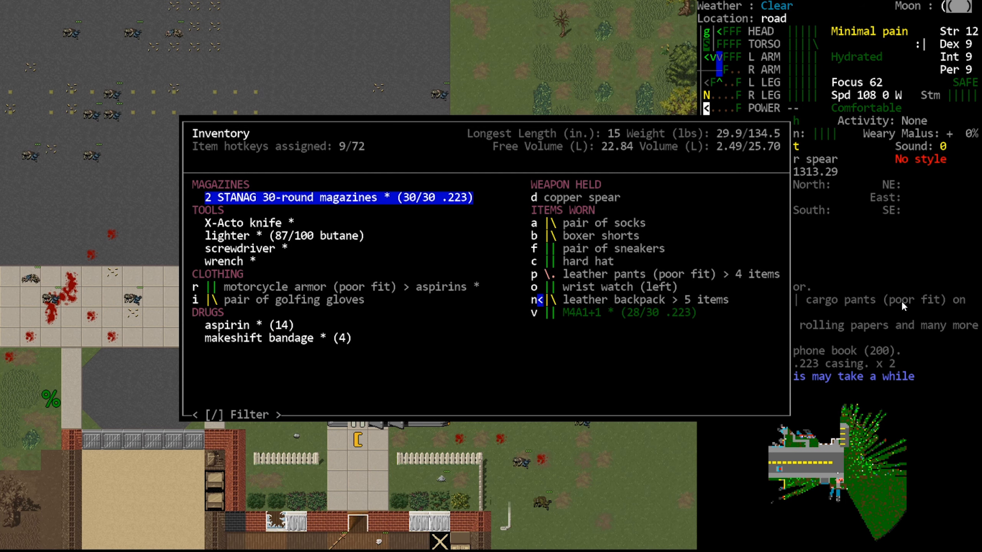
key(W)
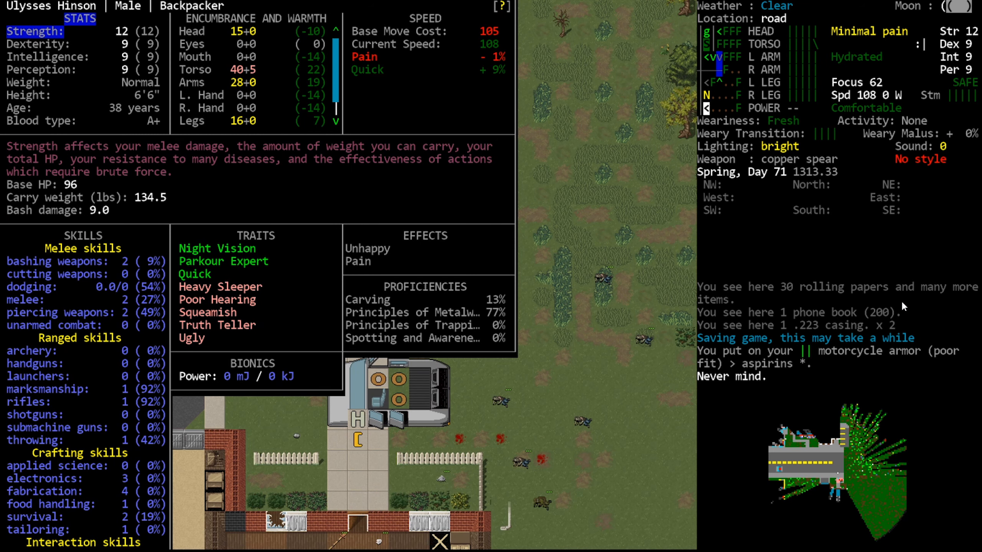
key(Escape)
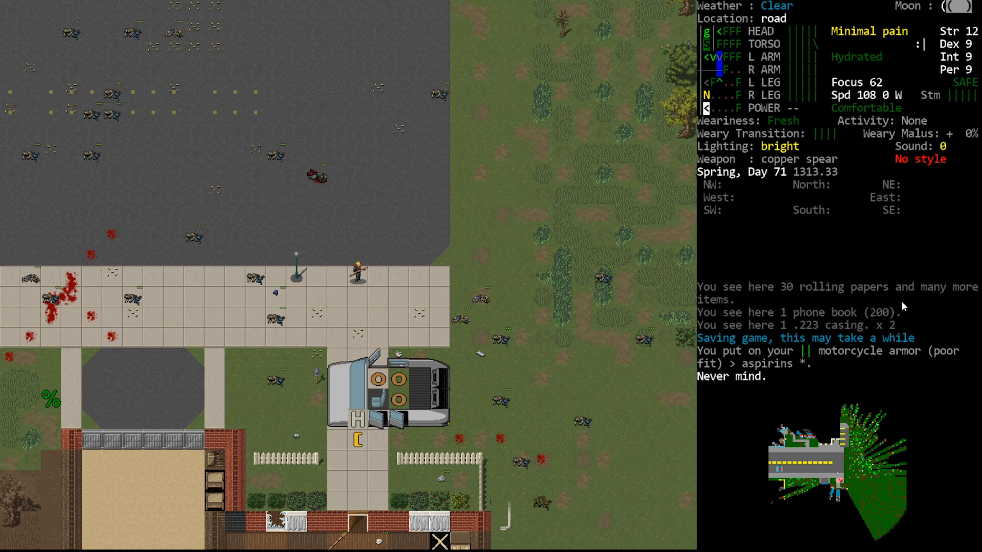
Step: Walk west along the road to the crosswalk intersection, turning safe mode off
key(i)
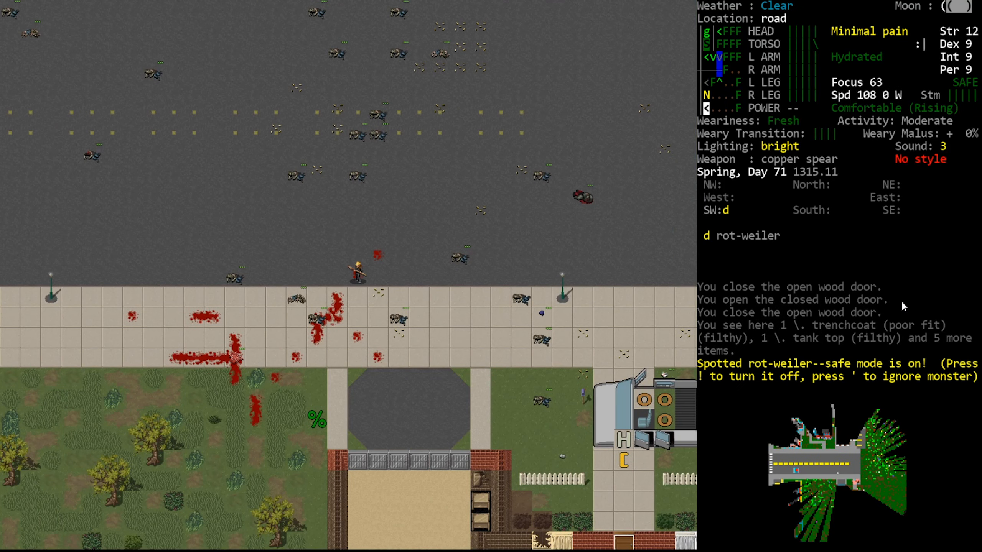
key(!)
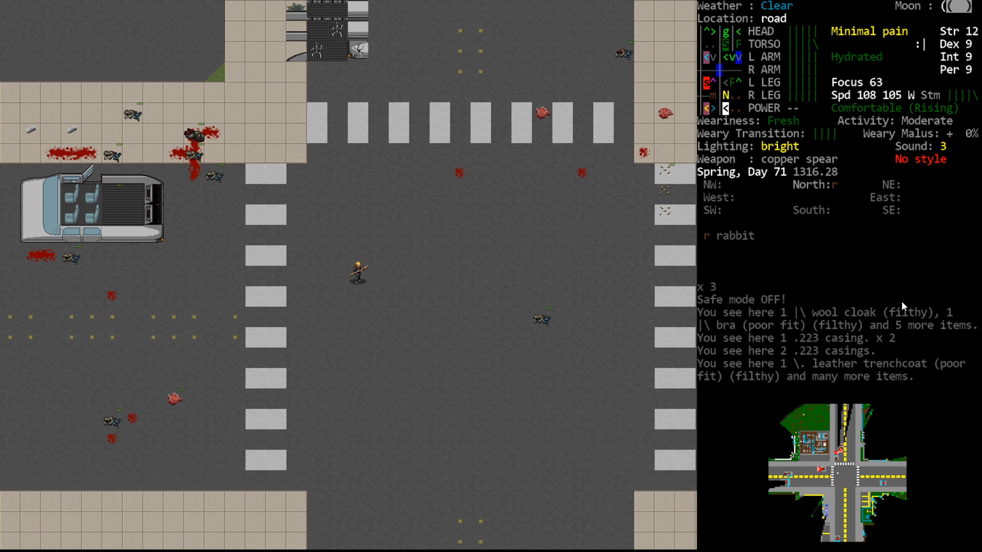
Step: Pan the overmap across central Tilton to the northeast electronics store, then exit
key(m)
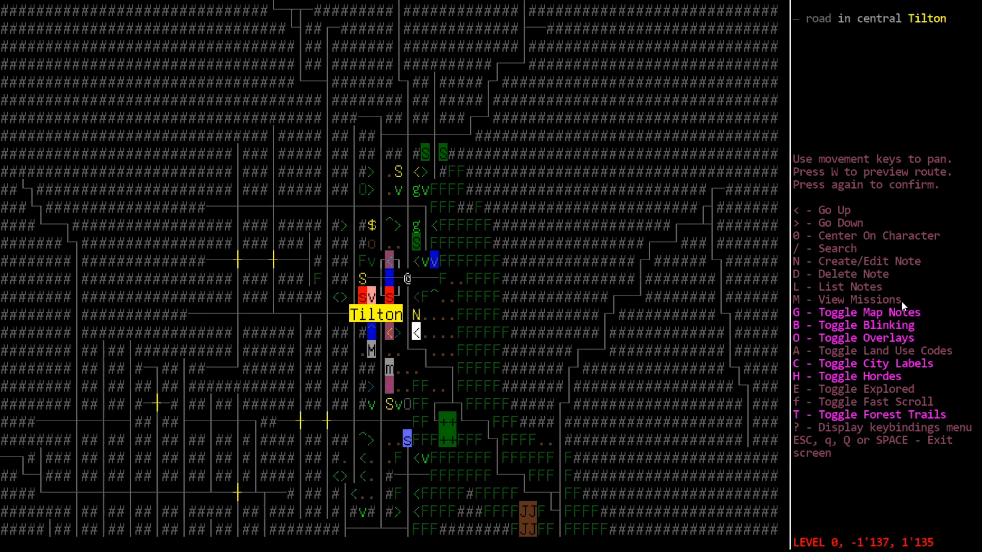
key(up)
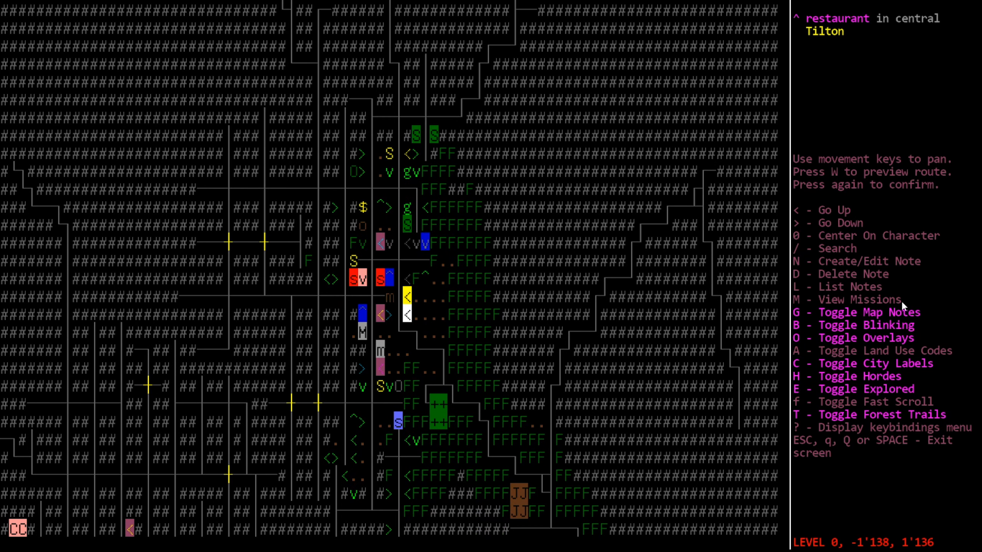
key(down)
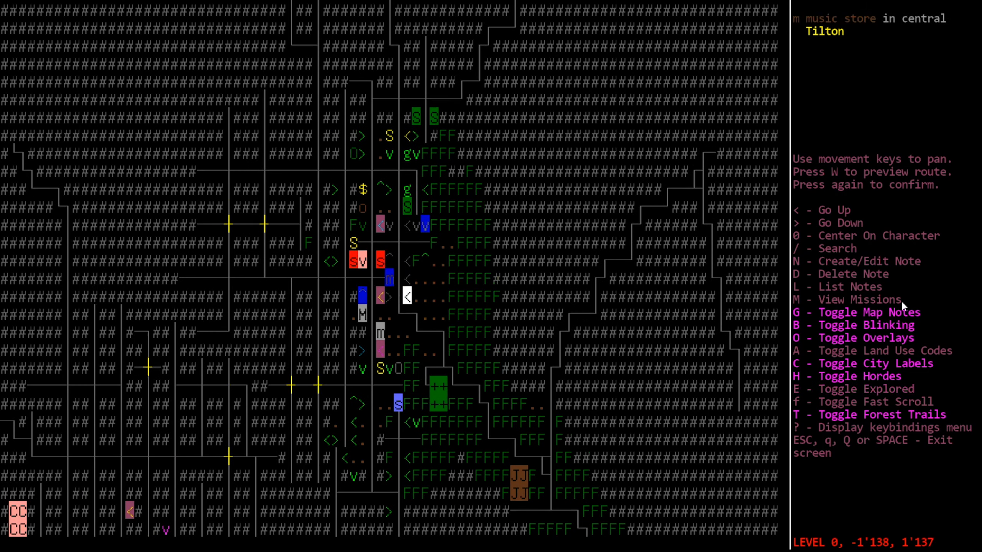
key(e)
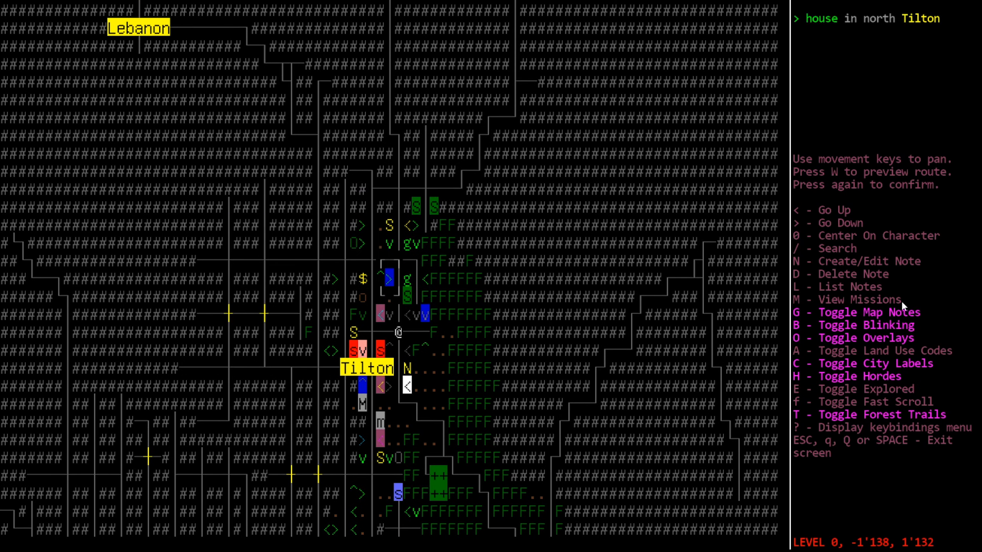
key(up)
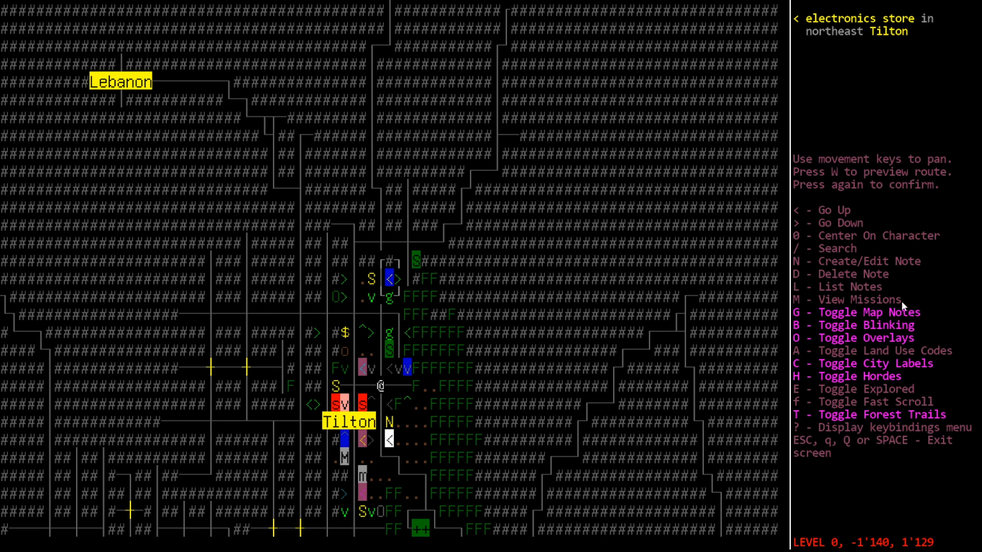
key(Escape)
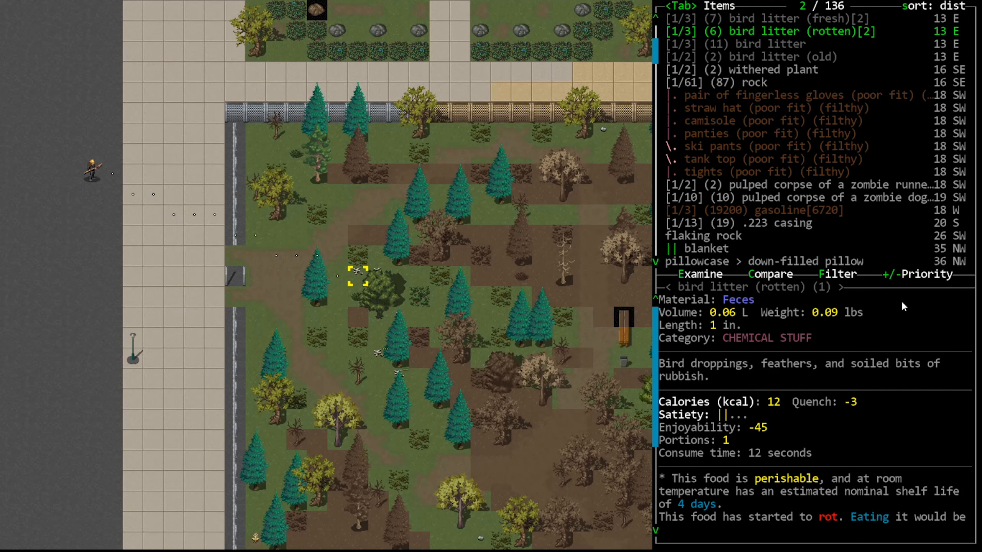
Step: Close the nearby-items list and walk north past the wooded lot
key(Tab)
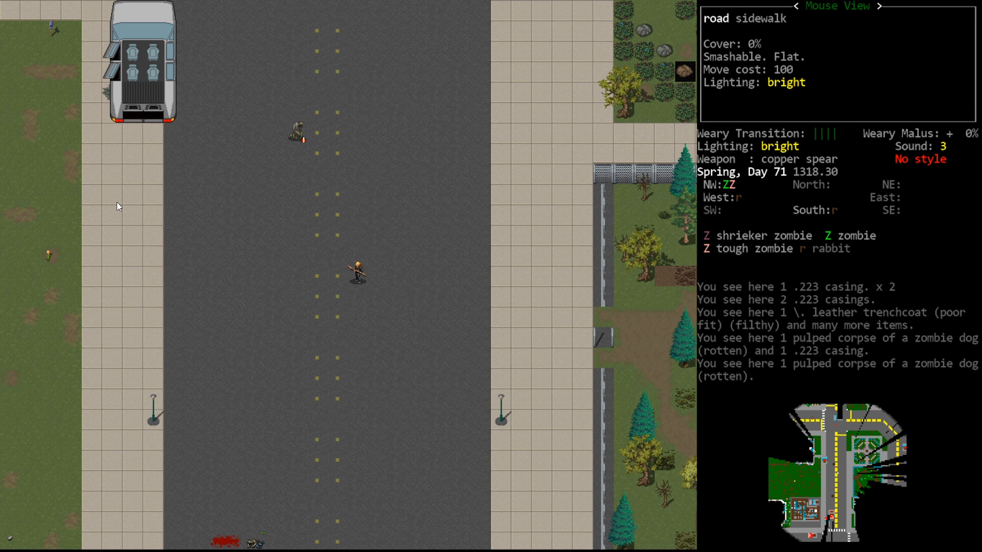
mouse_move(108, 344)
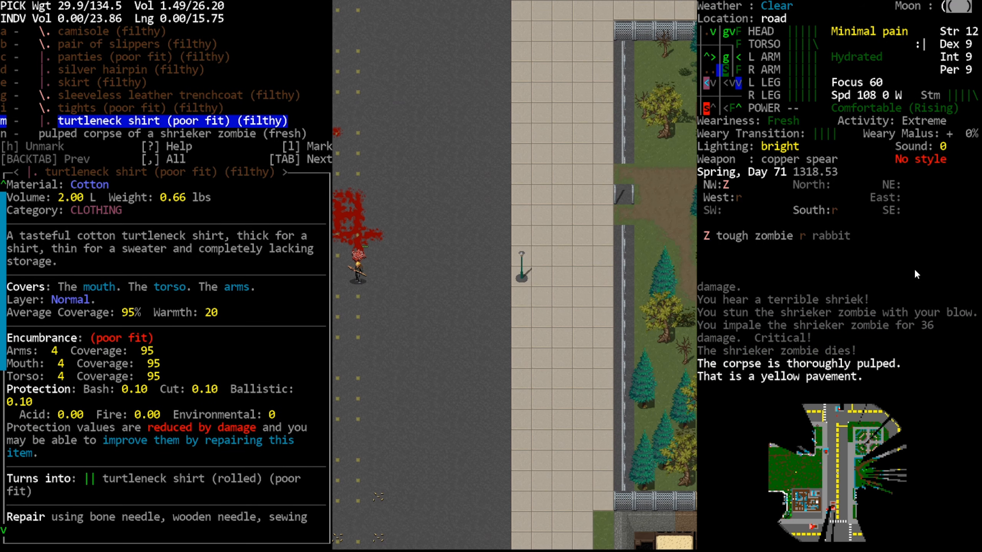
Step: Leave the shrieker's items and strike the grabbing tough zombie until it dies
key(Escape)
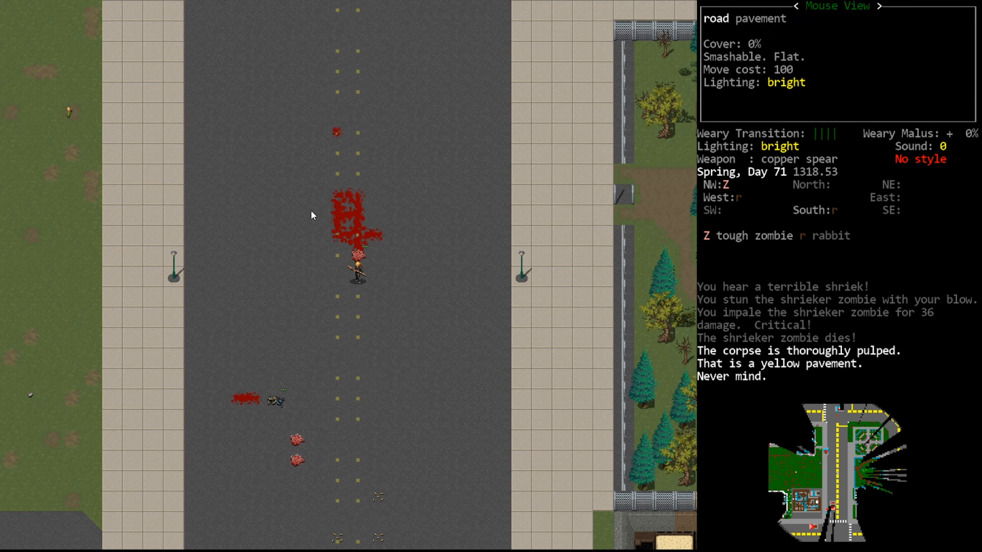
mouse_move(592, 199)
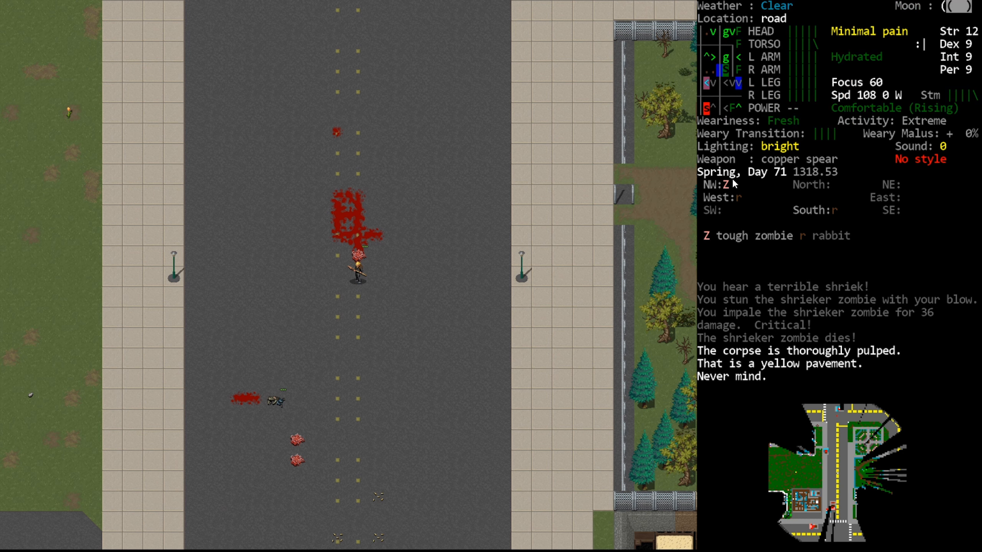
mouse_move(898, 263)
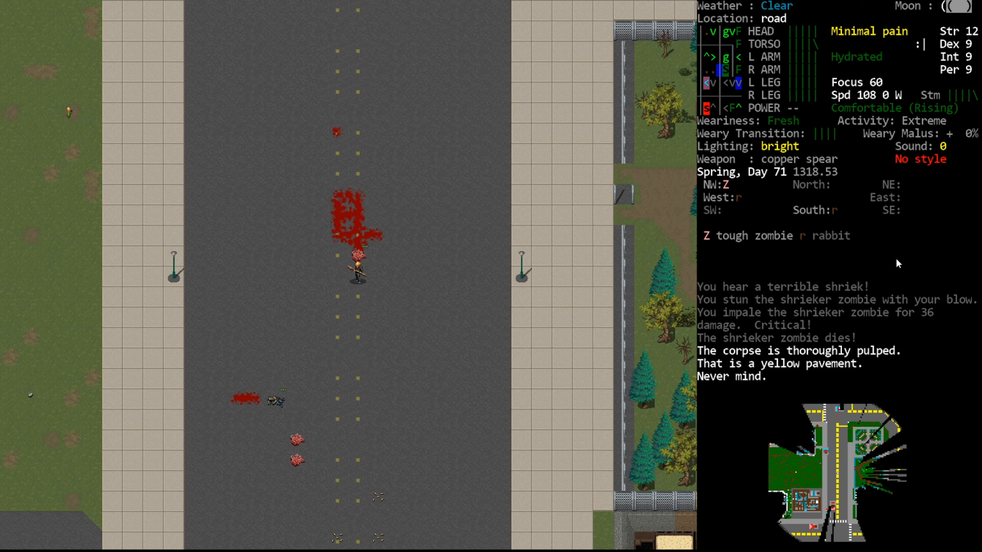
mouse_move(209, 277)
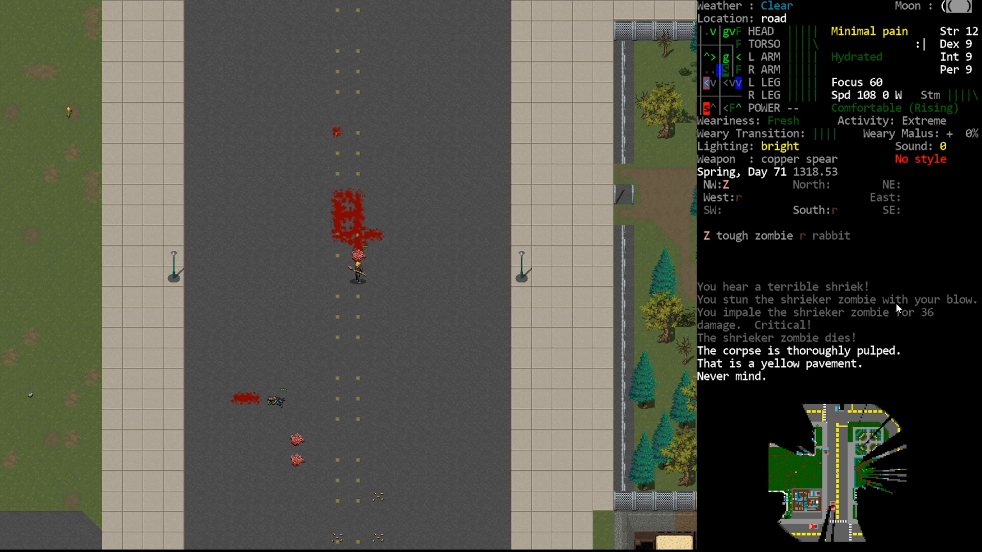
mouse_move(881, 280)
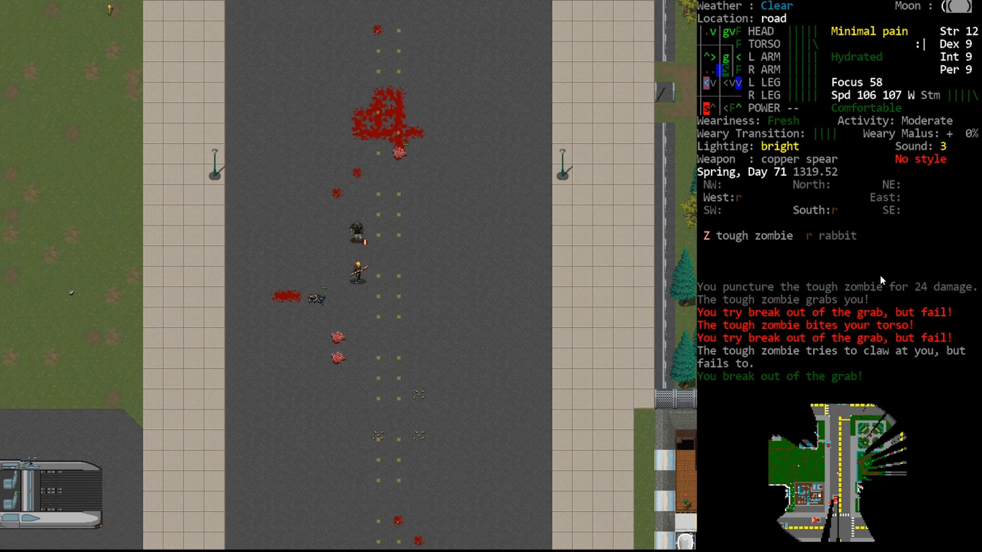
key(.)
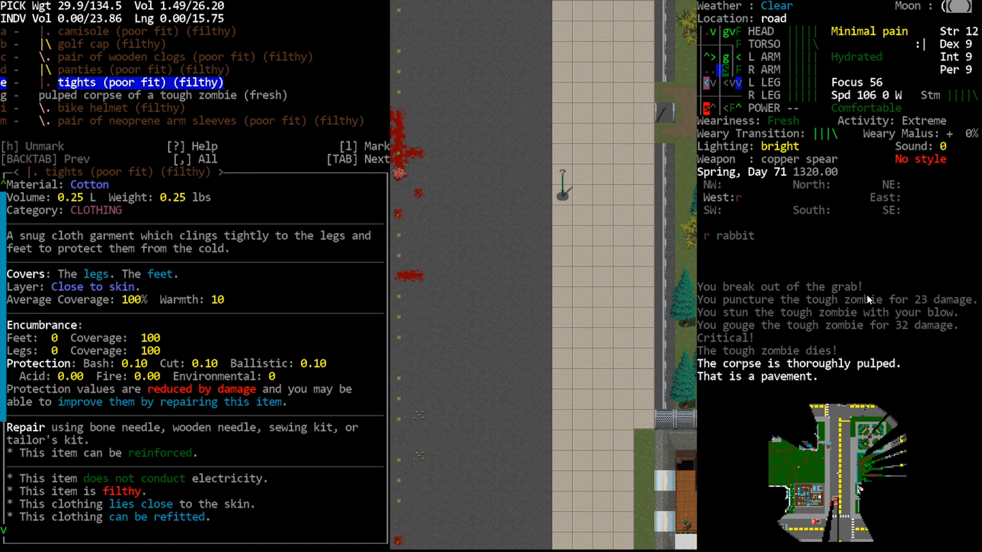
mouse_move(867, 278)
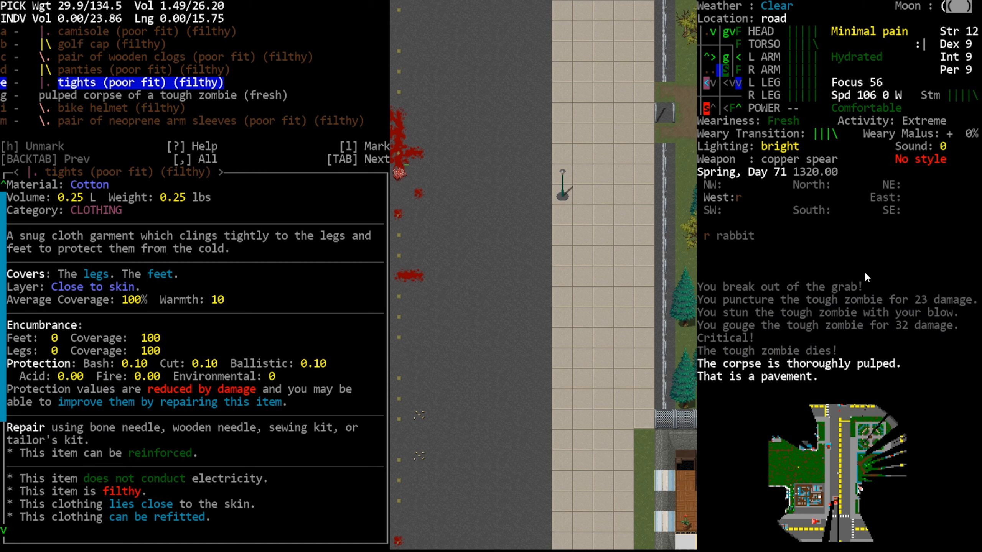
mouse_move(850, 268)
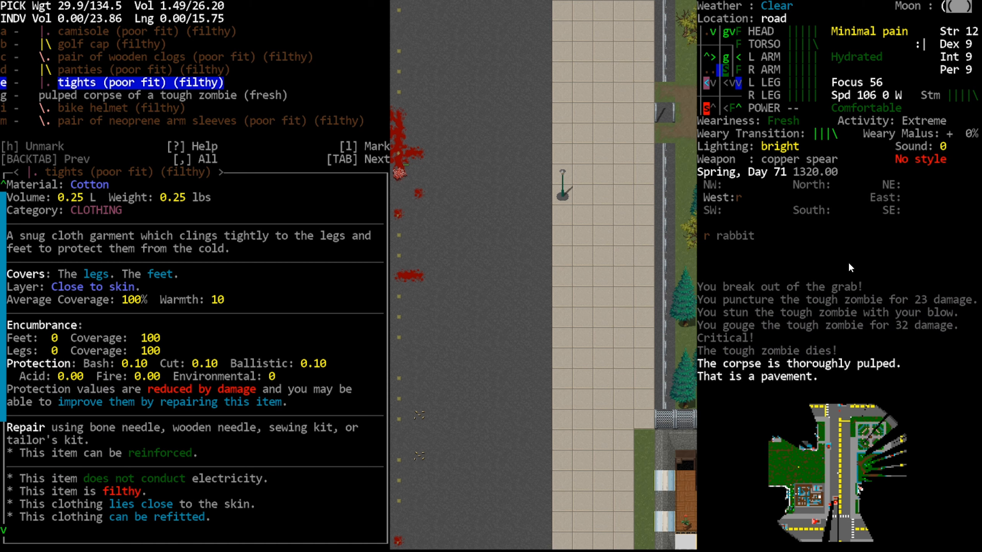
Step: Leave the tough zombie's items and continue along the road toward the garden block
key(Escape)
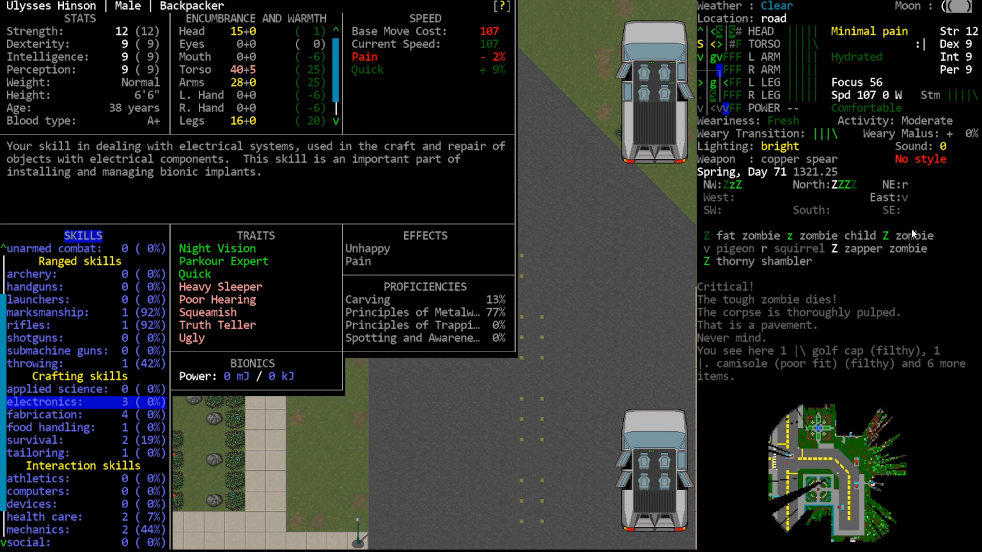
Step: Exit the character sheet back to the road beside the garden block
key(Escape)
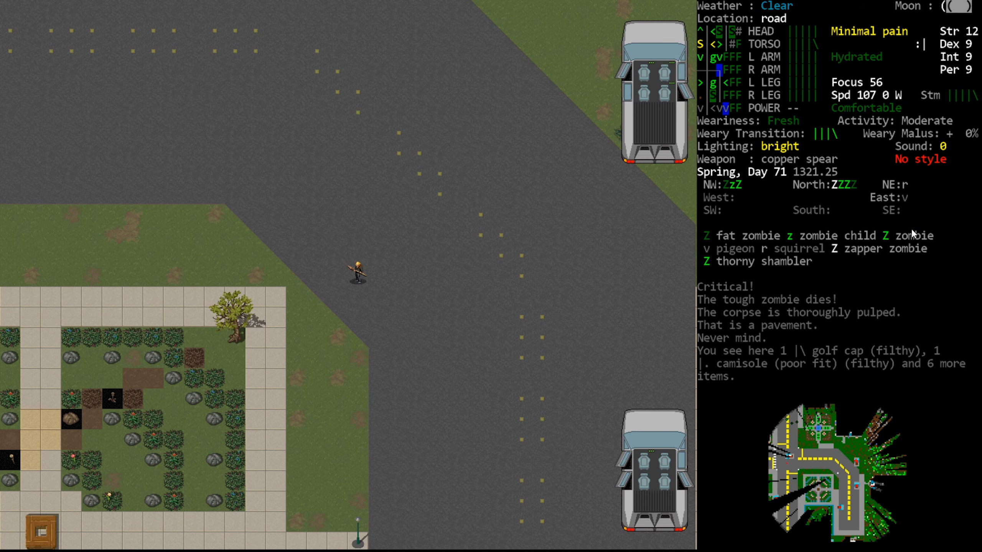
Step: Wield the M4A1+1 rifle in place of the copper spear
key(w)
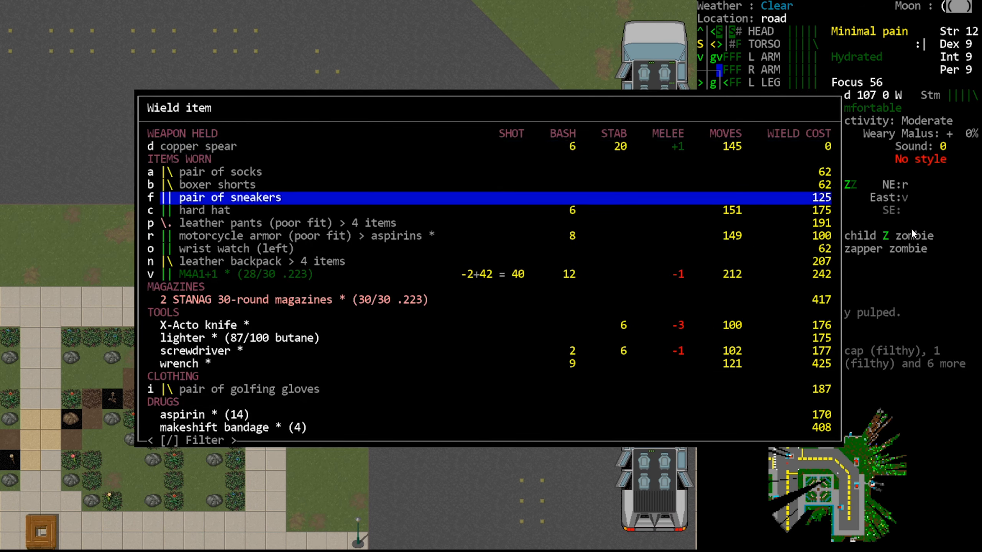
key(Down)
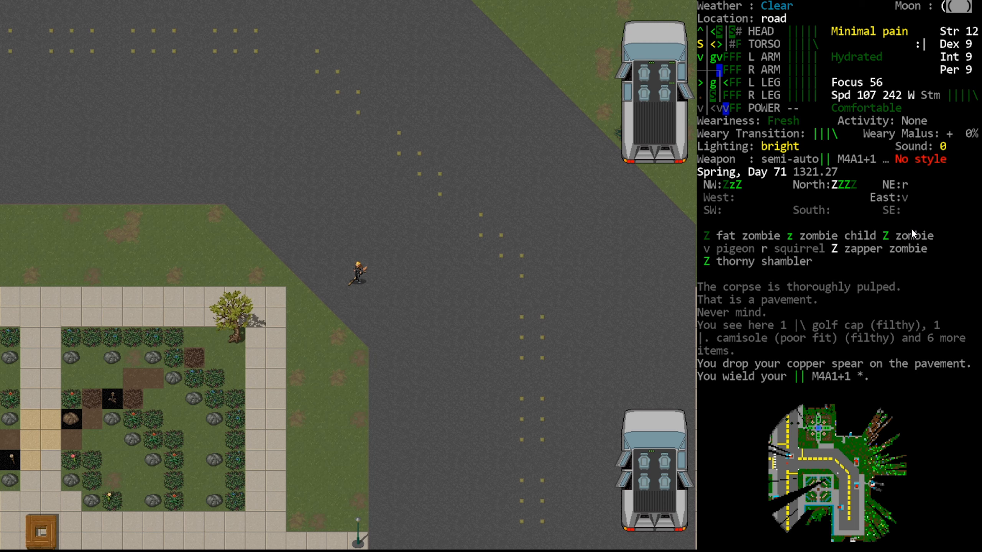
key(@)
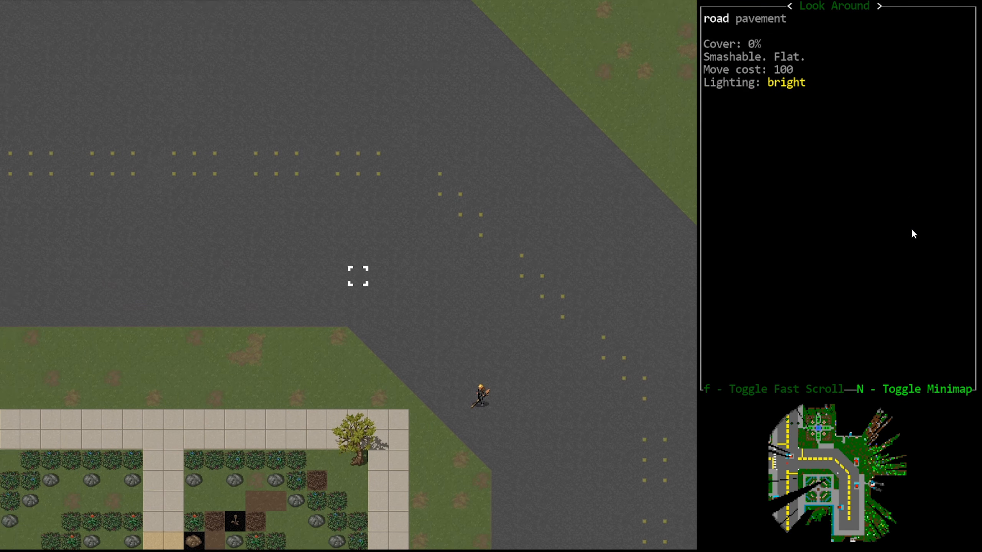
Step: Scroll the look-around view over the zombie-filled public garden to the north
scroll(up, 3)
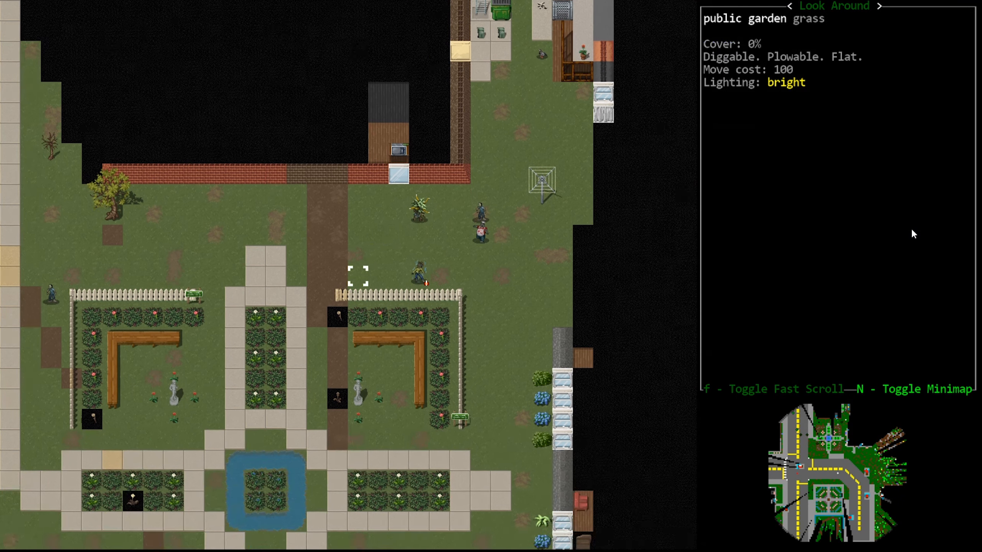
scroll(left, 3)
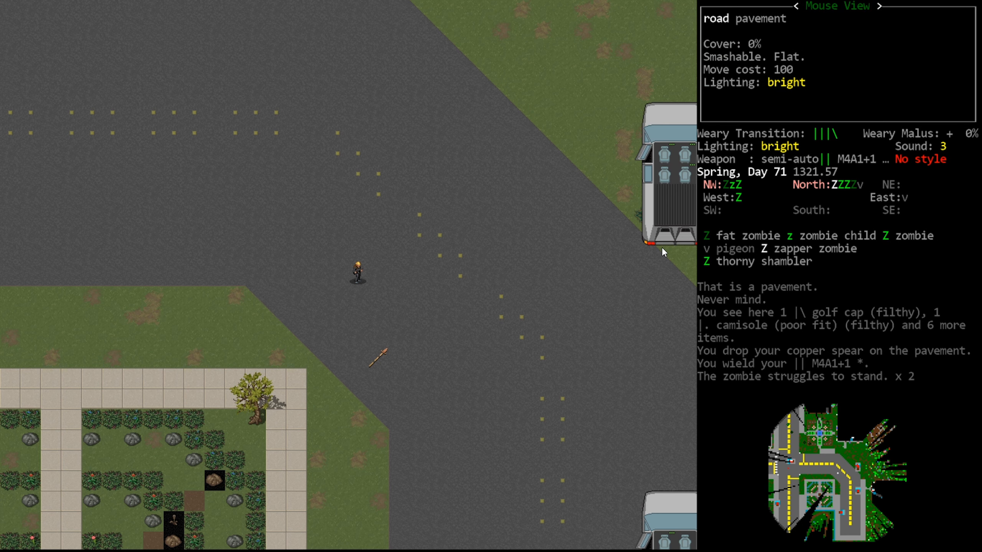
mouse_move(342, 280)
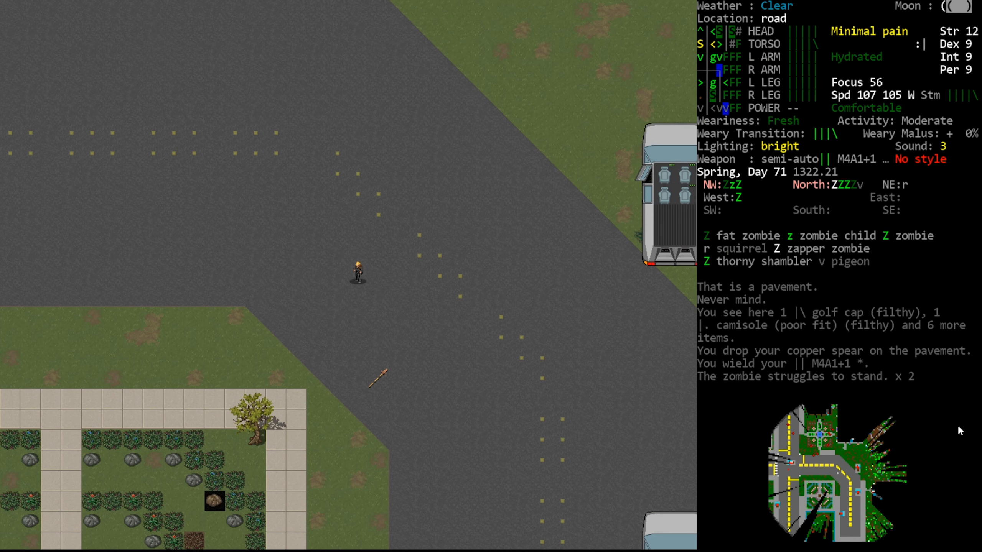
Step: Aim the M4A1 steadily and shoot the fat zombie dead
key(f)
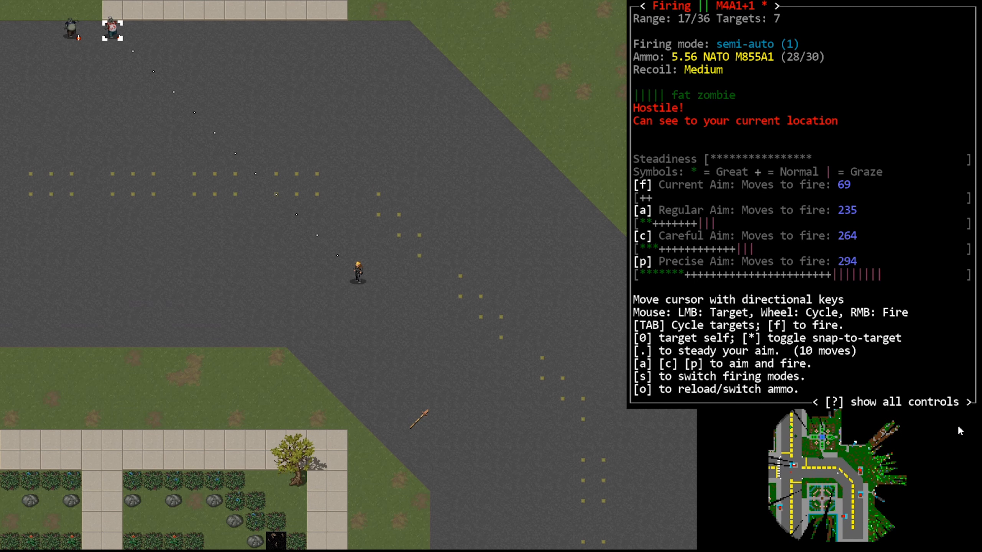
key(.)
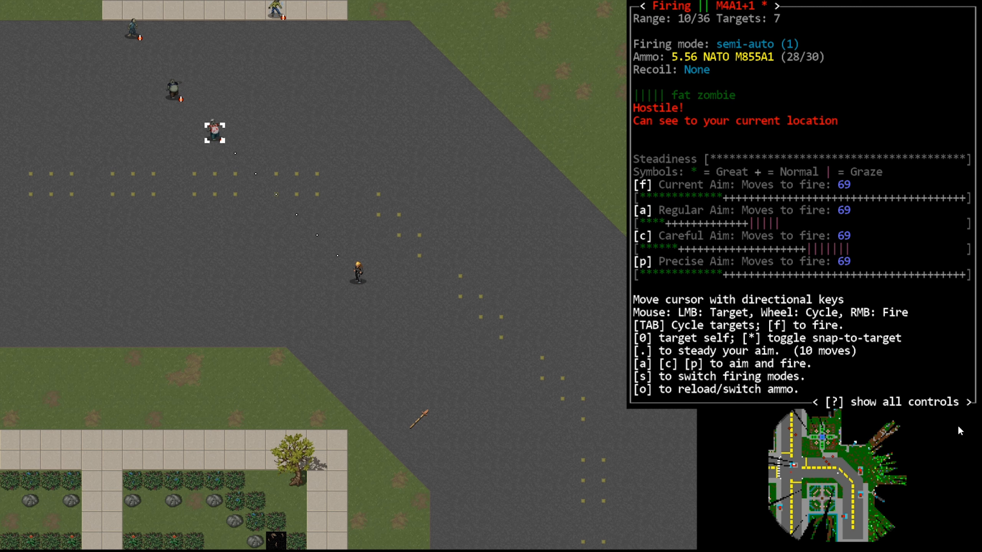
key(f)
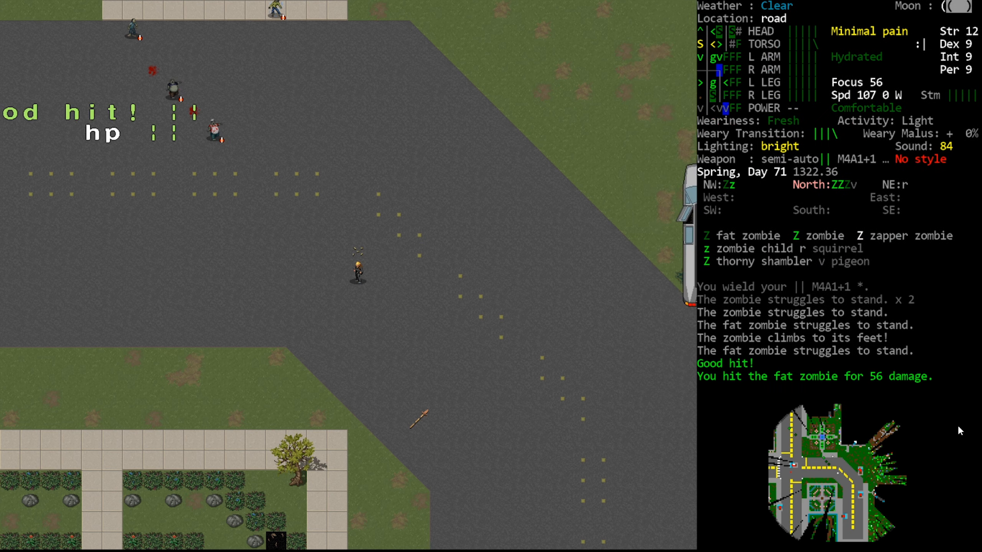
key(f)
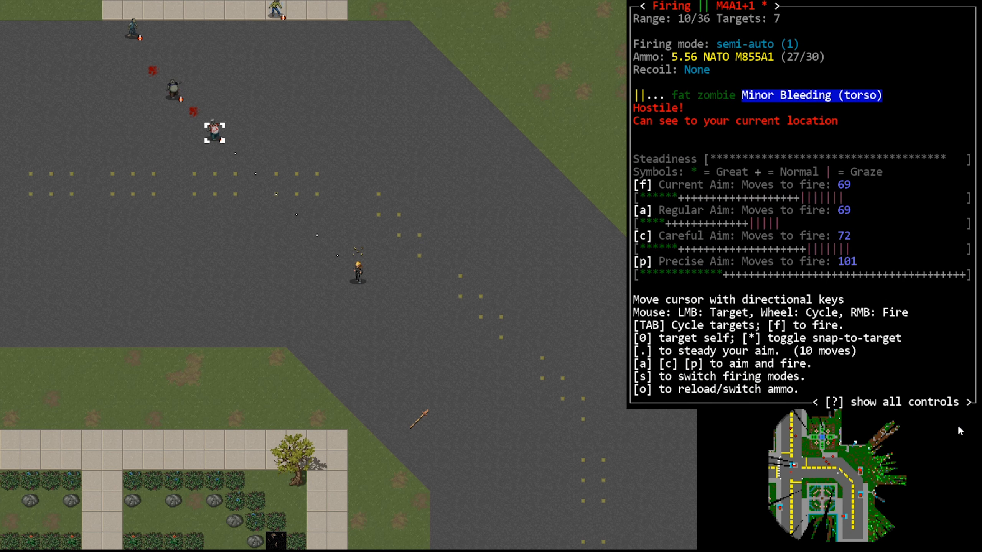
key(f)
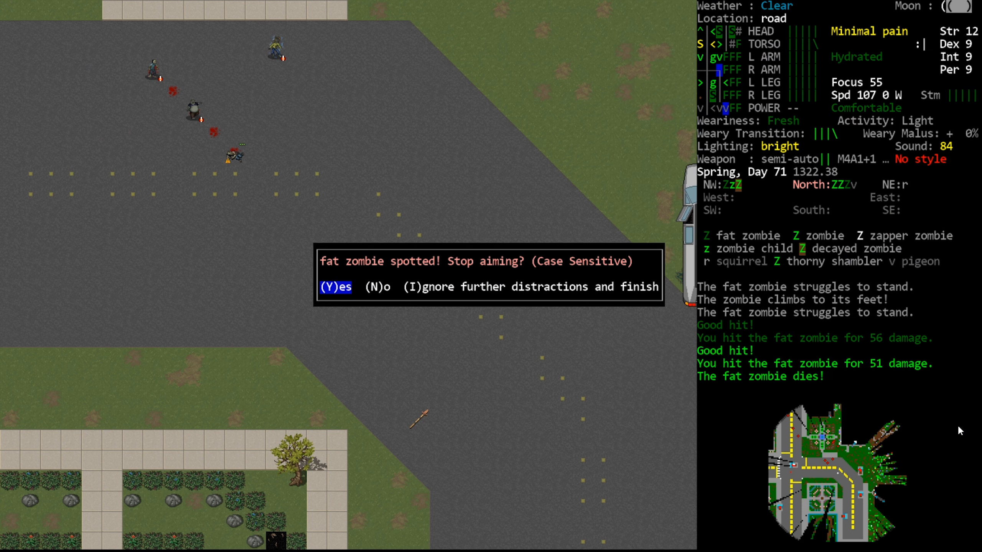
Step: Ignore the warnings, kill the zapper zombie, and shoot the next bleeding fat zombie
key(n)
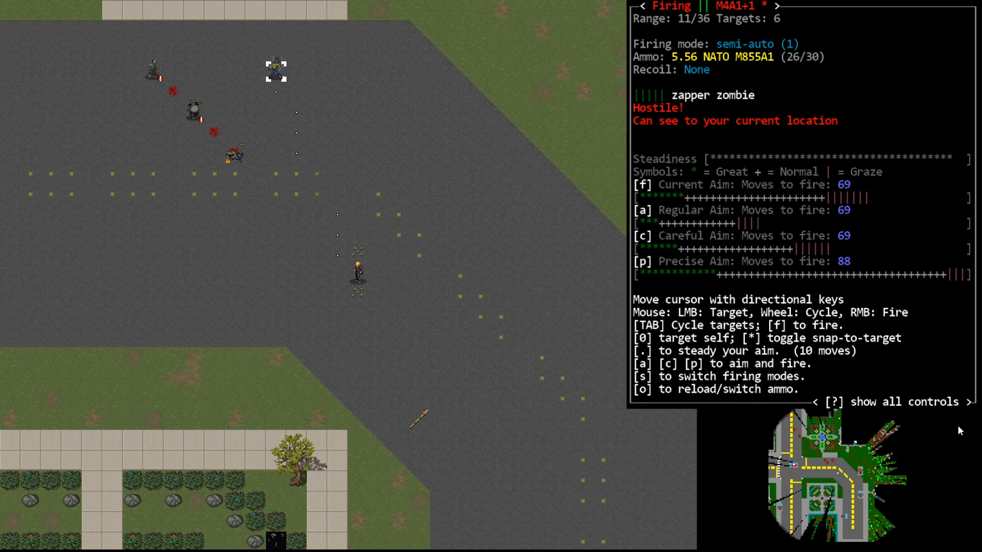
key(tab)
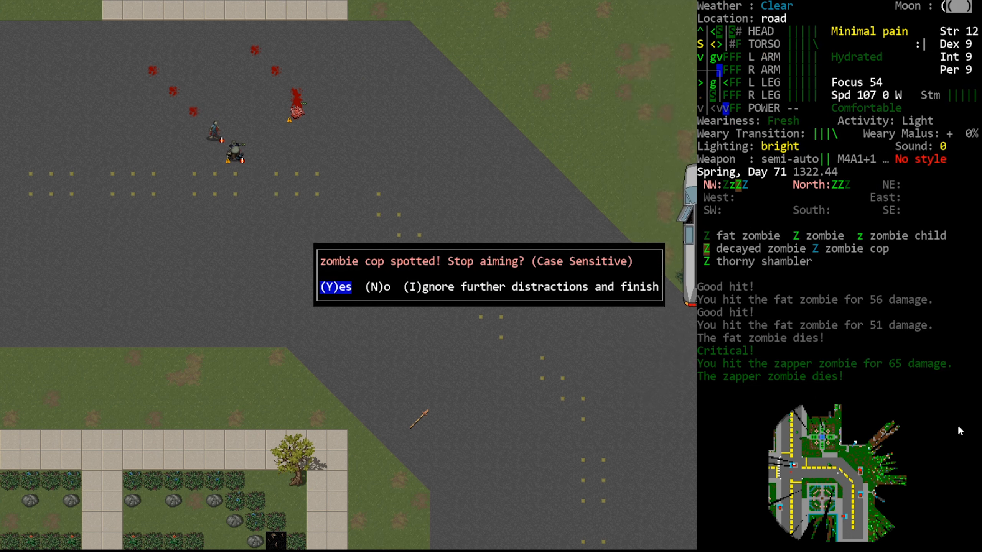
key(n)
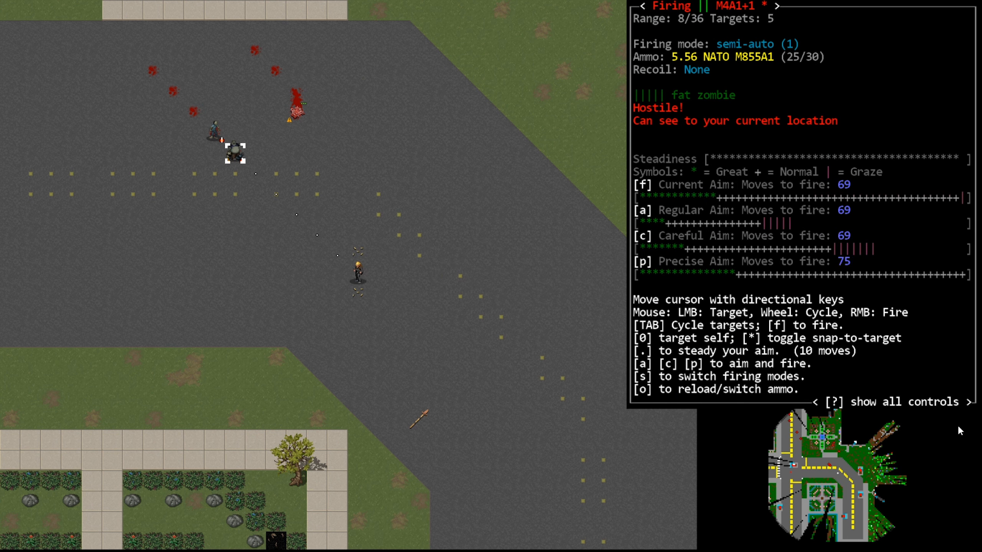
key(f)
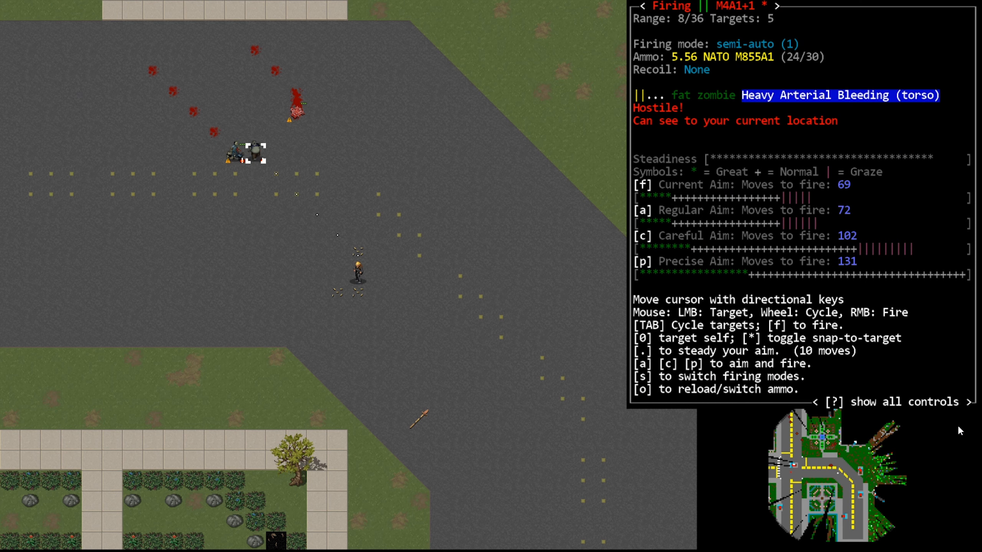
key(.)
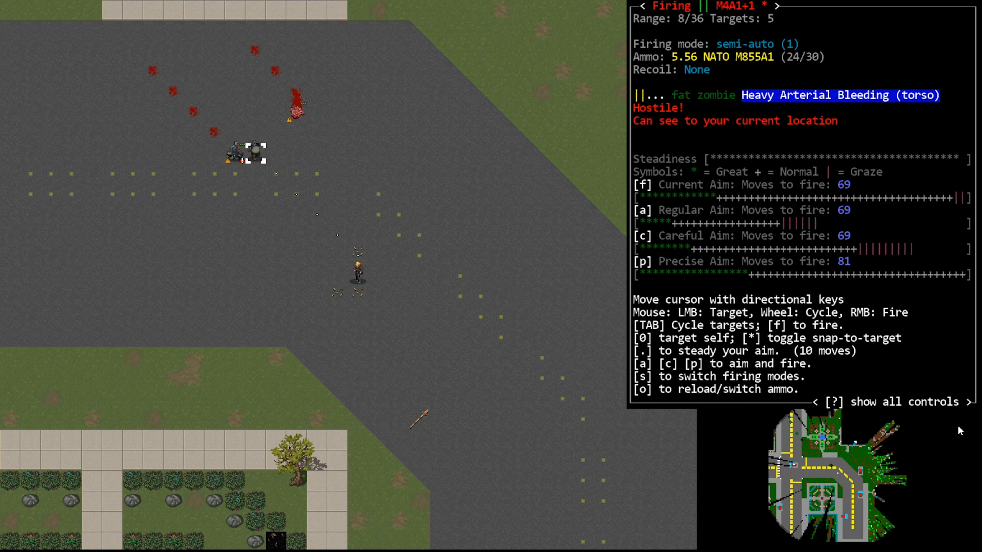
Step: Shoot the bleeding fat zombie dead, then kill the zombie farther up the road
key(f)
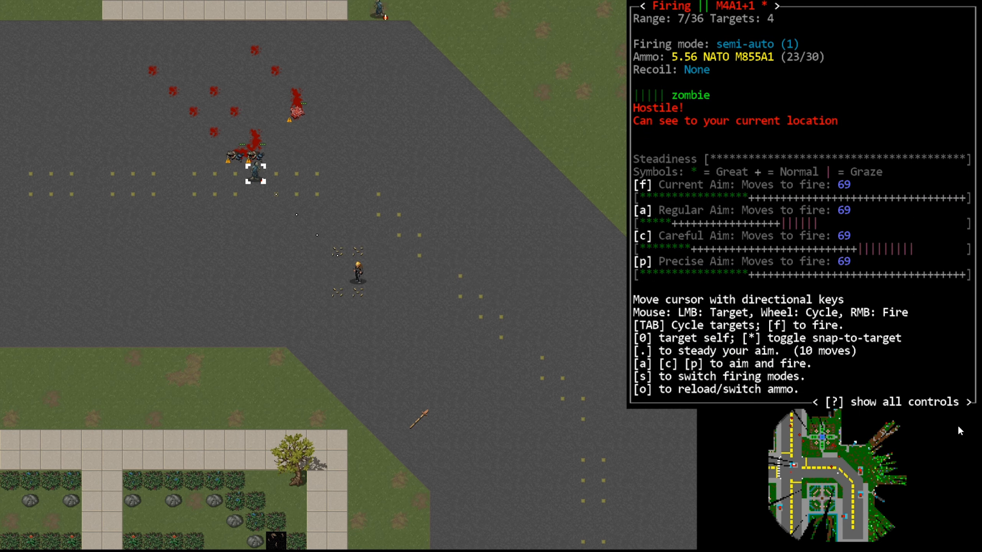
key(f)
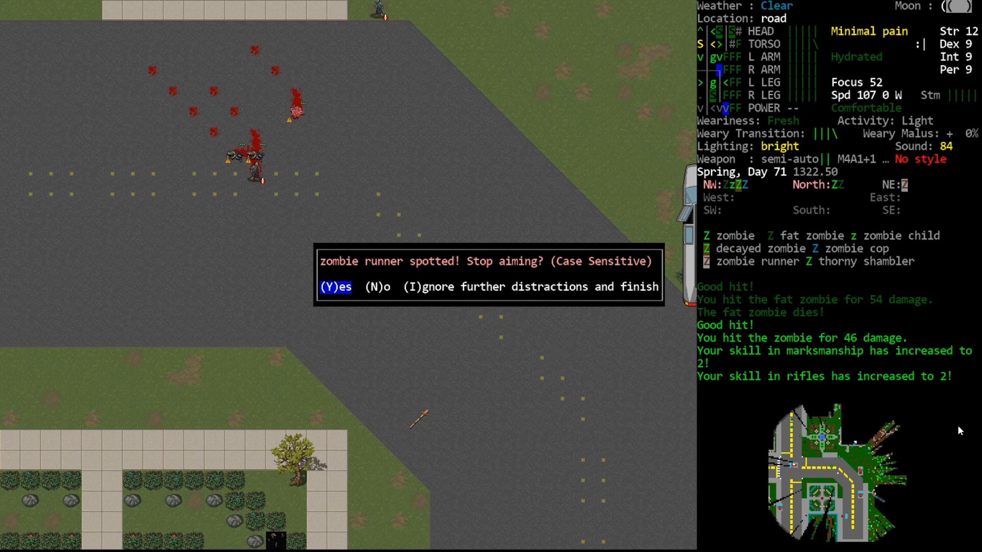
key(n)
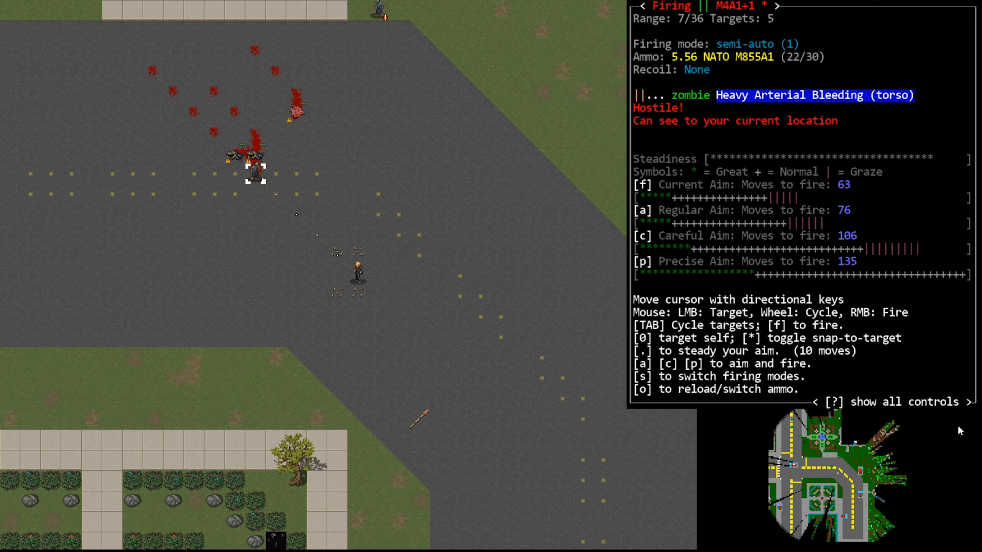
key(f)
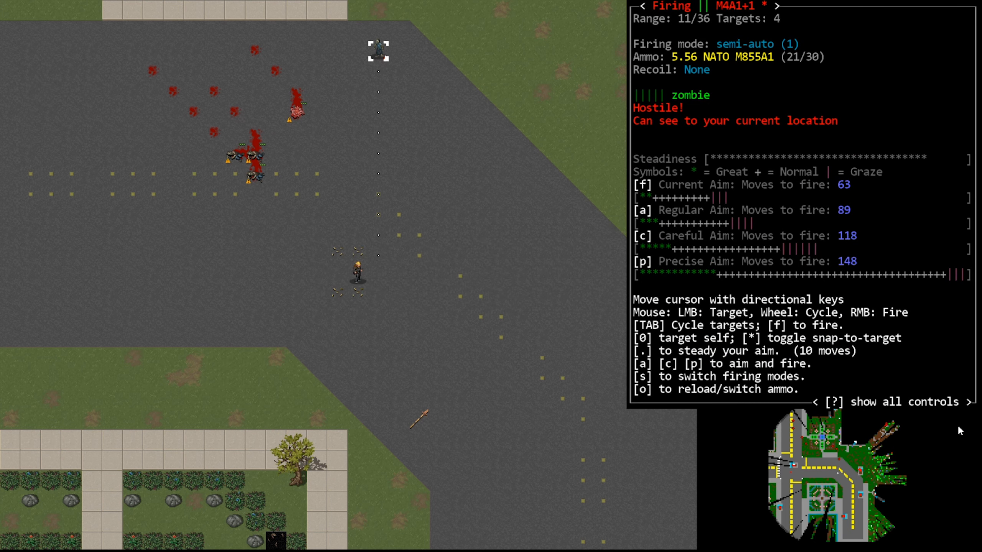
key(f)
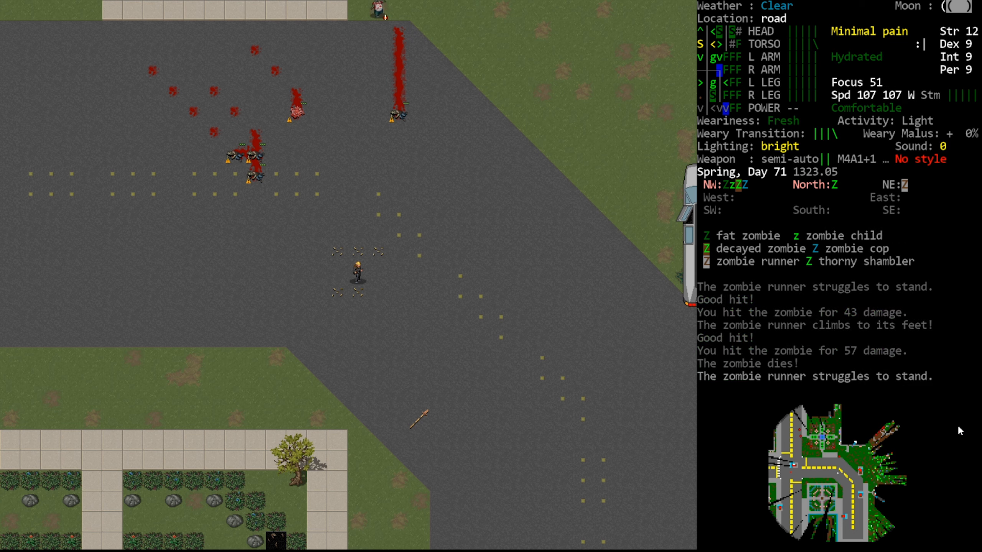
Step: Shoot the fat zombie up the road dead, ignoring the zombie runner warnings
key(f)
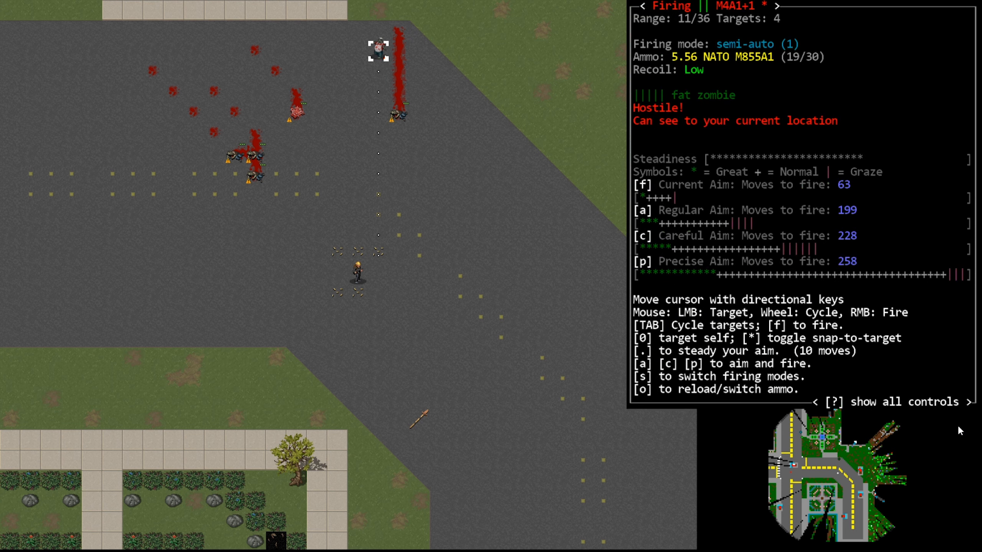
key(.)
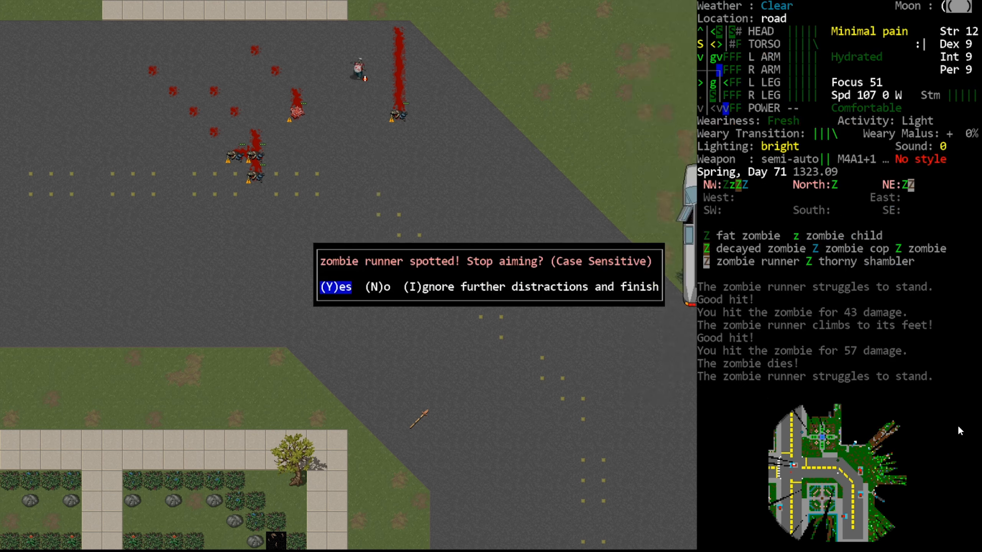
key(n)
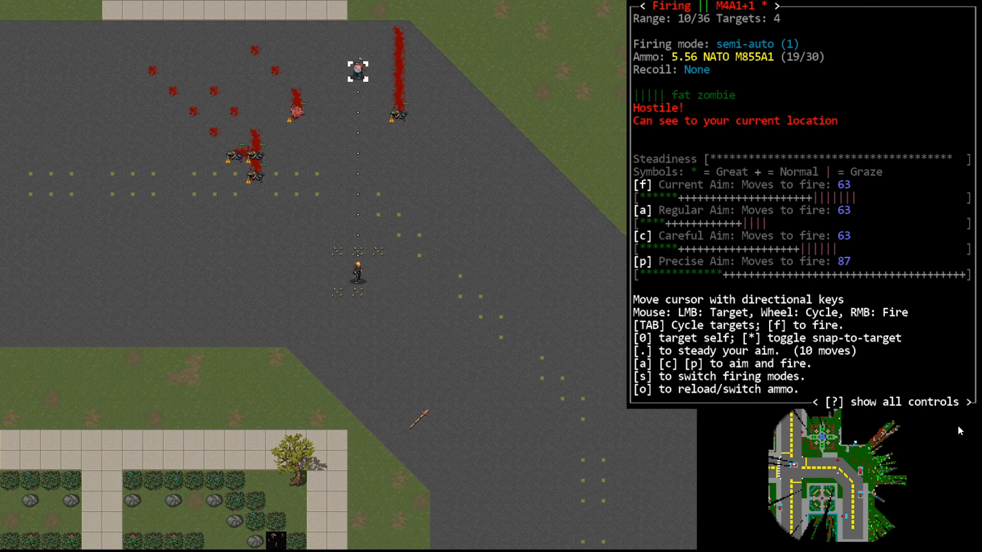
key(f)
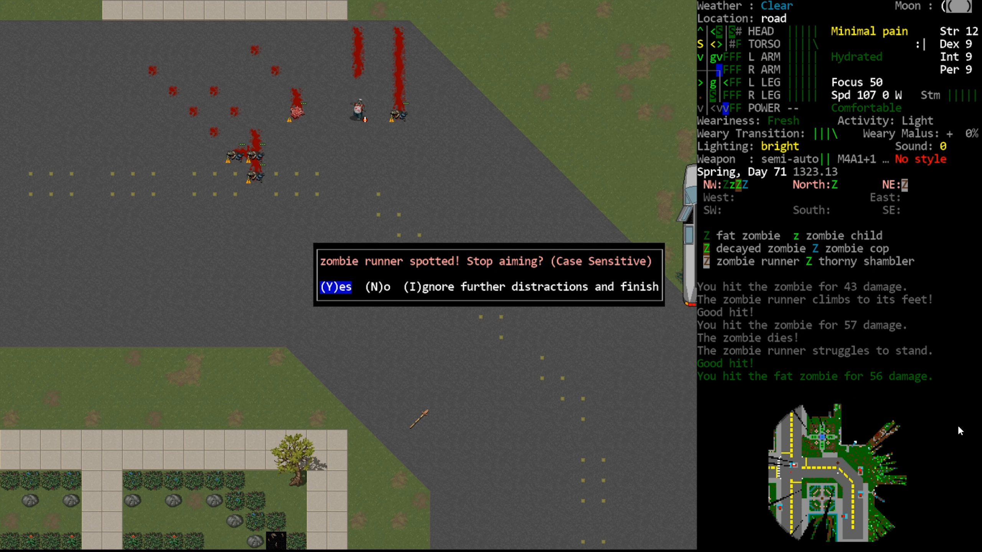
key(N)
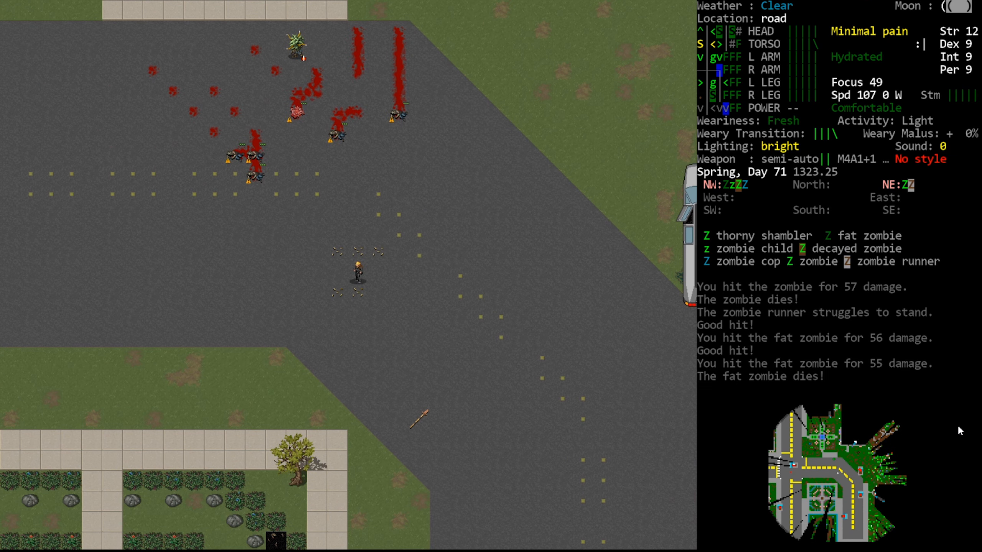
key(i)
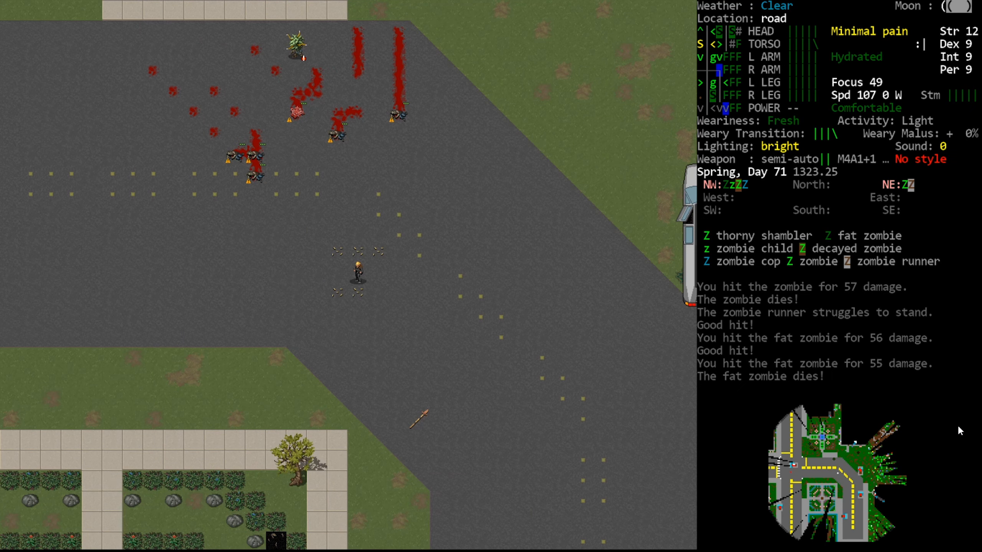
Step: Kill the thorny shambler and zombie runner, then aim at the other fat zombie
key(f)
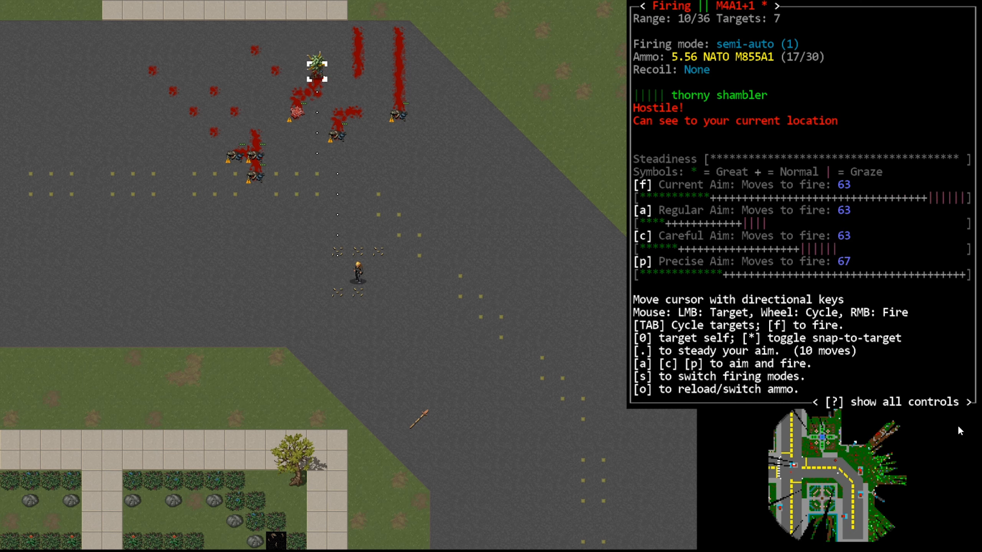
key(f)
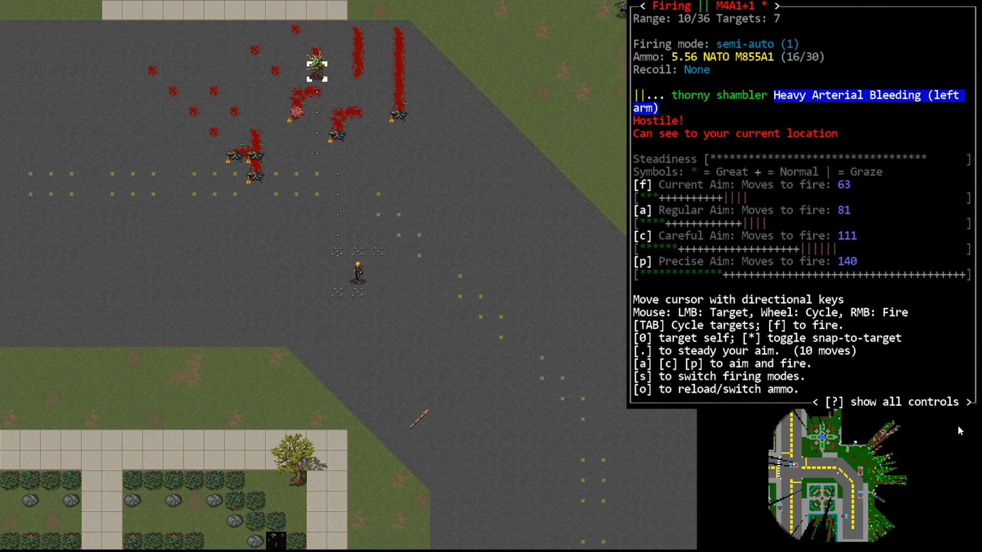
key(f)
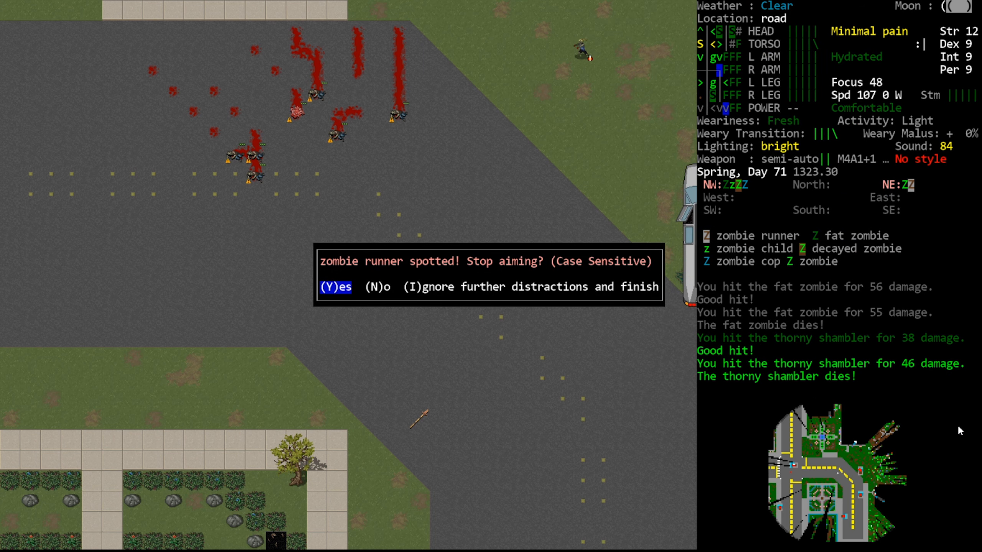
key(N)
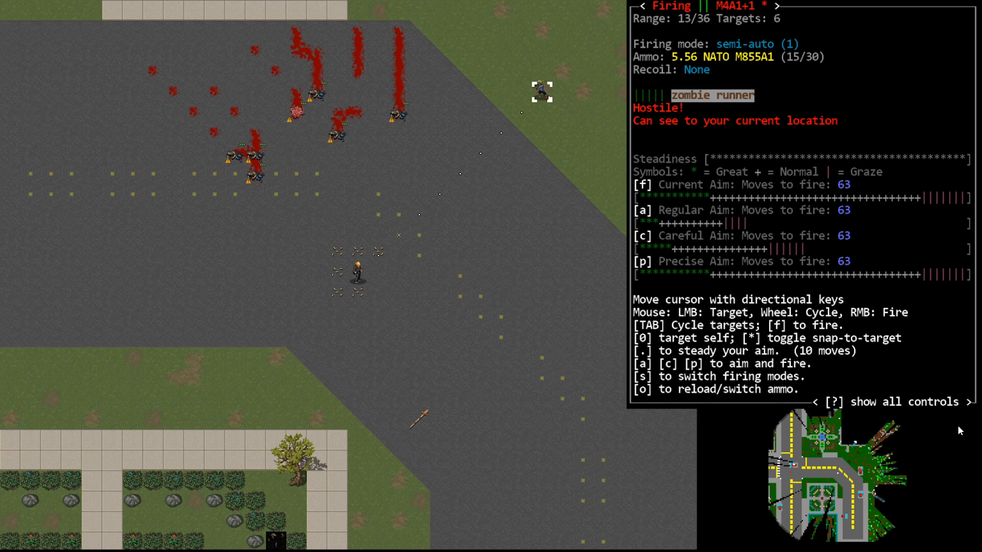
key(f)
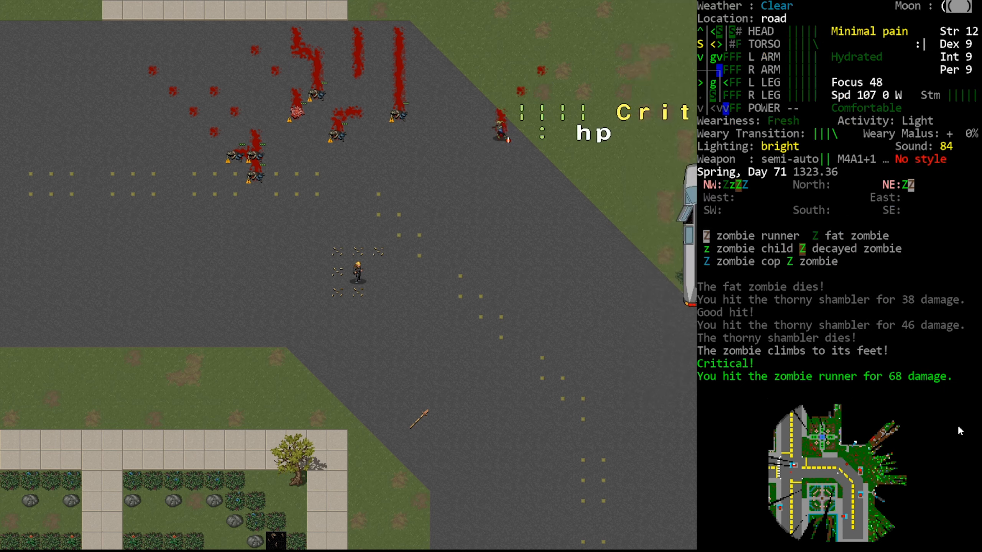
key(f)
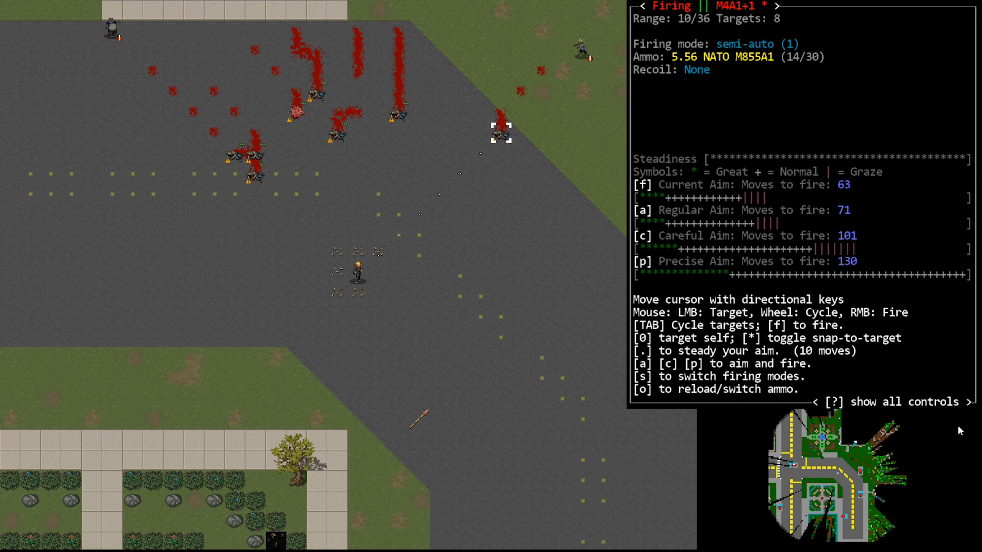
key(Tab)
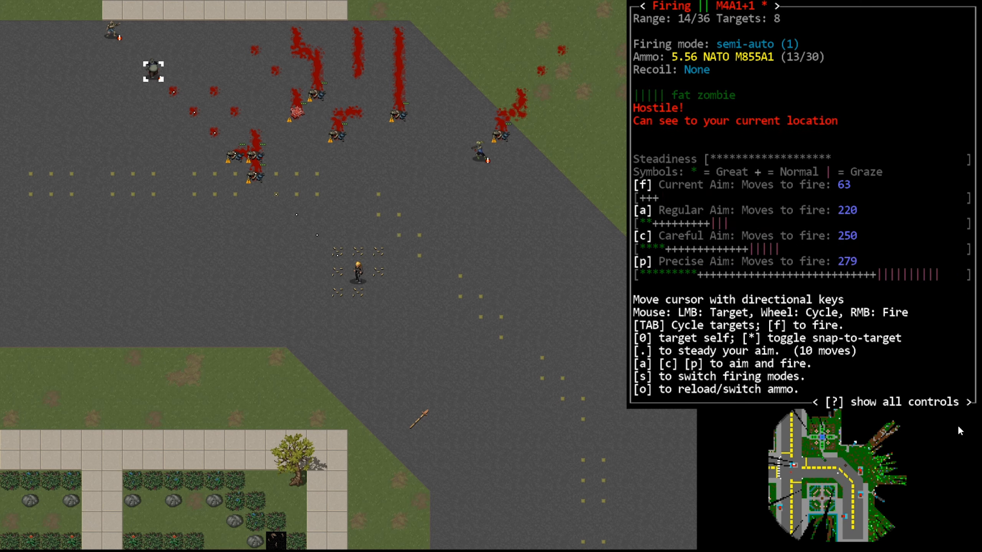
key(.)
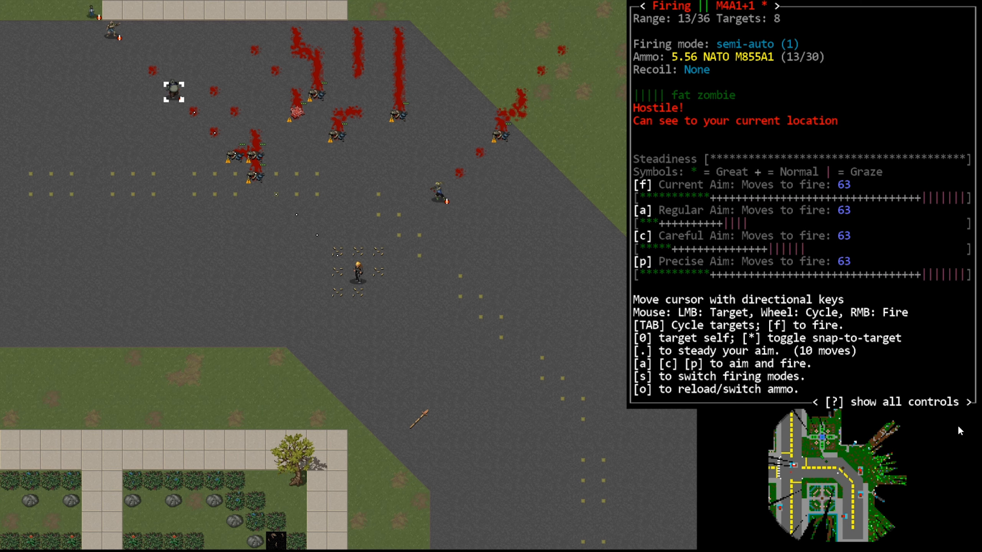
Step: Wound the fat zombie further and finish off the first zombie runner
key(f)
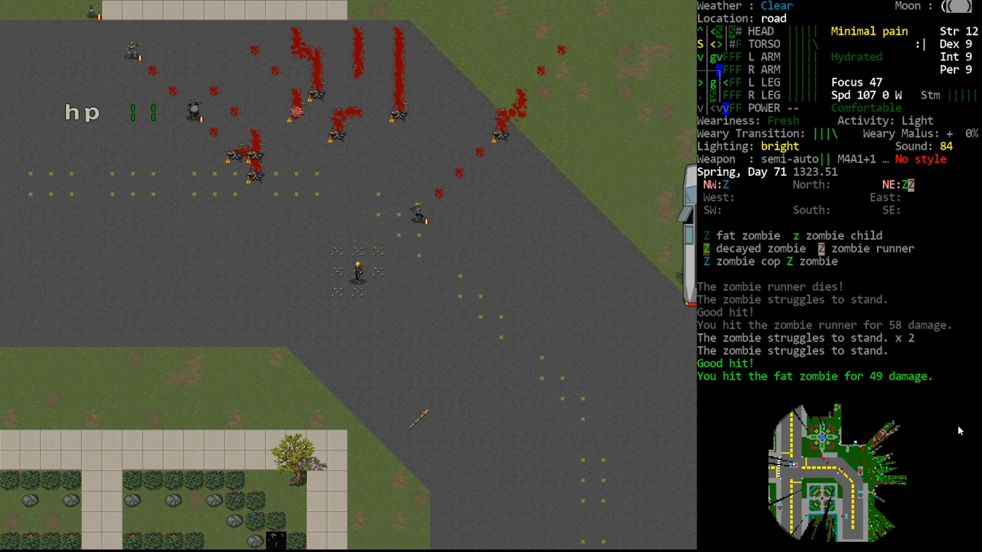
key(f)
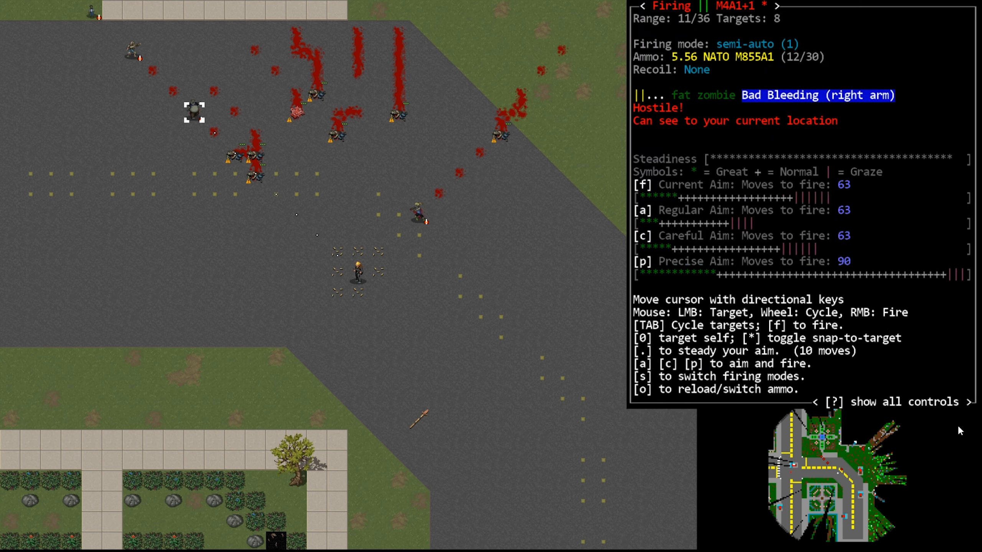
key(f)
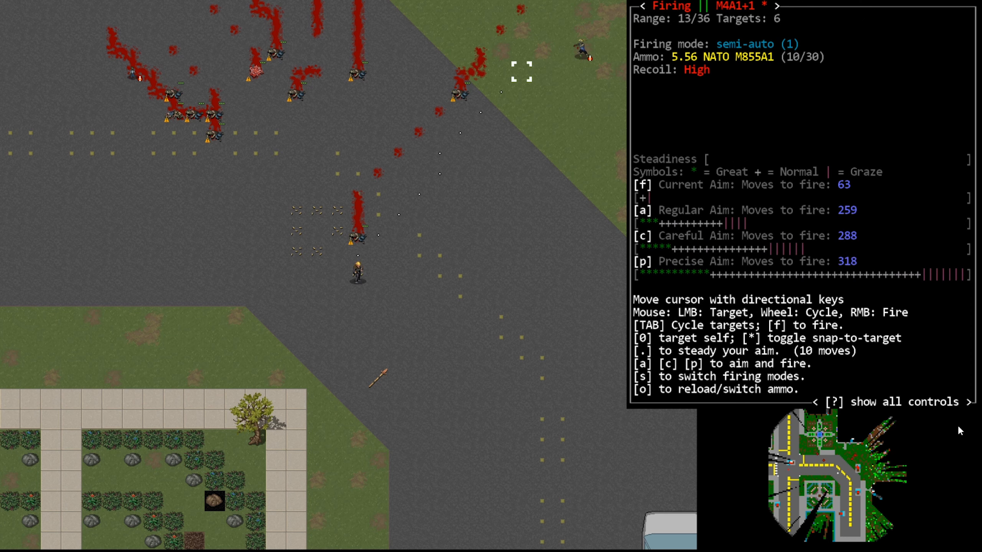
key(Tab)
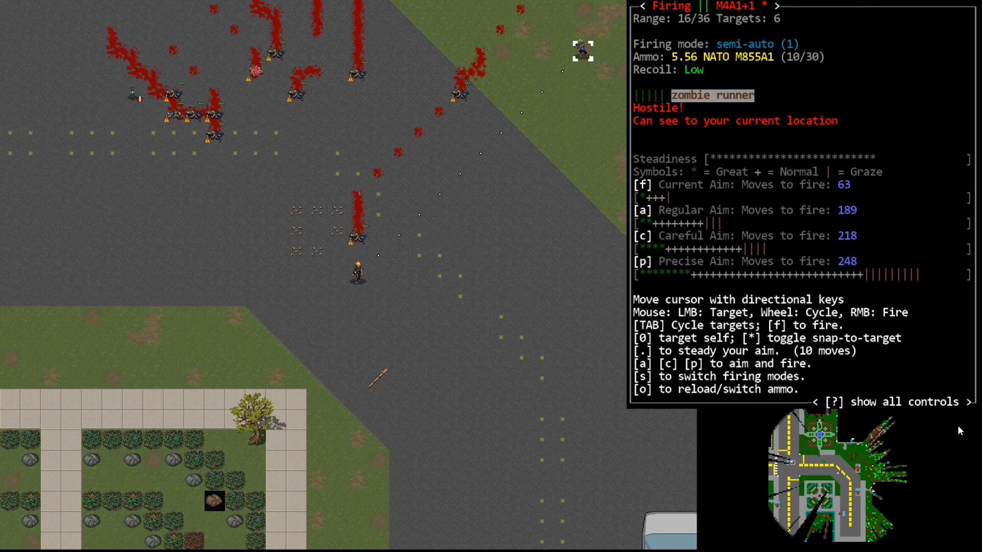
key(.)
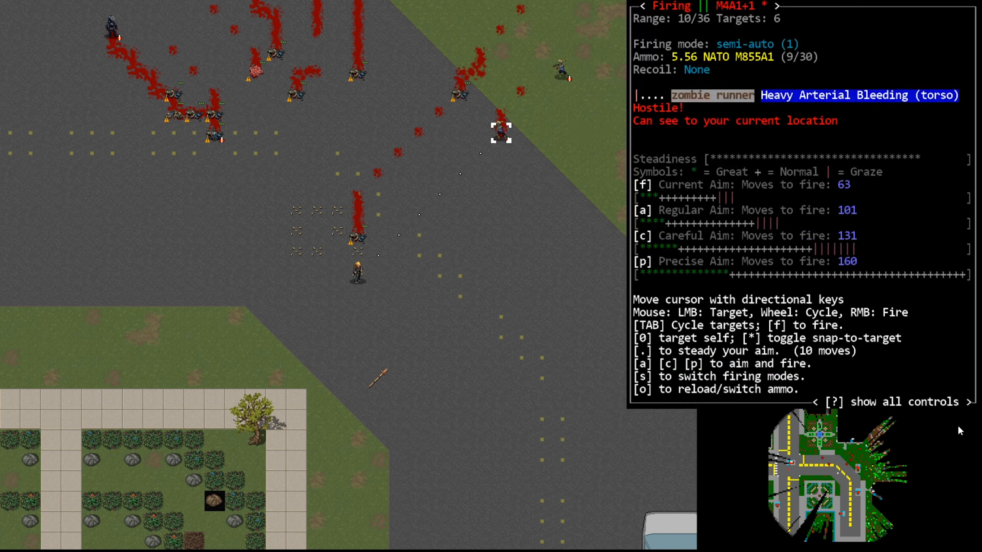
key(f)
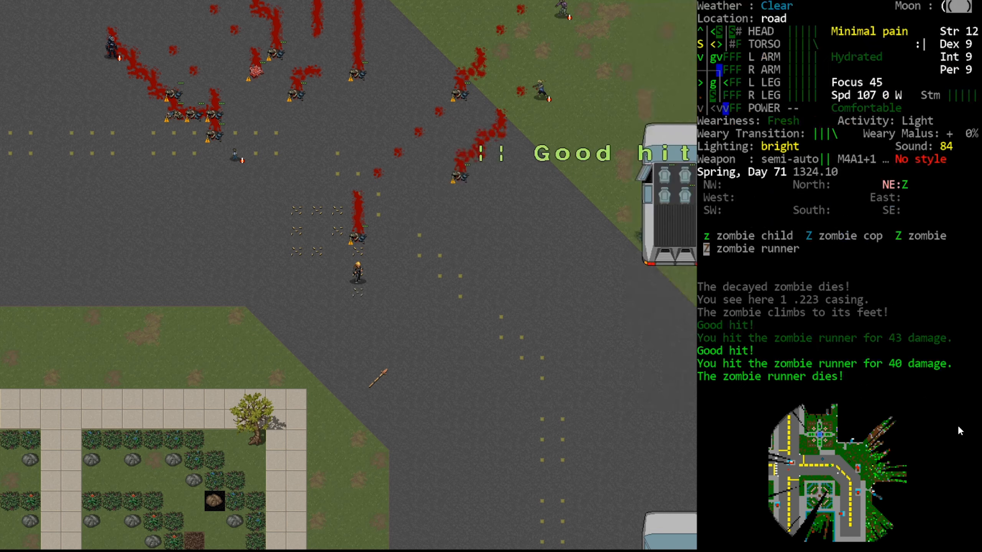
Step: Kill the zombie child, then shoot the approaching second zombie runner
key(f)
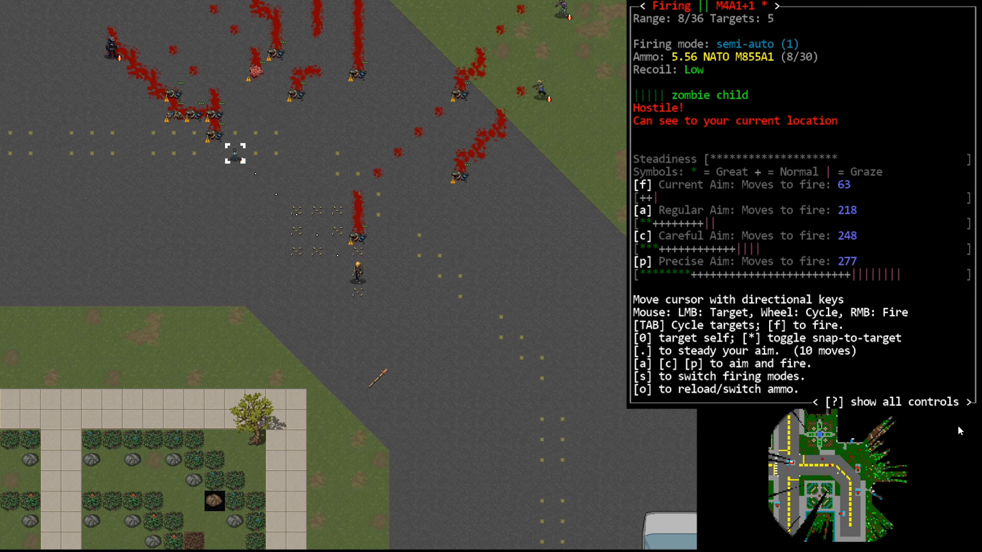
key(.)
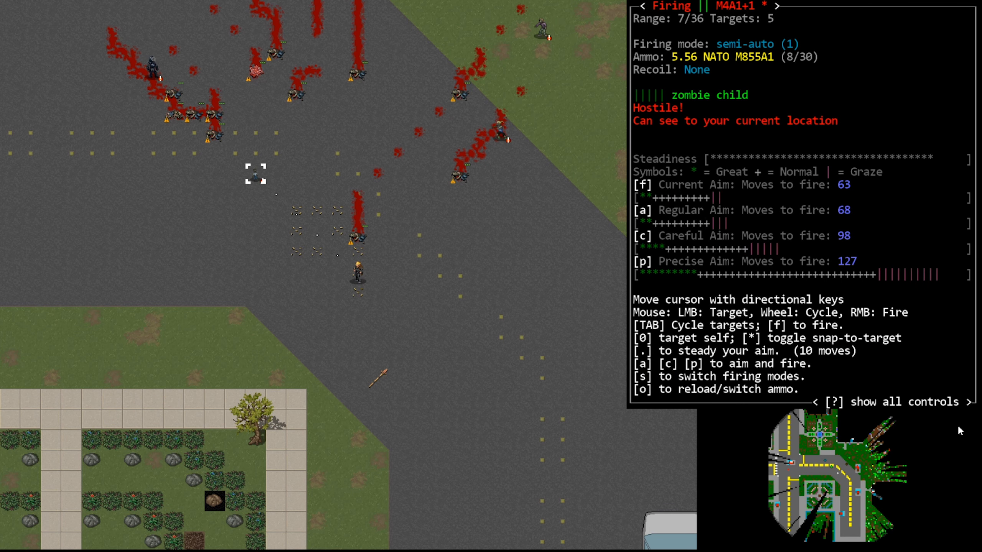
key(.)
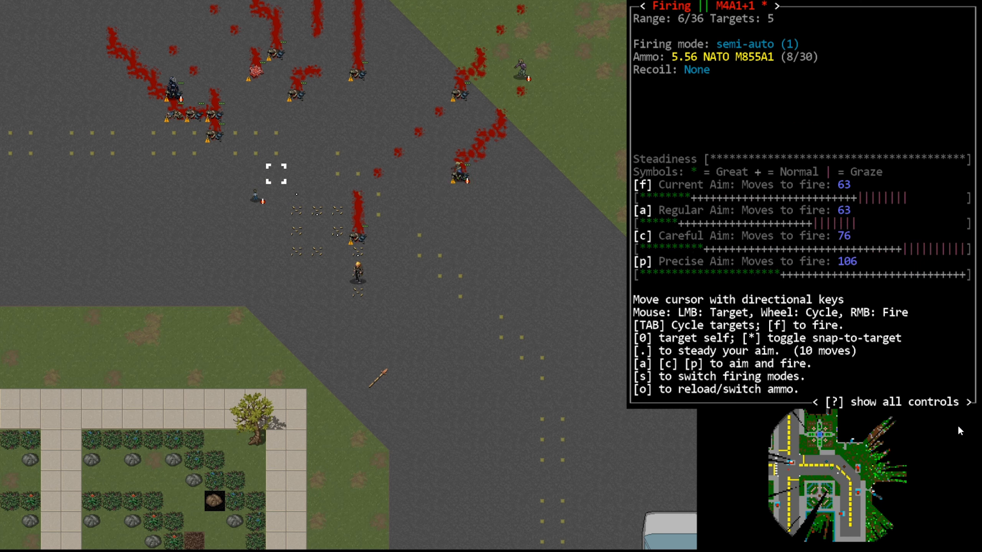
key(f)
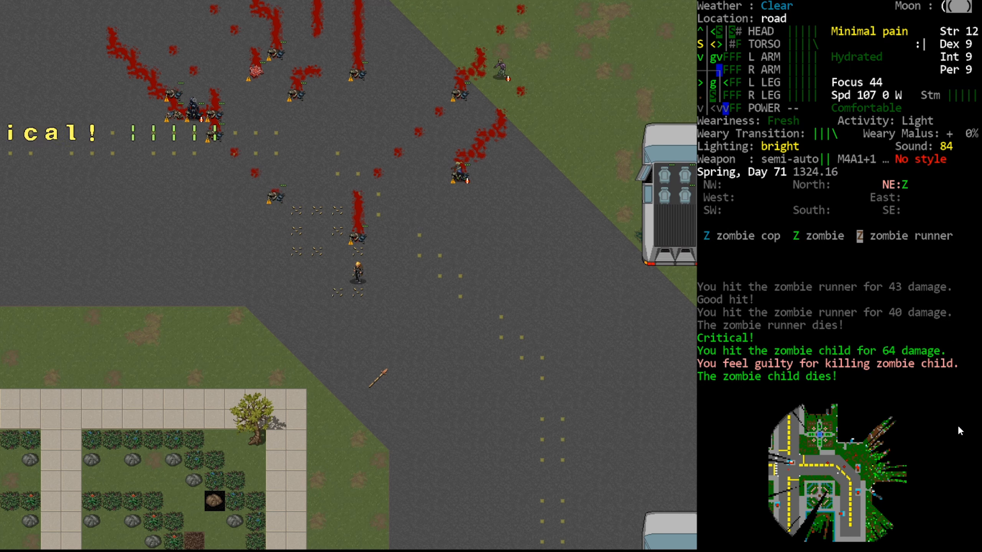
key(f)
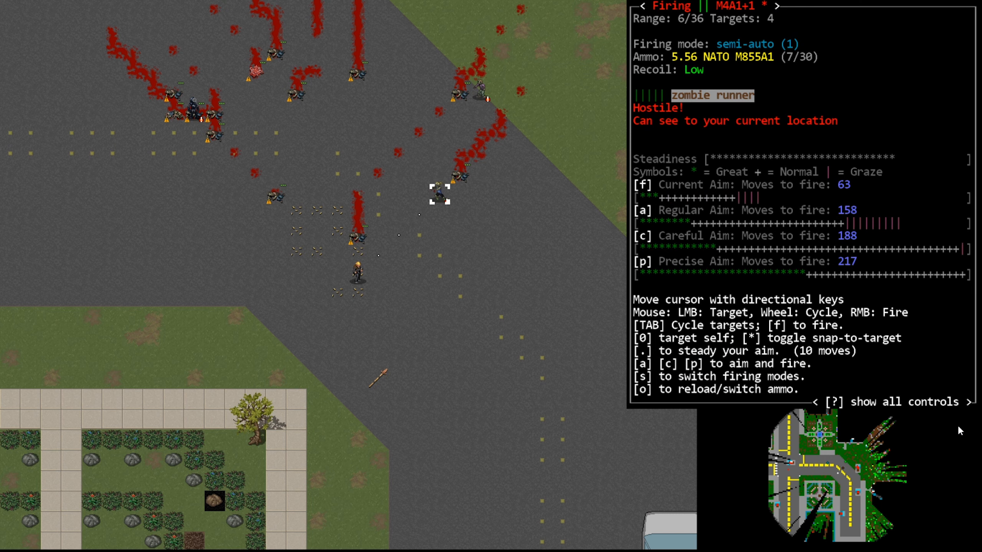
key(f)
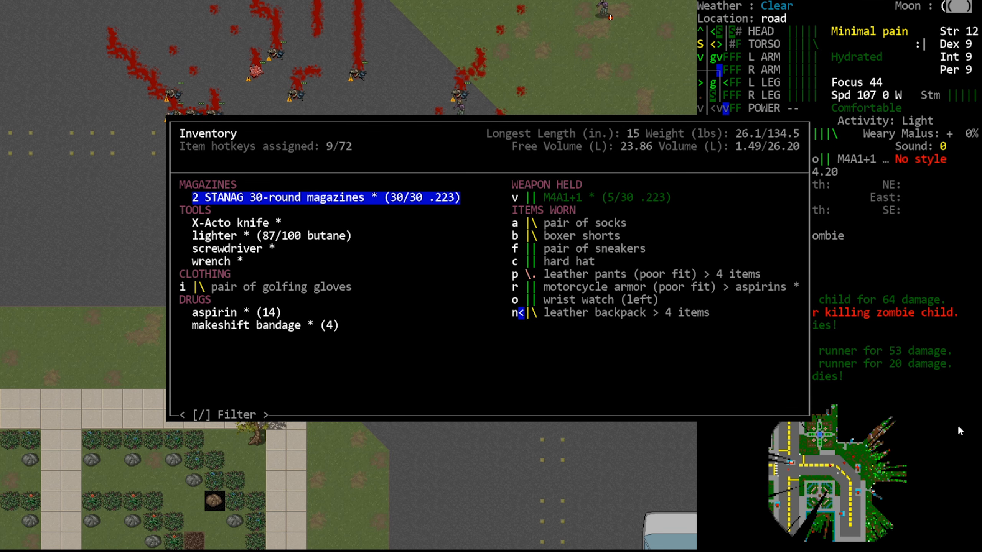
Step: Close the inventory, kill the zombie cop with the M4A1, and switch to the copper spear
key(Escape)
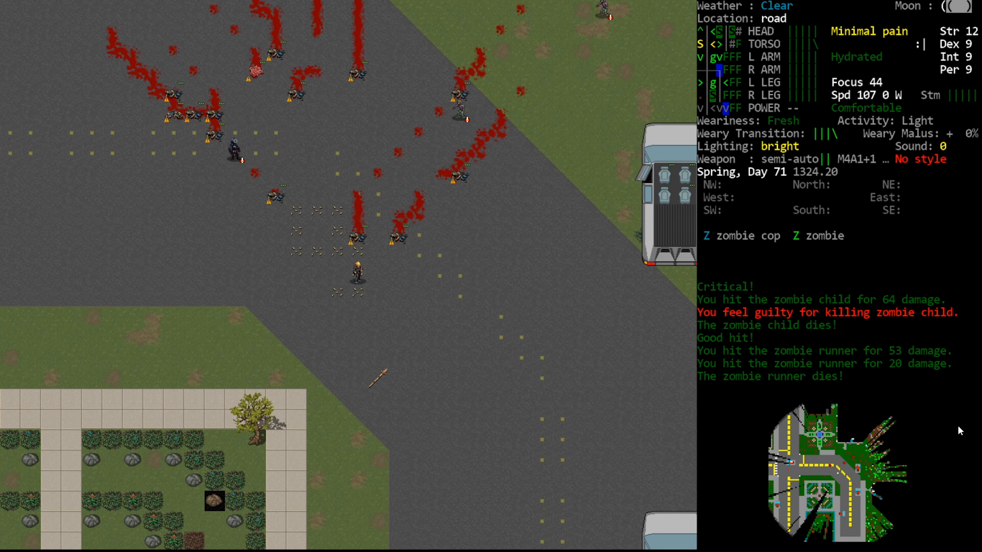
key(f)
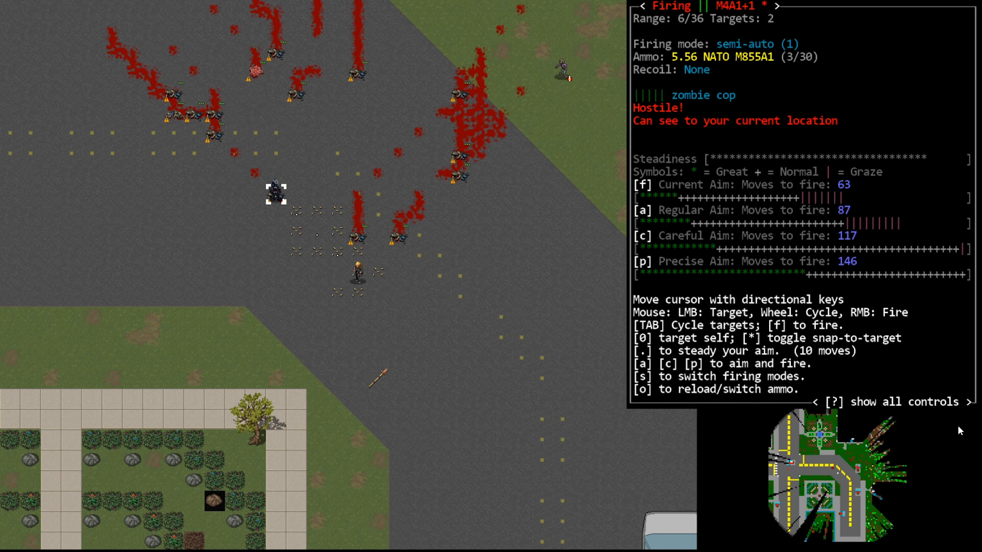
key(f)
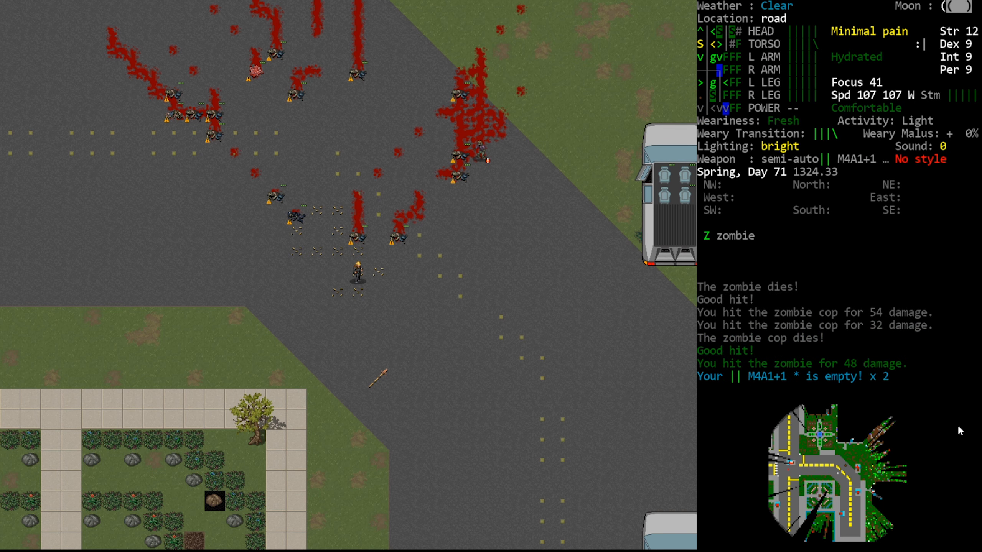
key(f)
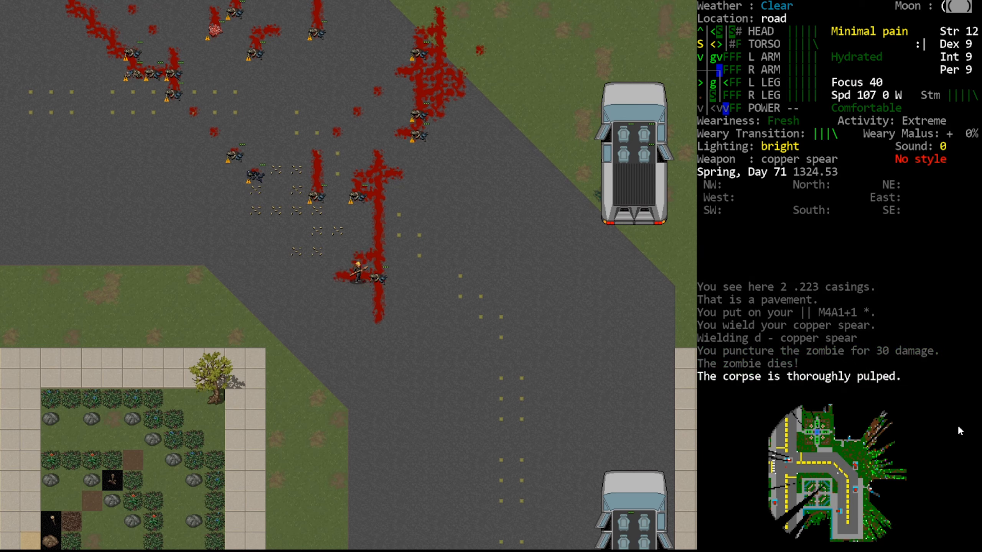
Step: Search the road's corpse piles, taking pink tabs, potato chips, chewing gum and a lighter
key(g)
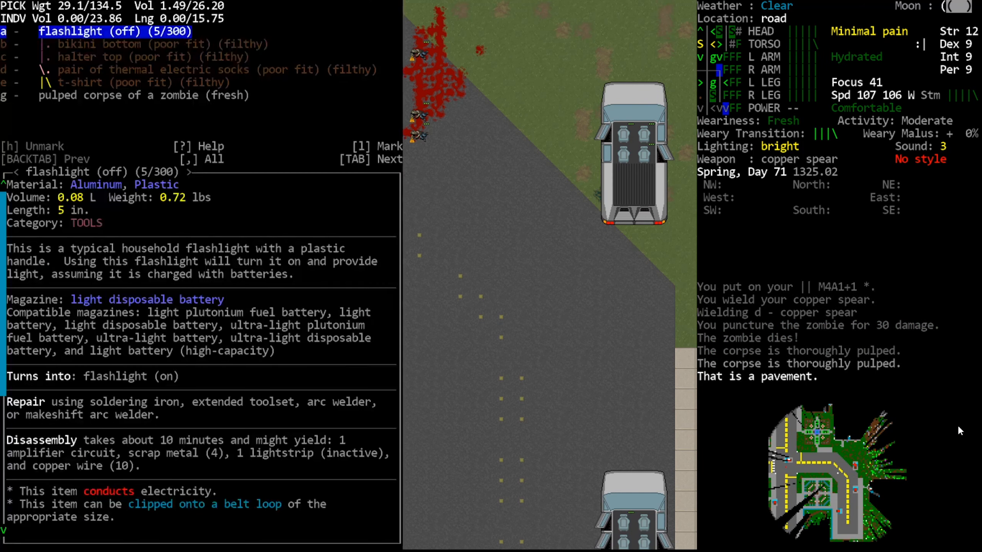
key(Escape)
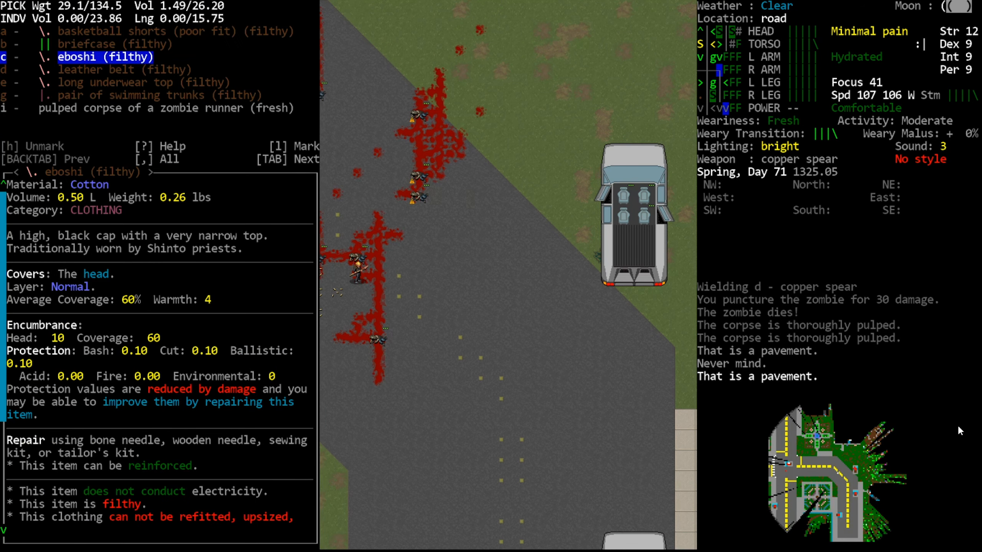
key(Escape)
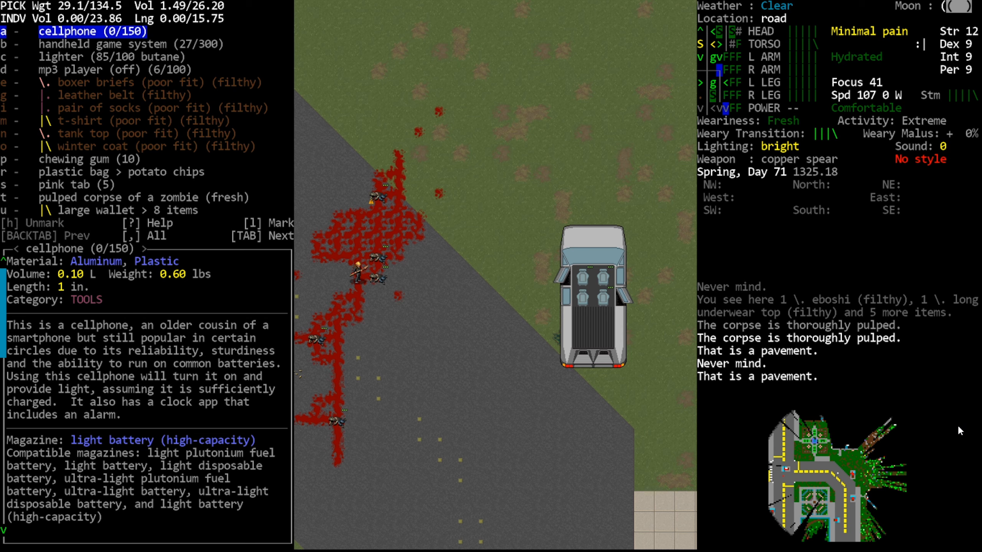
key(TAB)
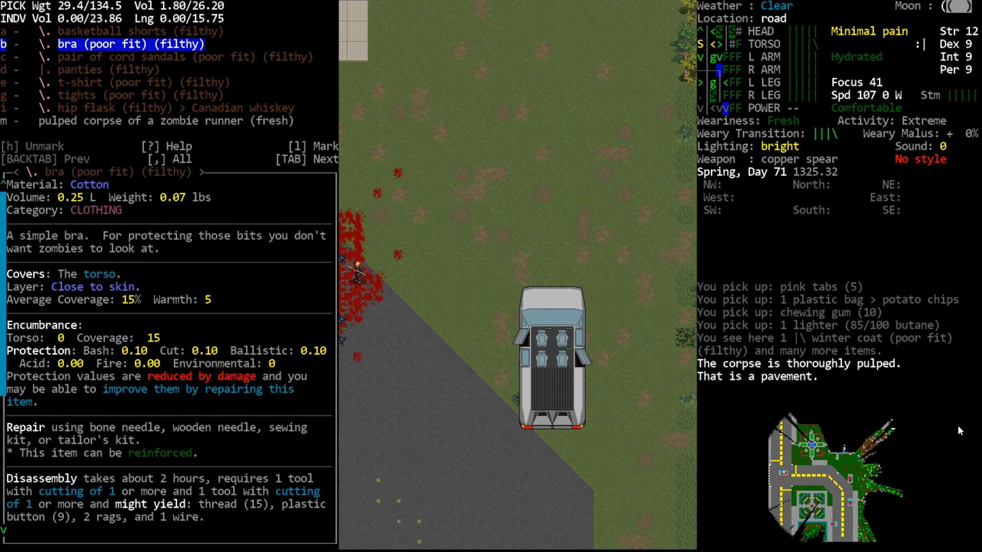
key(Escape)
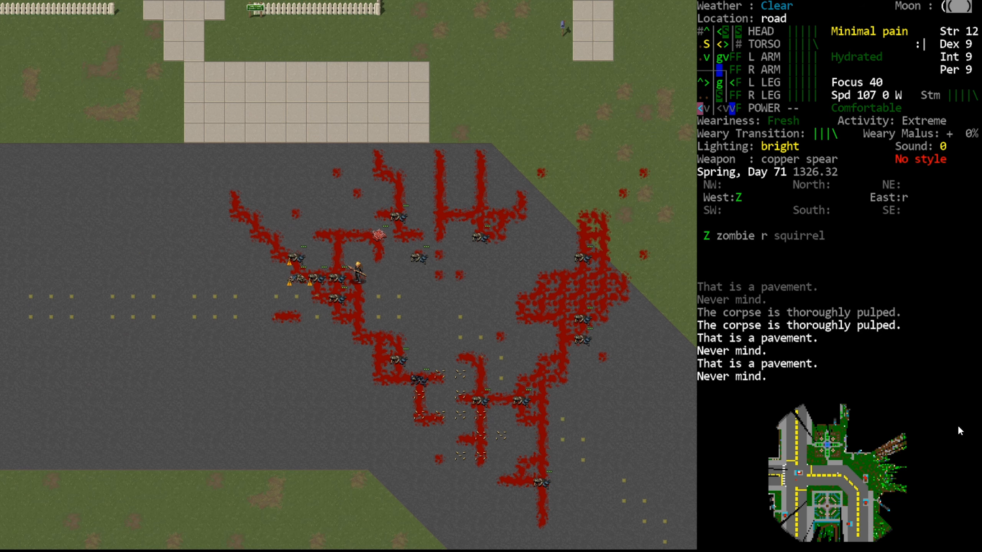
Step: Walk into the house, taking the Birdhouse Monthly from the bookcase and a lighter
key(s)
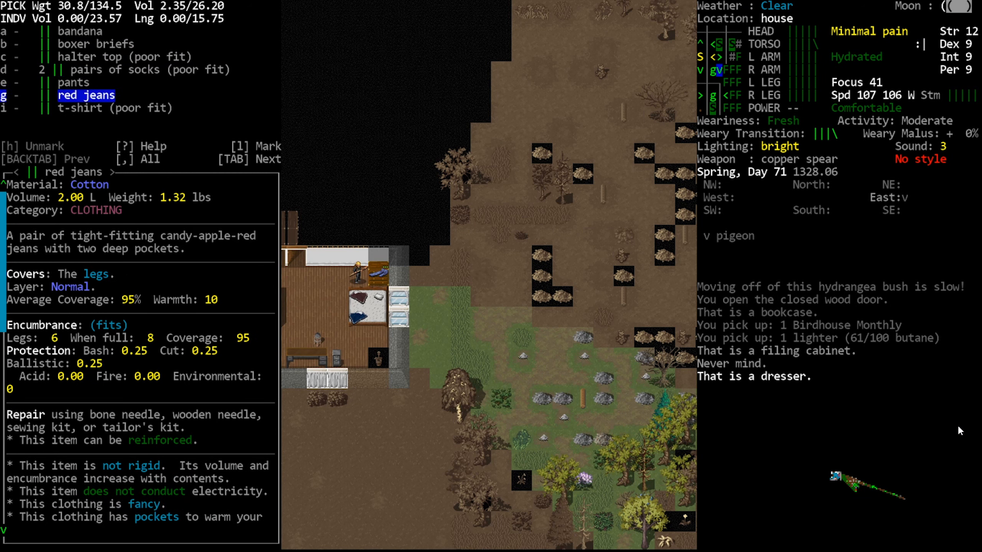
Step: Take the dresser's t-shirt, pants and socks and the wardrobe's cotton hat, then check the sink
key(BACKTAB)
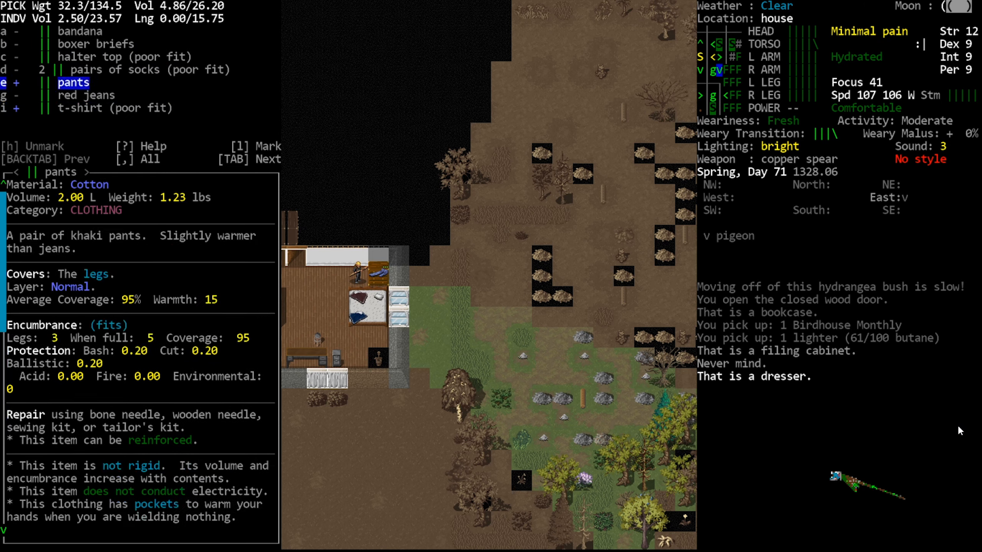
key(BACKTAB)
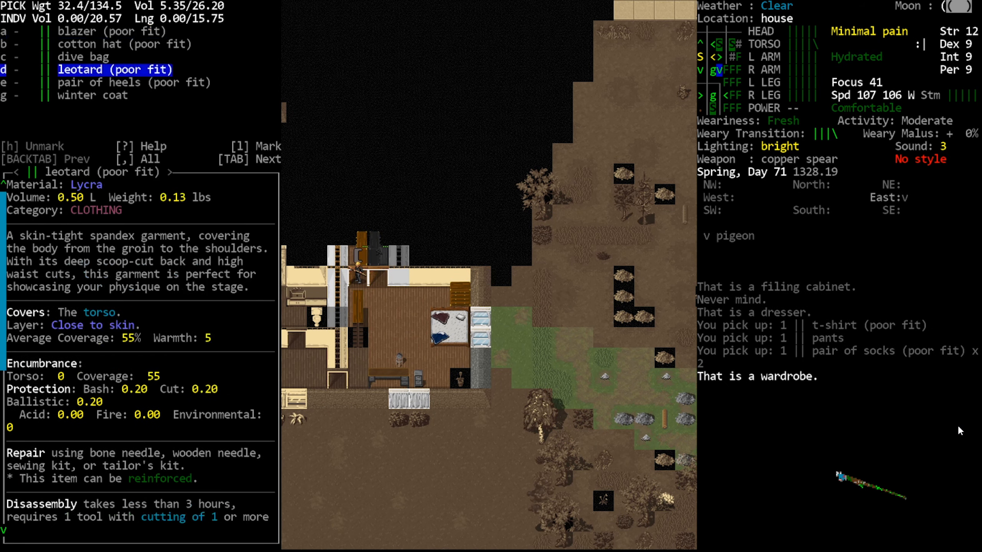
key(Tab)
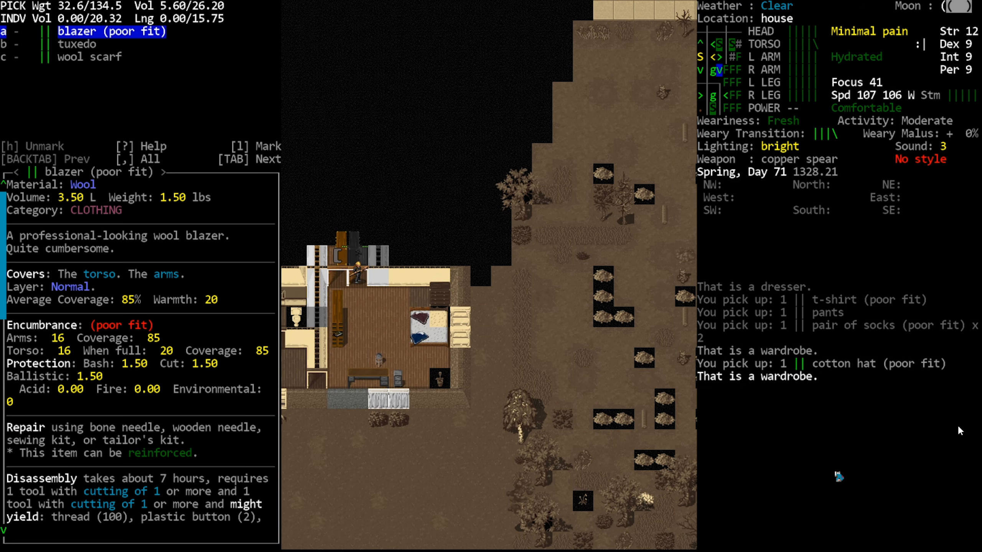
key(Escape)
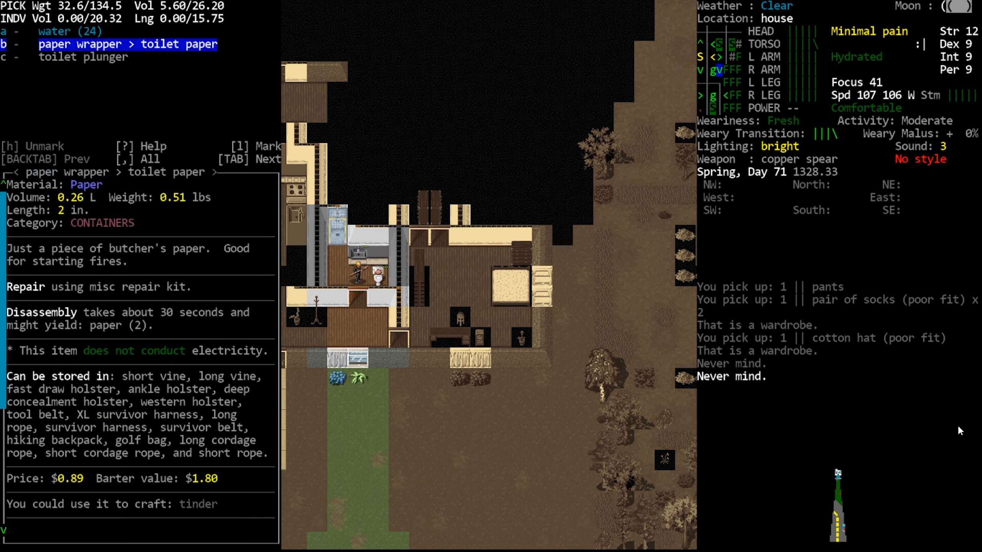
key(Escape)
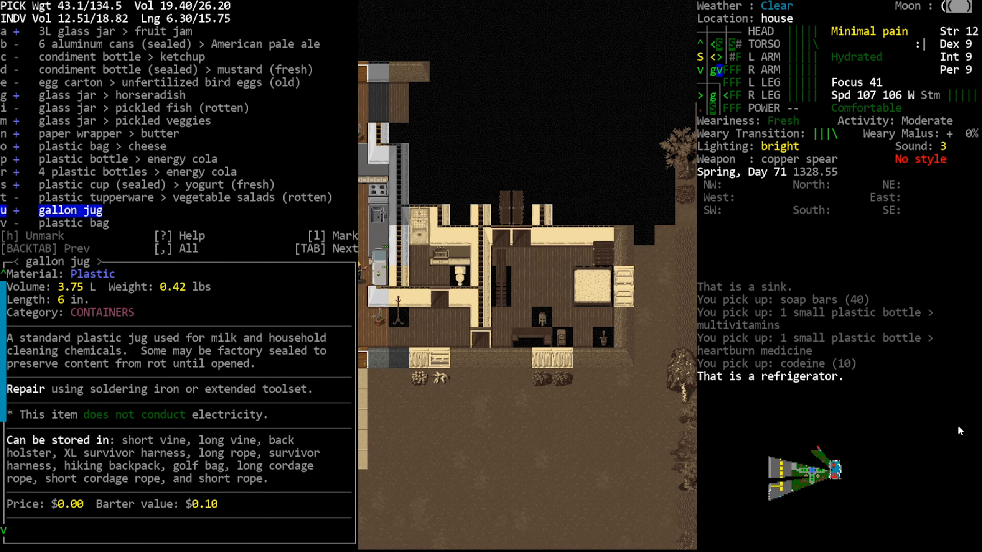
Step: Take the marked refrigerator food, skipping the cutlery drawer and cupboard
key(Return)
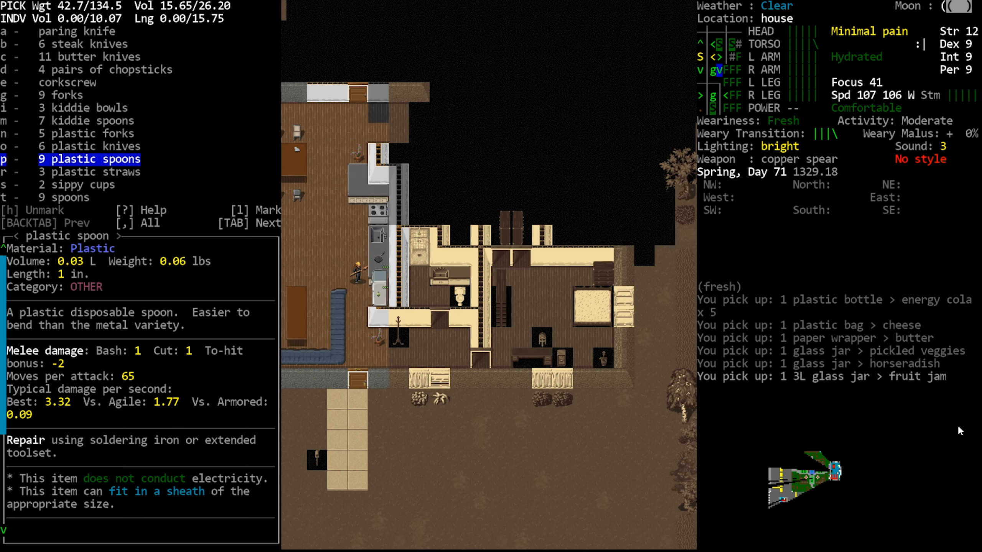
key(Escape)
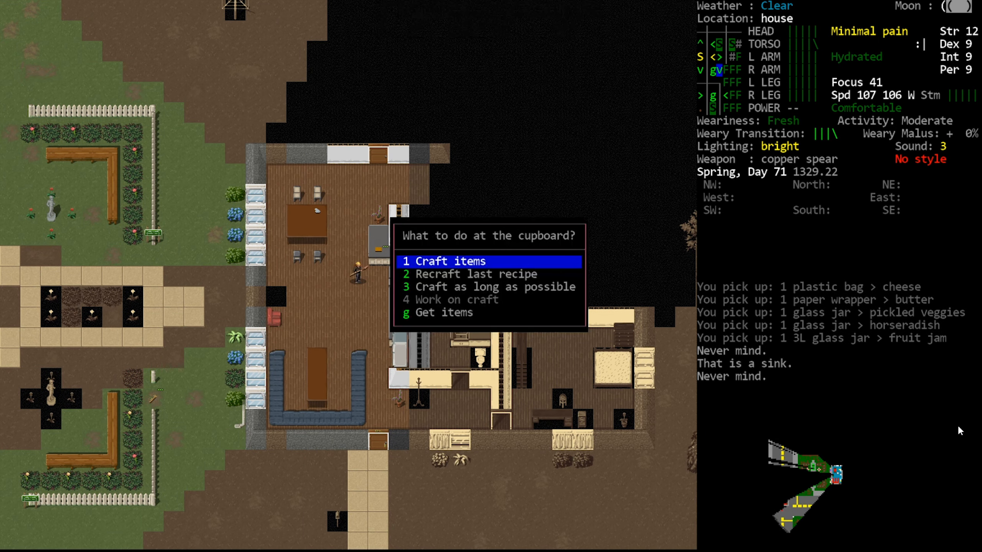
key(g)
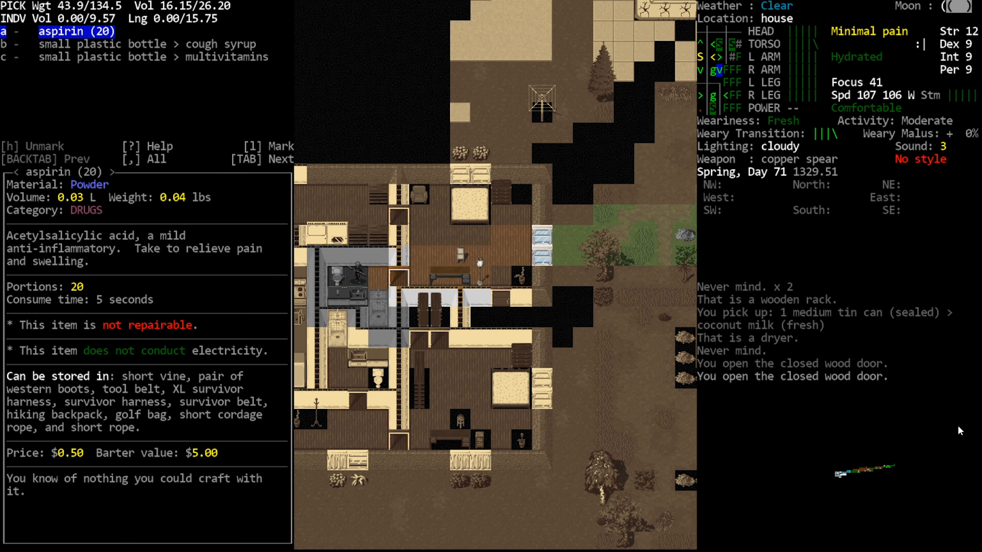
Step: Walk out onto the sidewalk and target the badly bleeding zombie two tiles away
key(TAB)
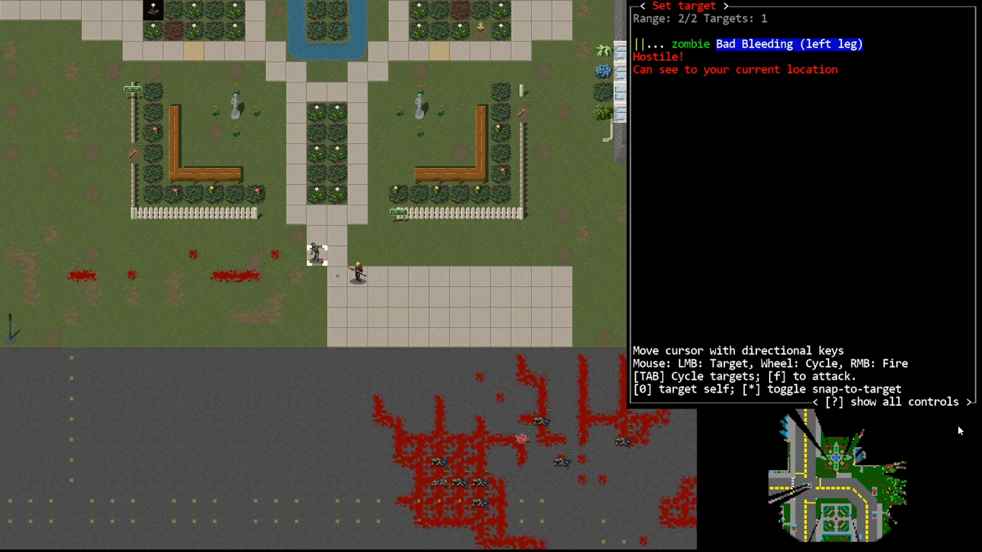
Step: Spear the grabbing zombie dead and close its corpse pile without taking clothing
key(f)
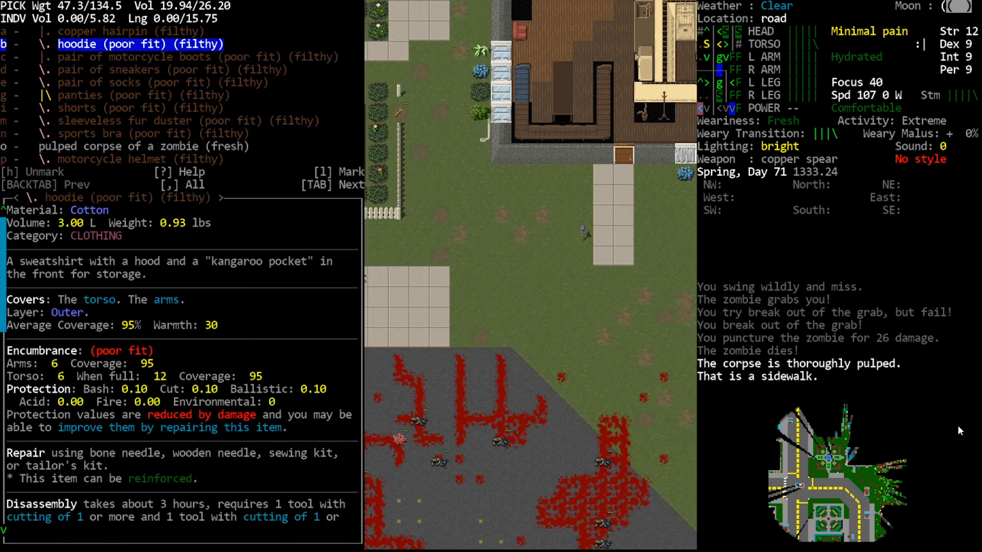
key(Escape)
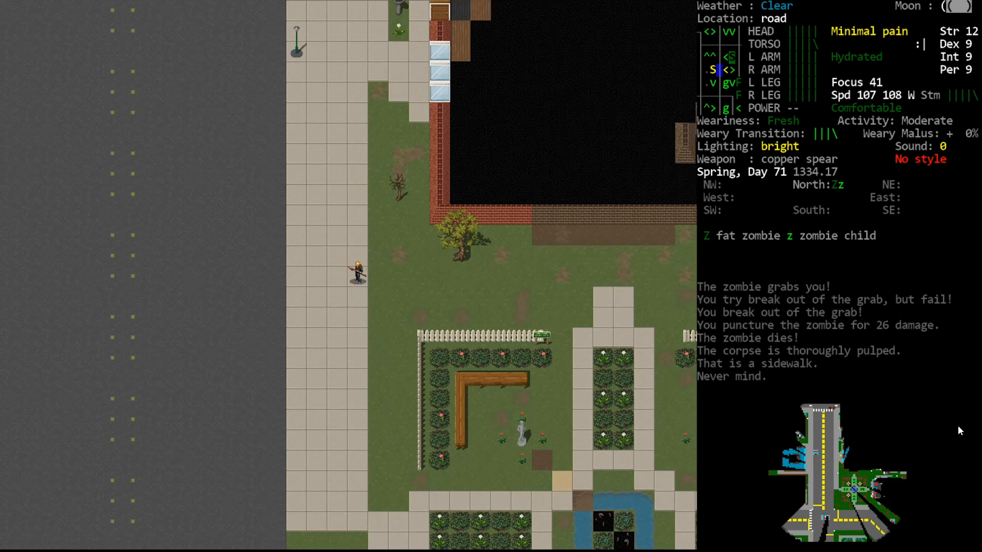
Step: Enter the electronics store and examine a display rack holding Ham Radio Illustrated and a light battery
key(m)
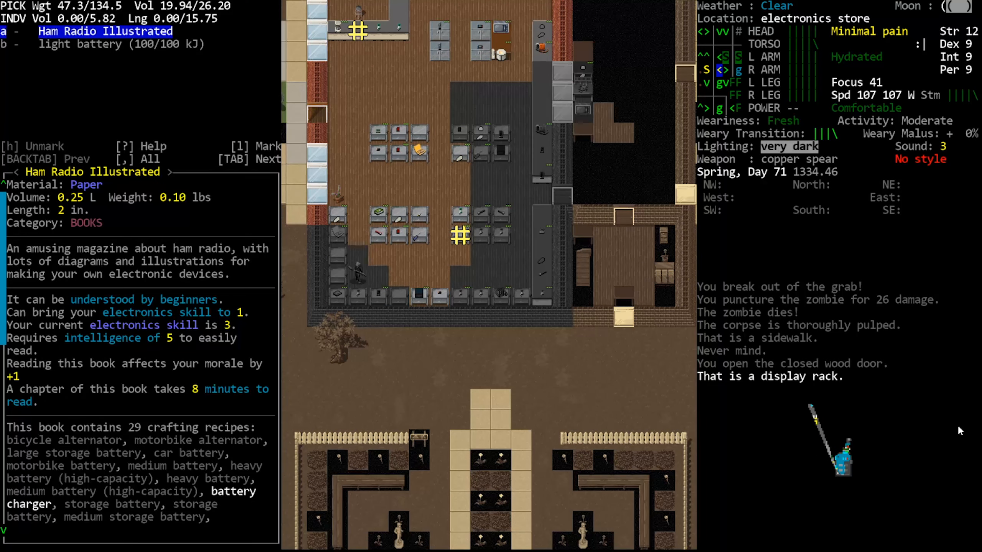
Step: Loot the racks for solder, copper wires, screwdriver set, magnifying glass, mp3 player and processor board
key(Tab)
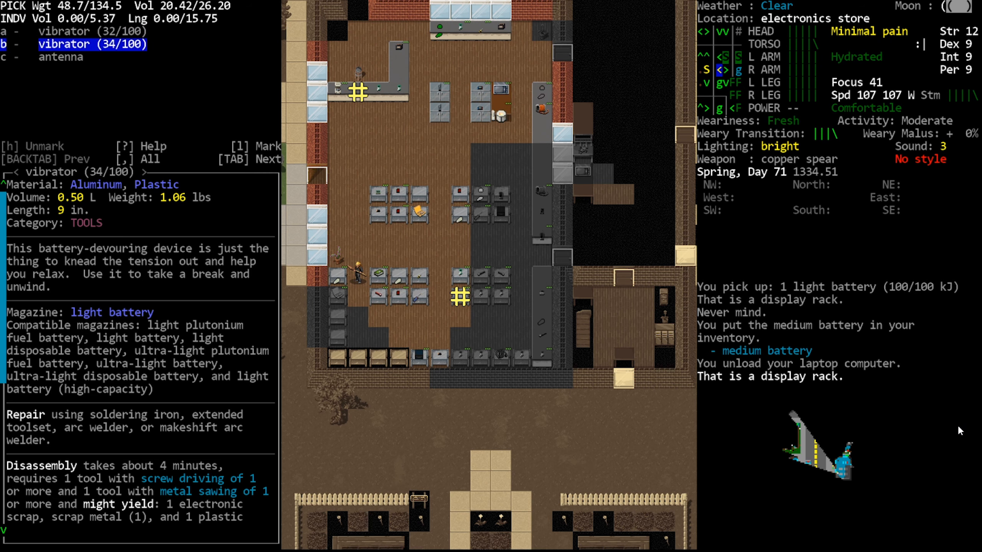
key(Tab)
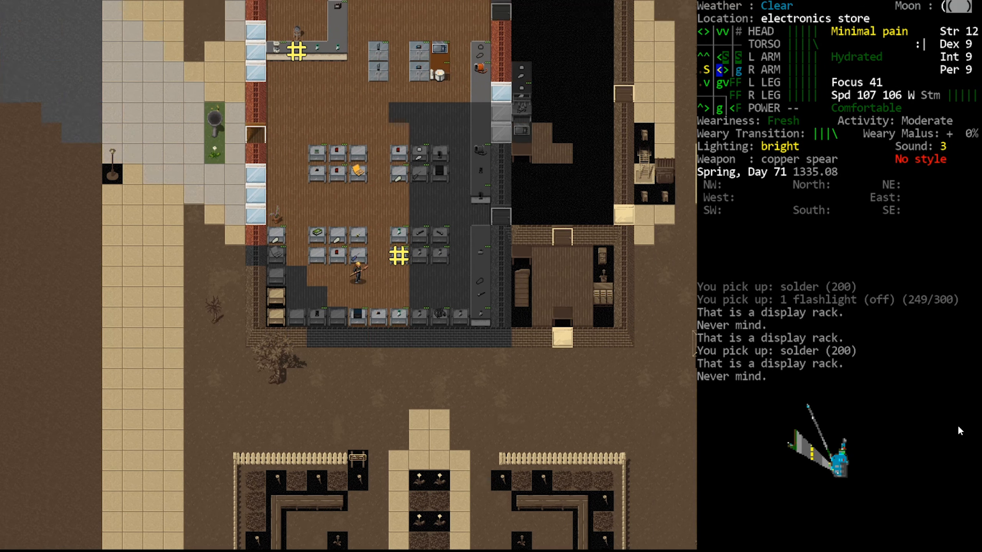
key(x)
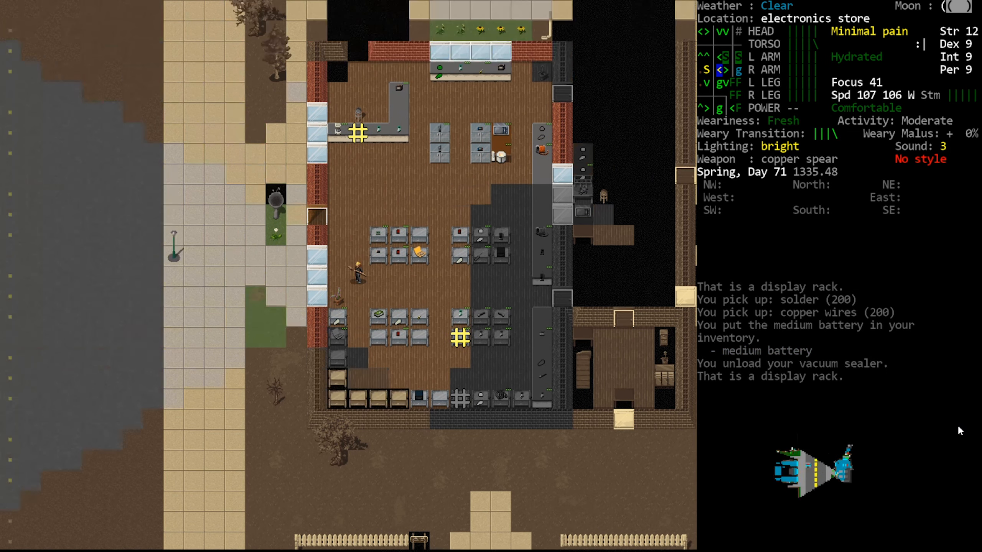
key(i)
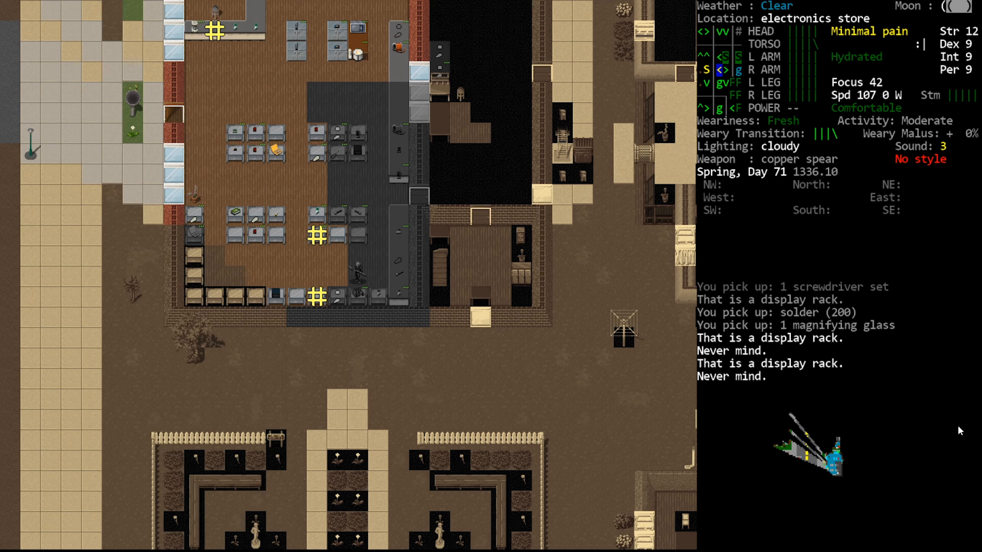
key(x)
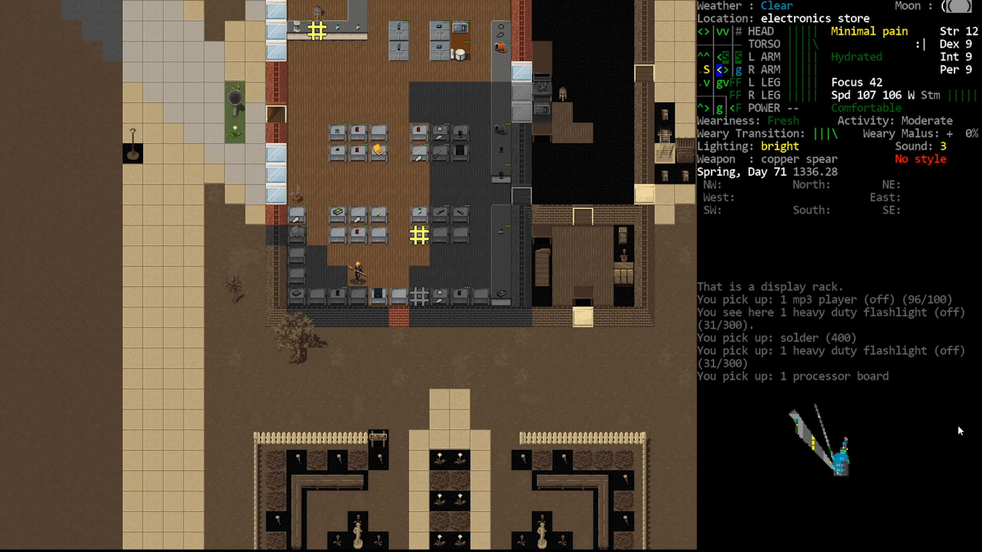
Step: Open the Multidrop screen listing carried magazines, tools, clothing and food
key(i)
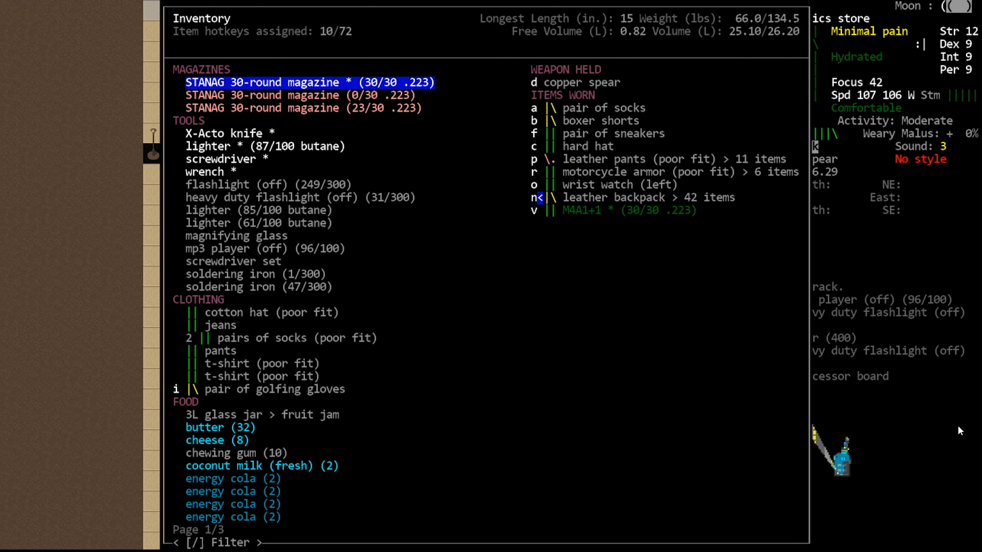
key(Escape)
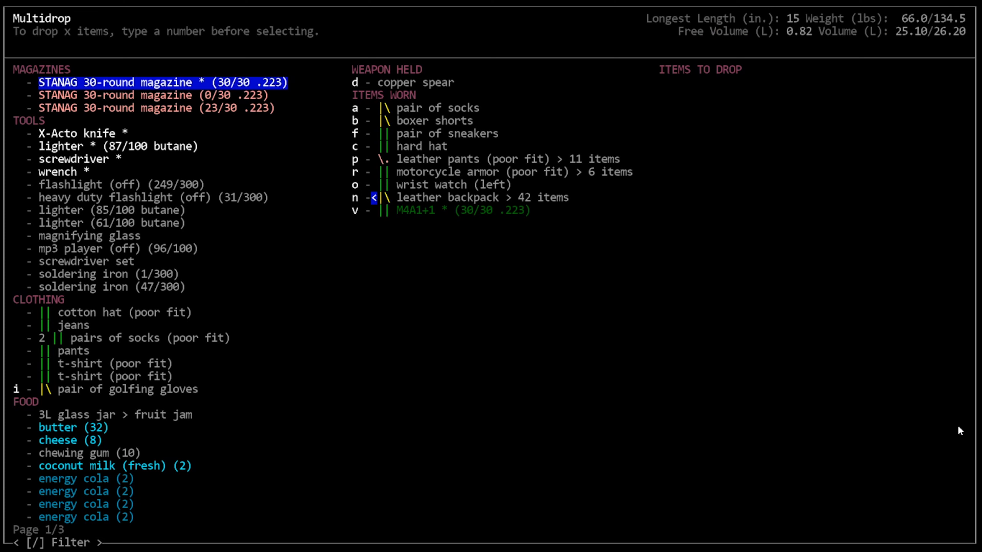
Step: Drop the medium batteries, processor board and solder beside the house
key(down)
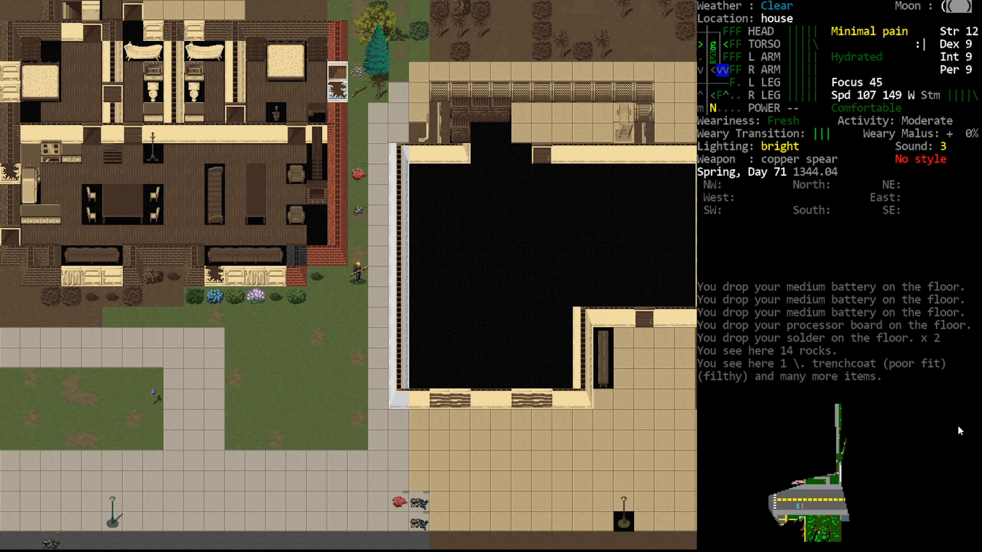
Step: Walk the road past the park, spear the fat zombie and pick up the chewing gum
key(up)
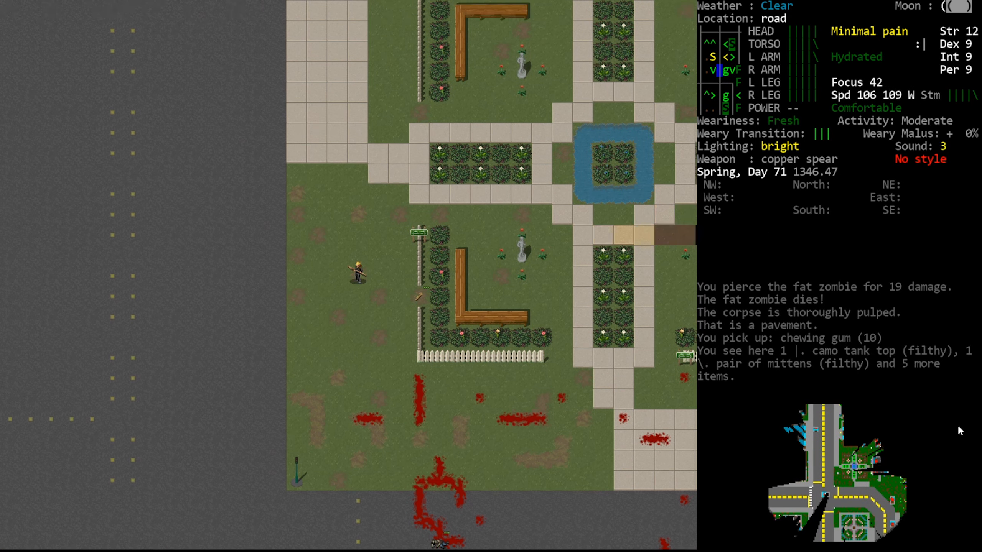
key(up)
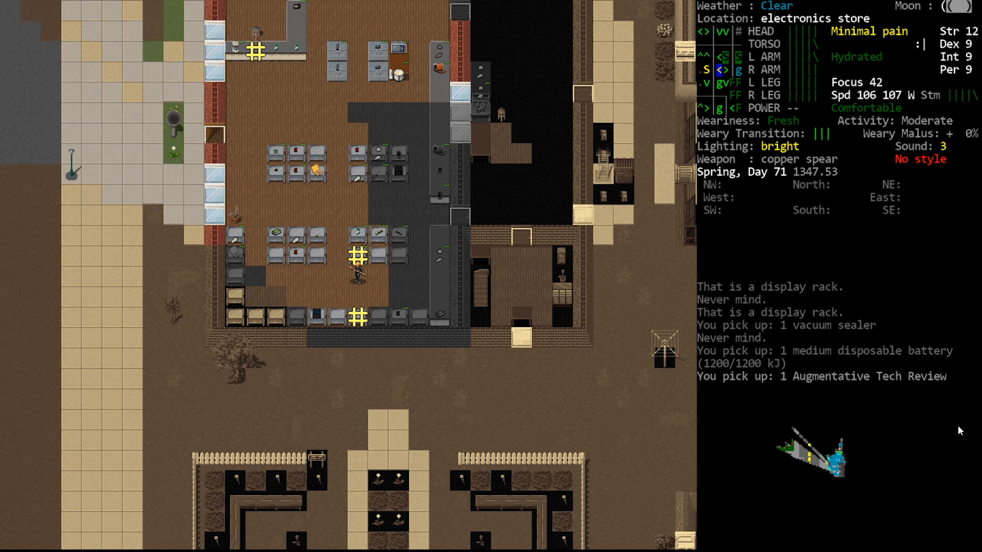
Step: Take the soldering iron, solder, light battery and copper wires from the racks, and unload the vibrator's battery
key(i)
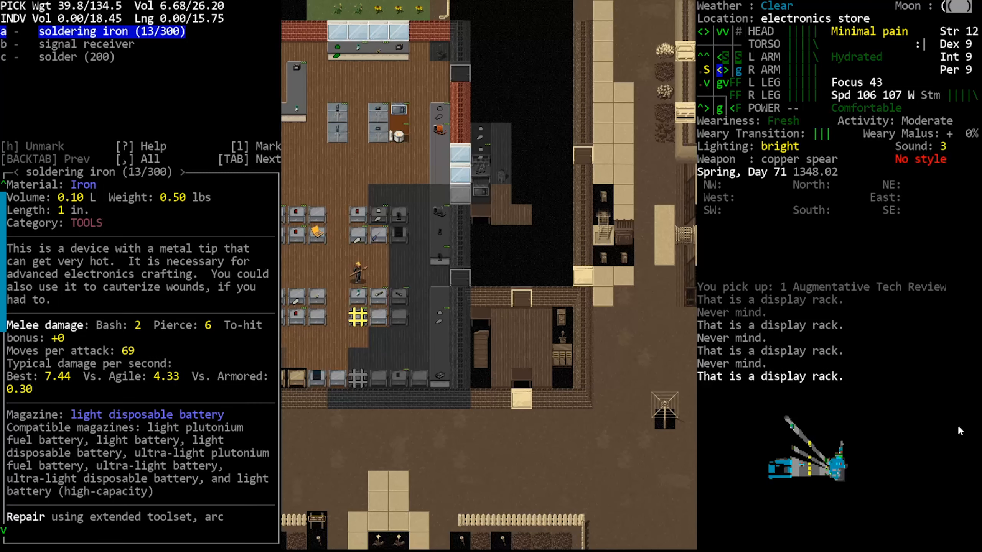
key(tab)
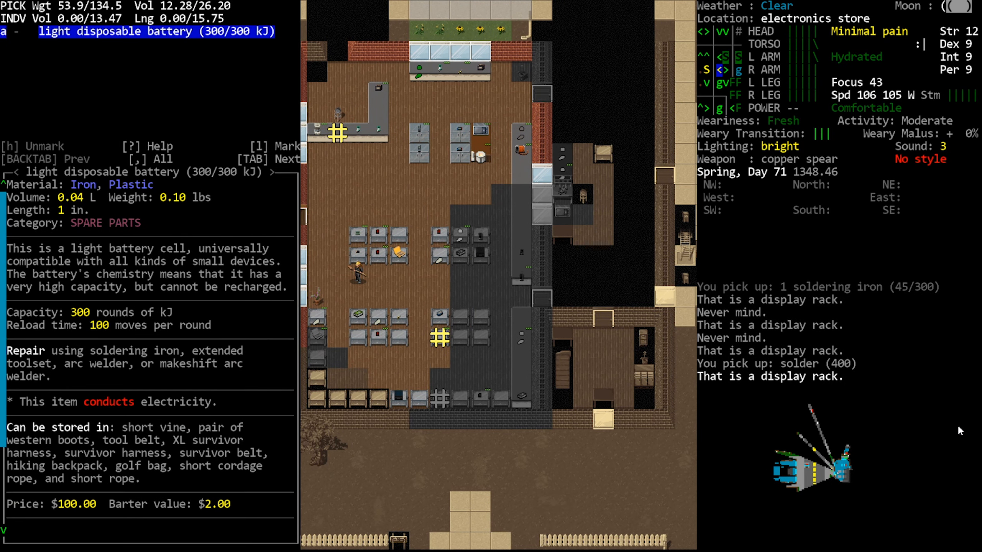
key(TAB)
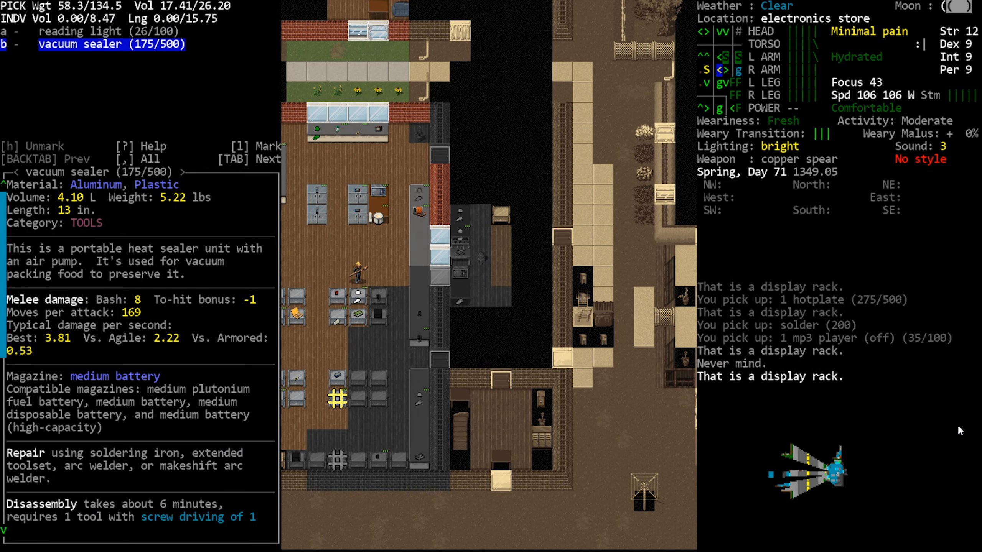
key(u)
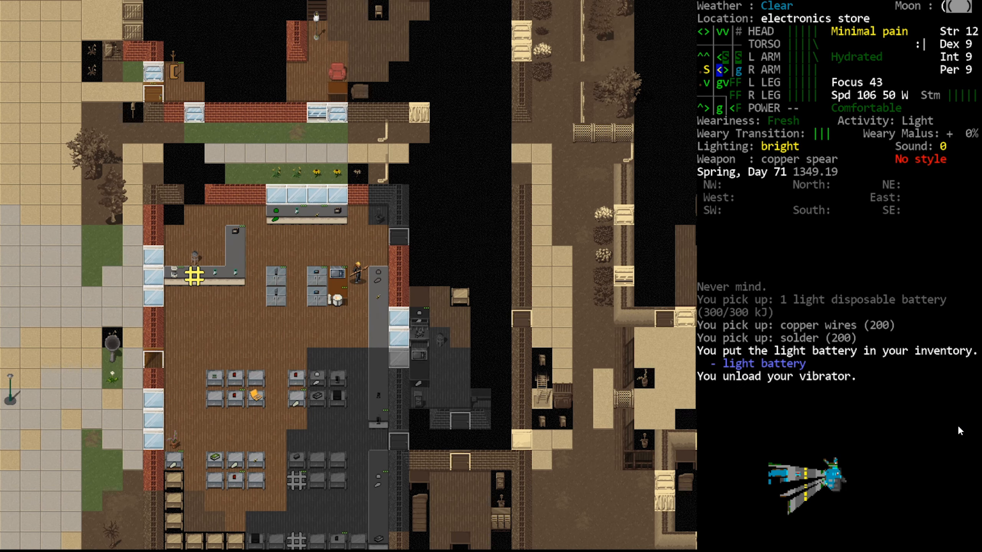
Step: Unload the coffeemaker's medium battery at the table and try picking up the electric forge
key(E)
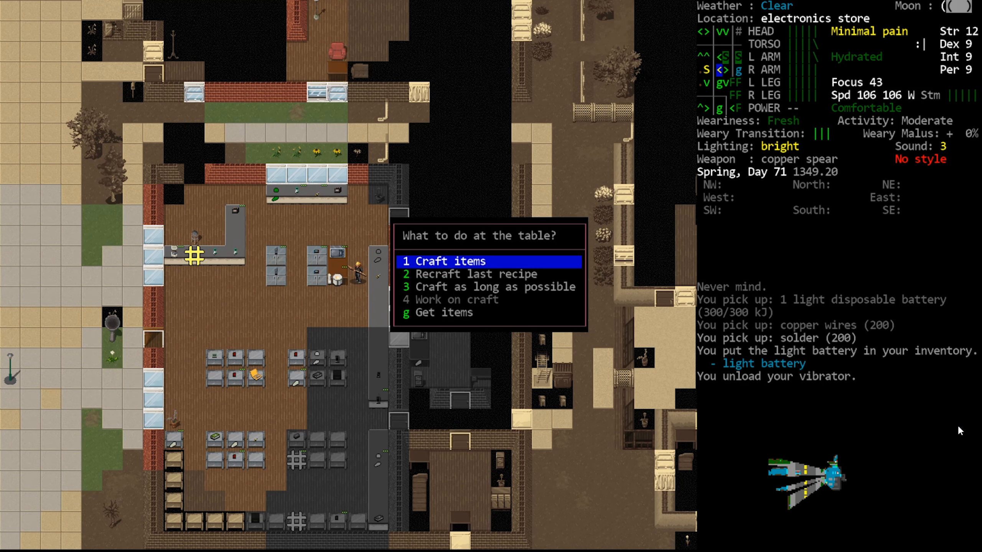
key(Escape)
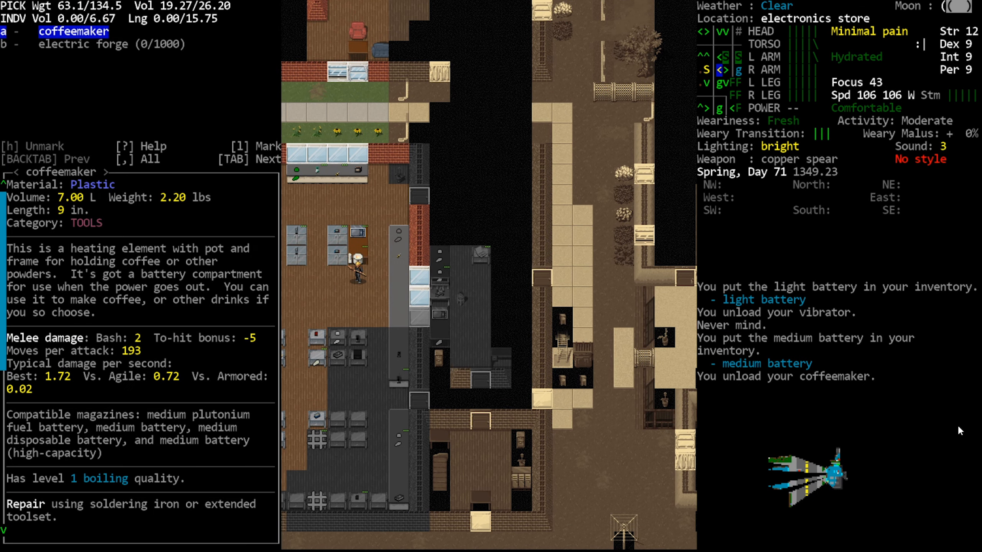
key(TAB)
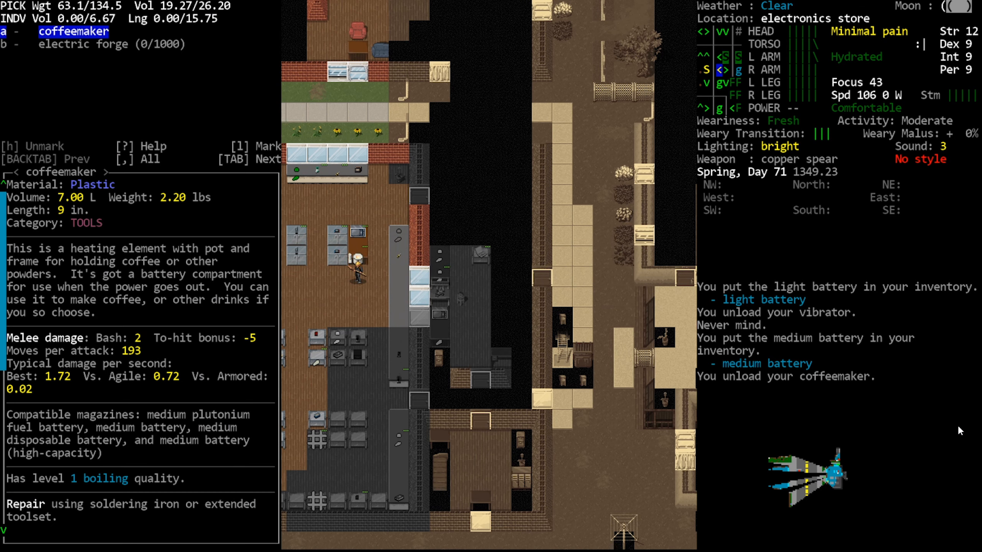
key(TAB)
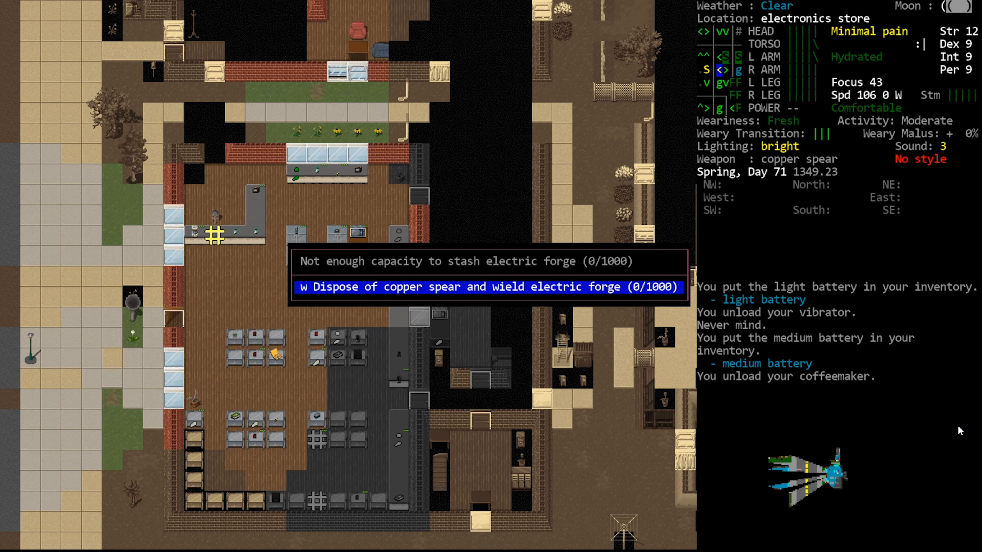
Step: Swap the copper spear for the electric forge, walk home and drop the medium battery
key(w)
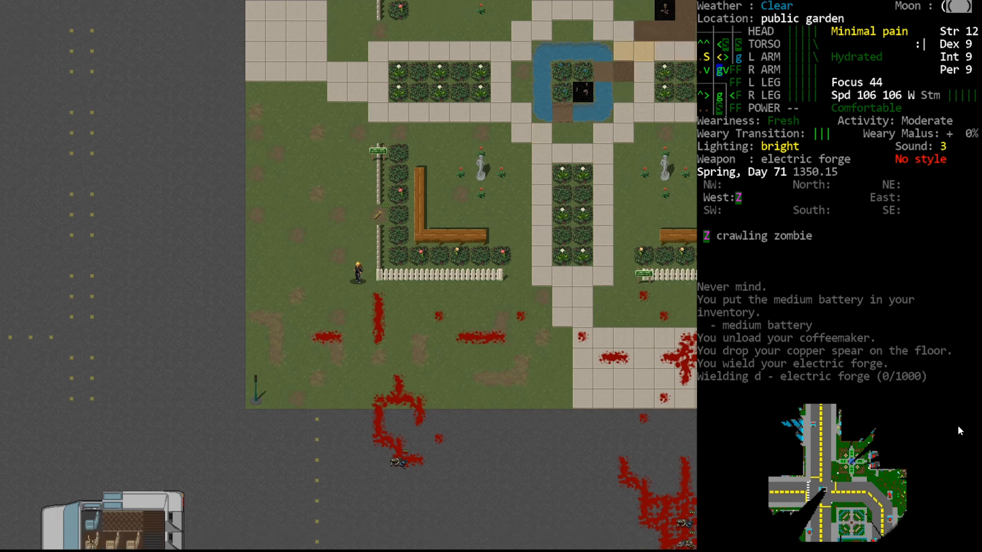
key(s)
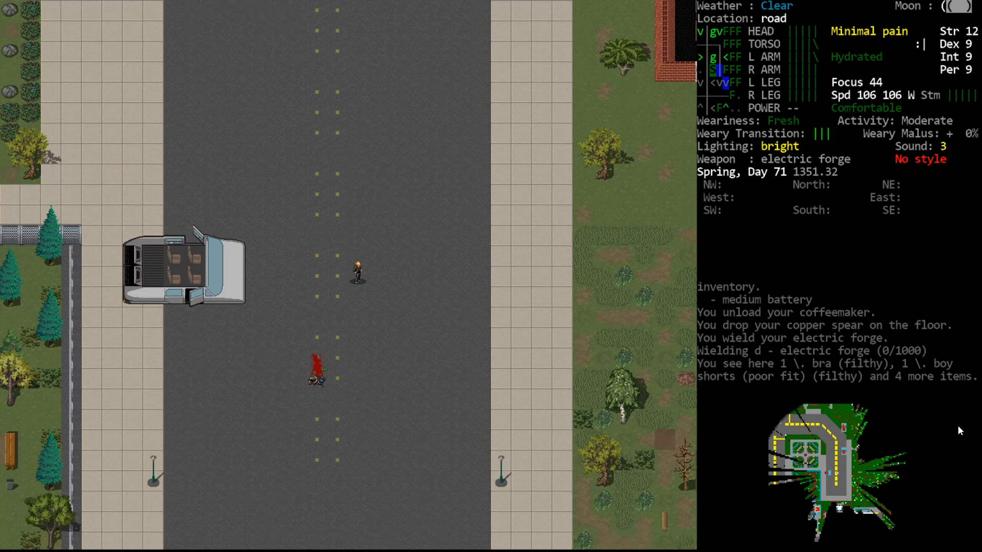
key(s)
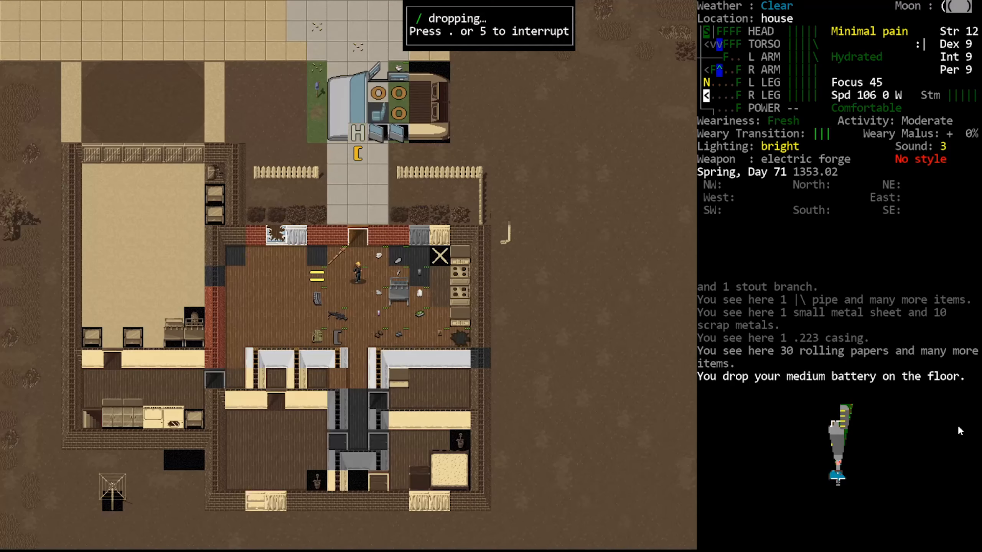
Step: Walk past the public garden and view the Tilton overmap centred on the east Tilton house
key(d)
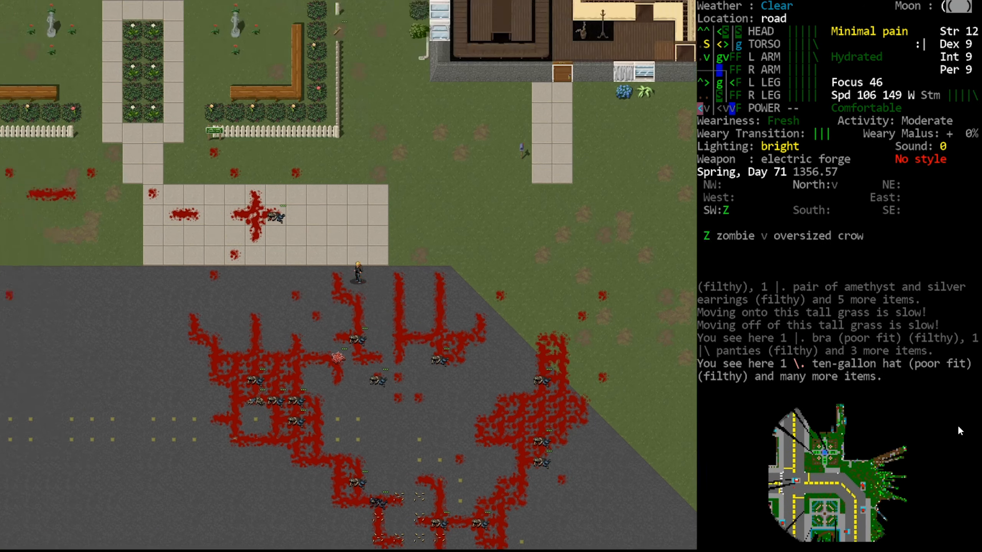
key(m)
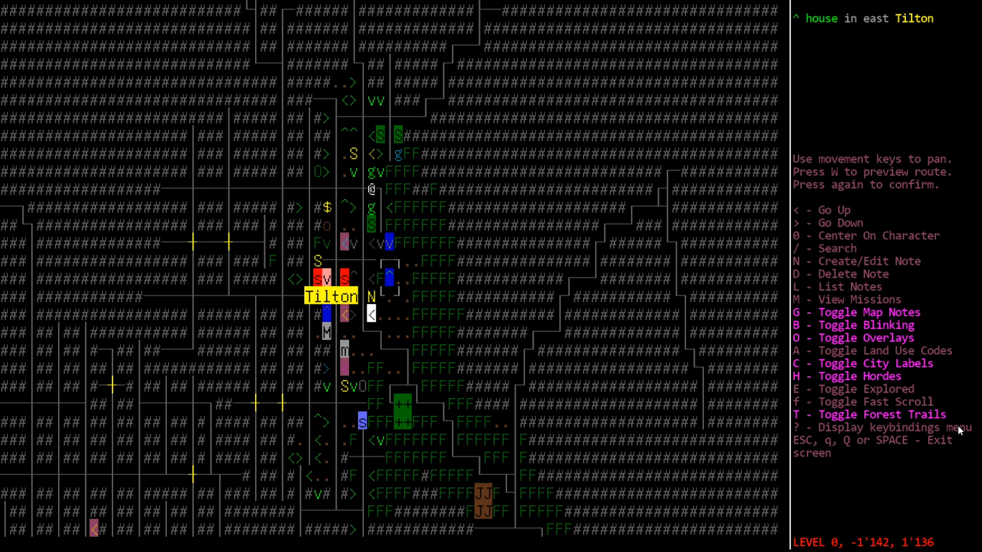
Step: Auto-travel to the house, return to the electronics store and bring up the Wield item list
key(Escape)
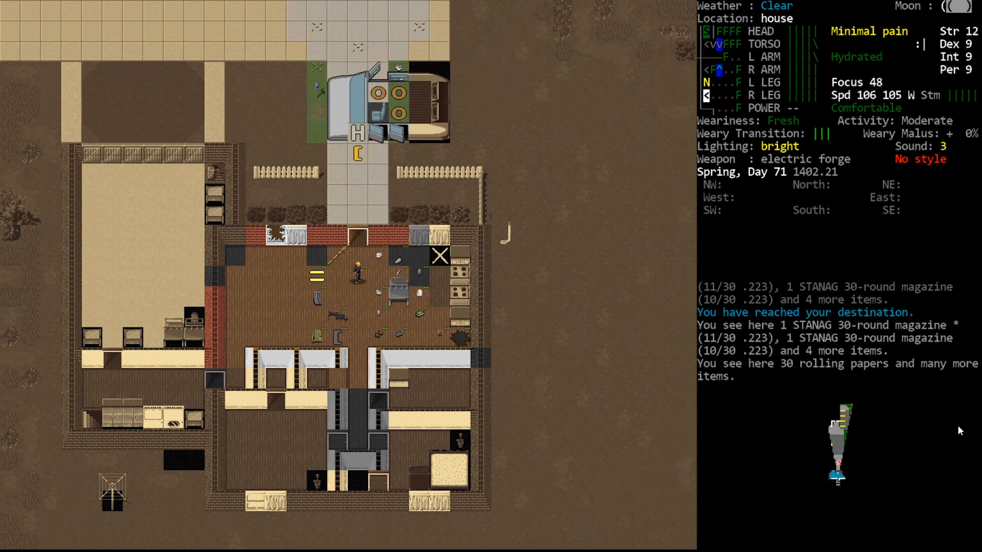
key(m)
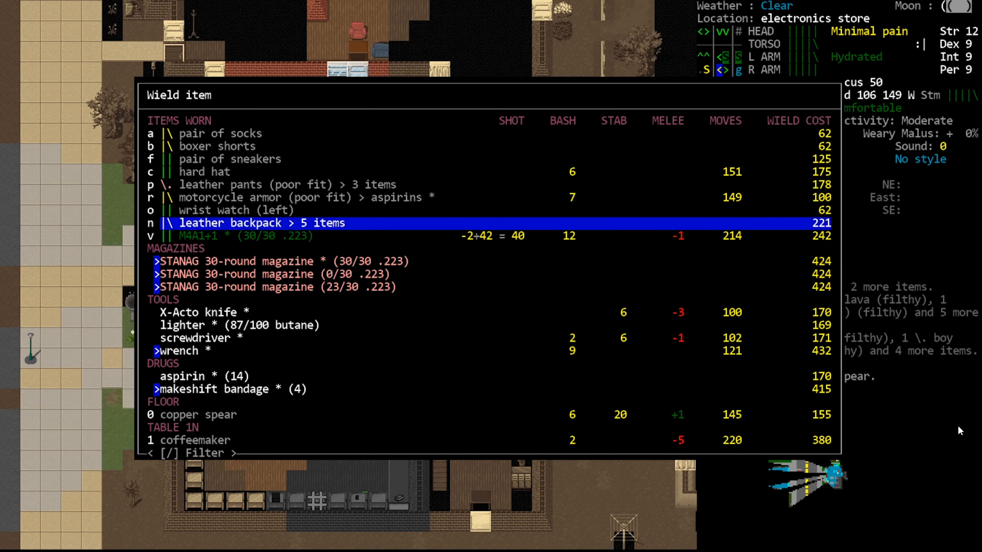
key(down)
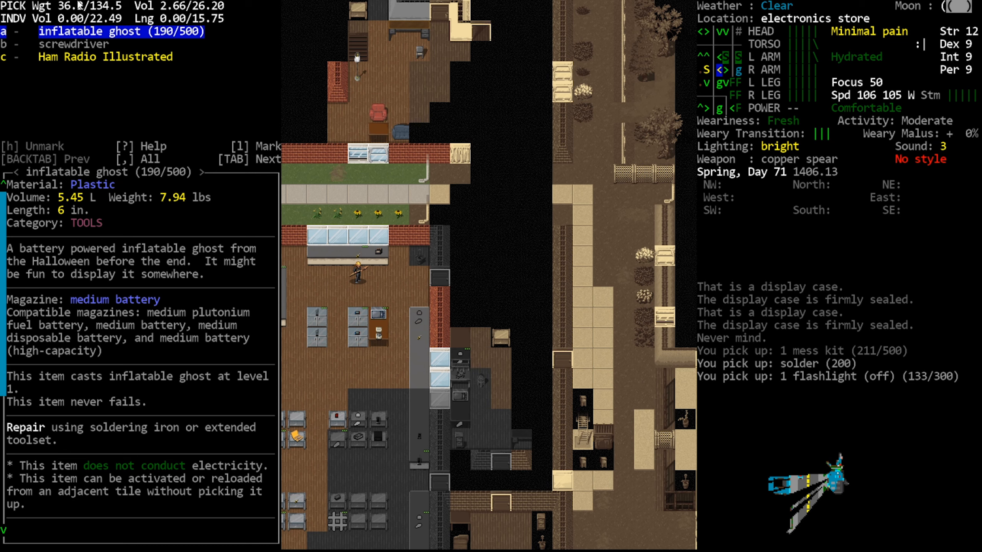
mouse_move(160, 264)
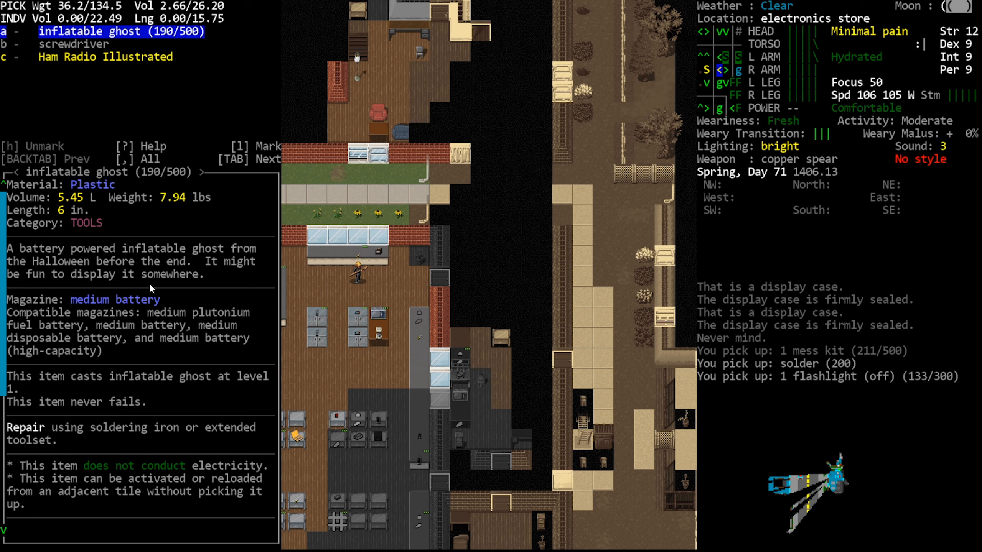
mouse_move(133, 278)
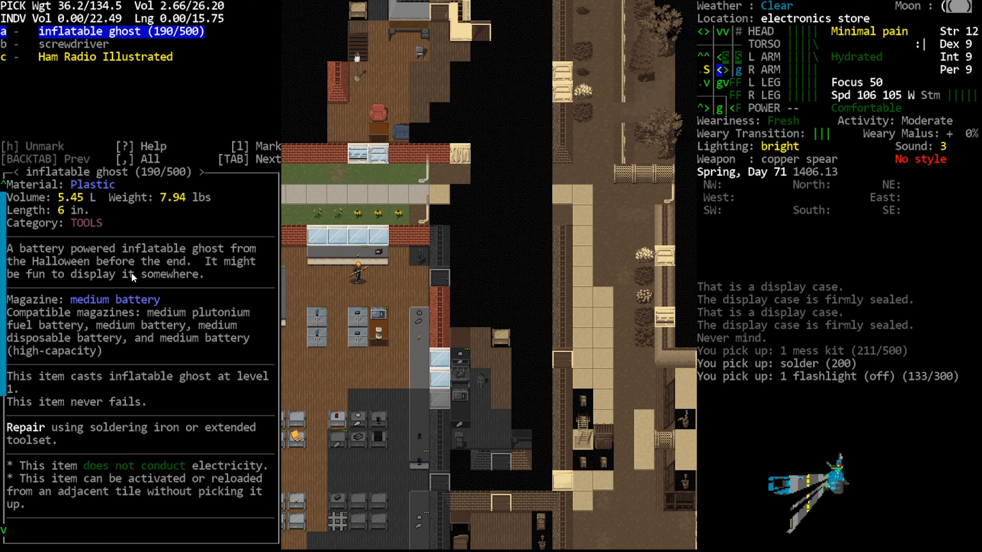
mouse_move(209, 199)
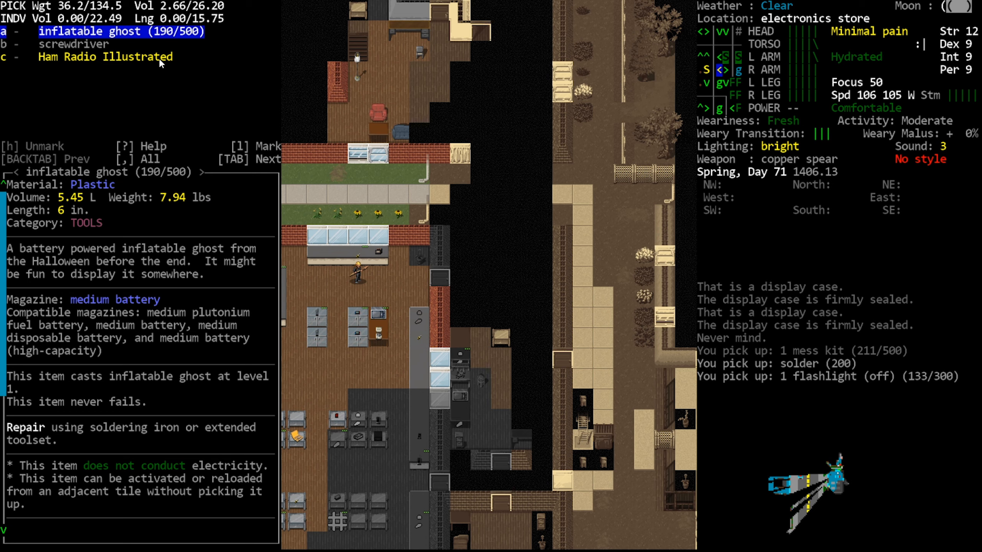
mouse_move(126, 54)
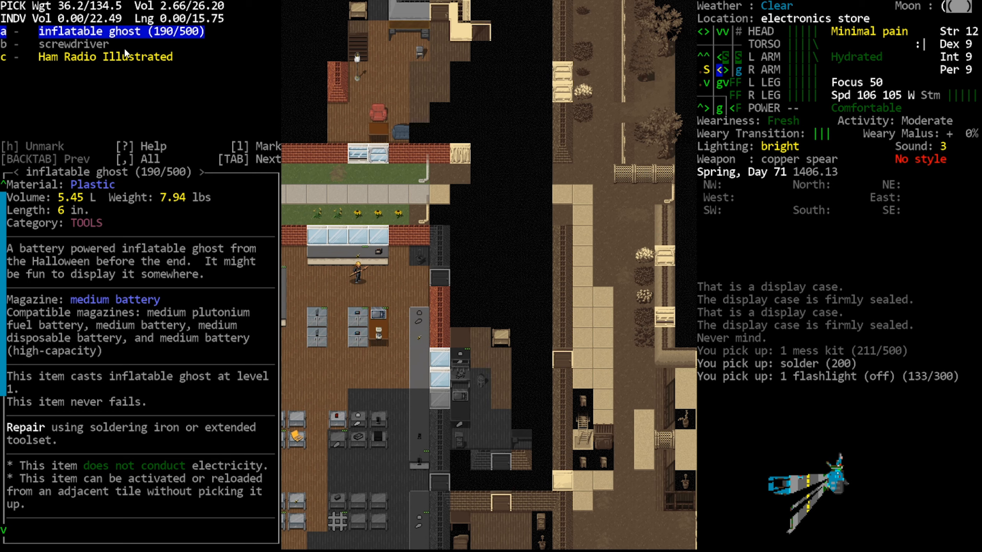
mouse_move(247, 245)
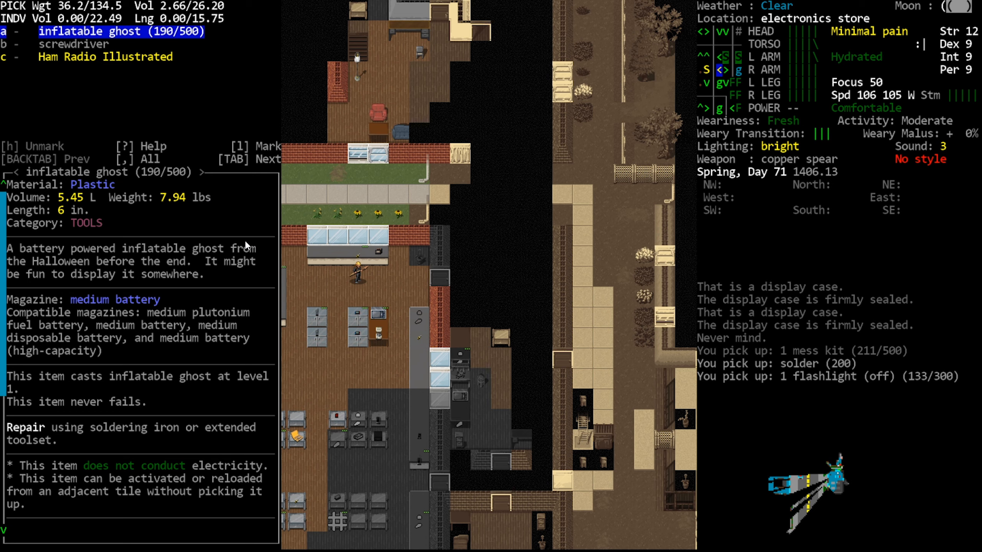
mouse_move(150, 190)
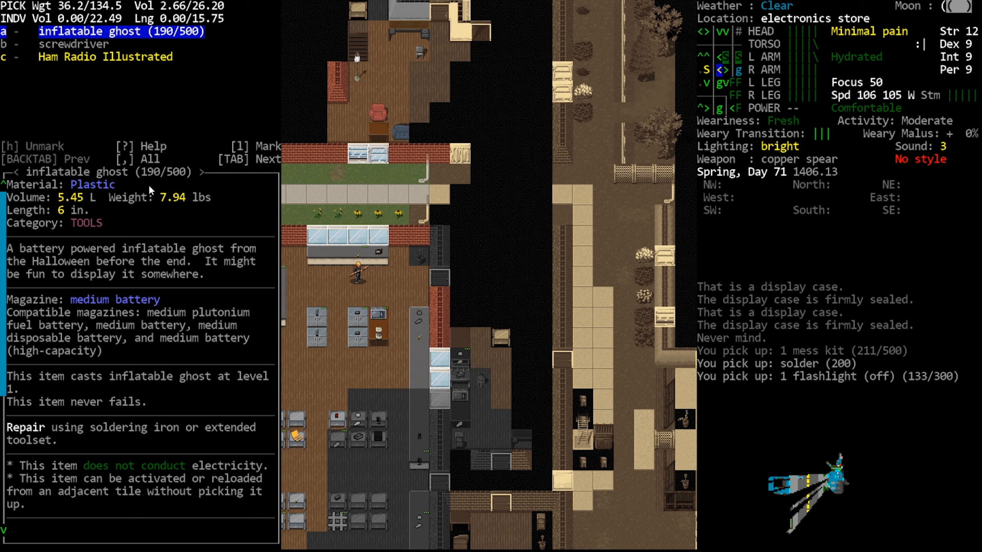
mouse_move(39, 251)
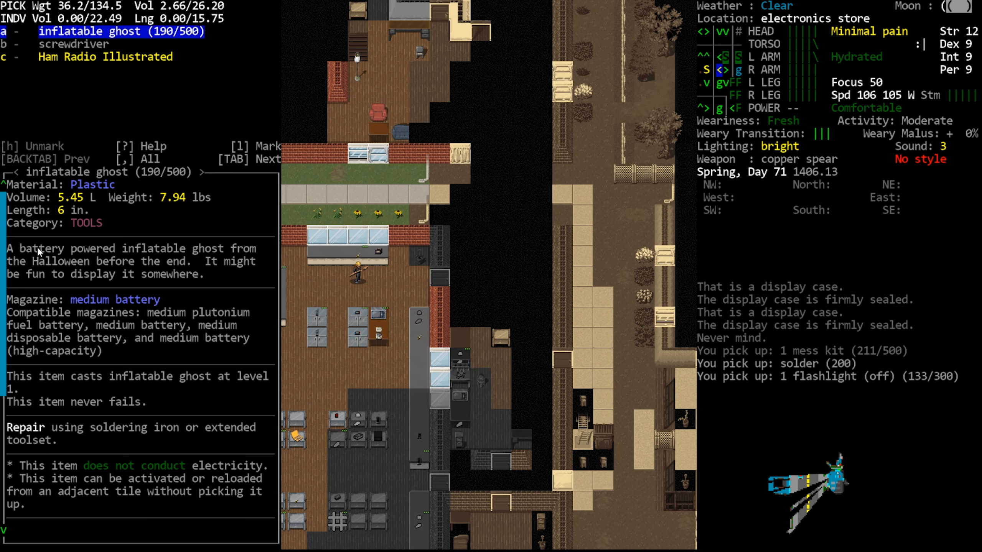
mouse_move(131, 62)
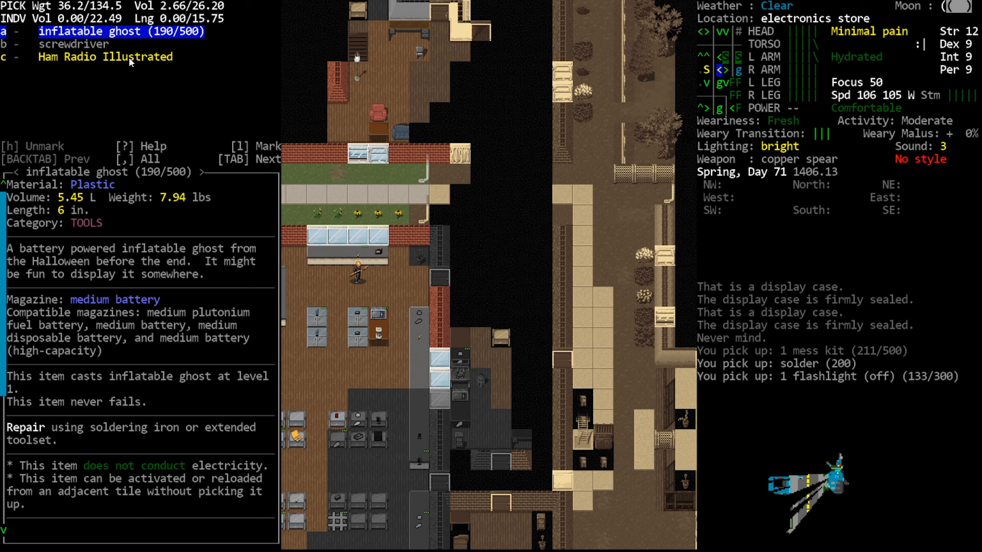
mouse_move(131, 77)
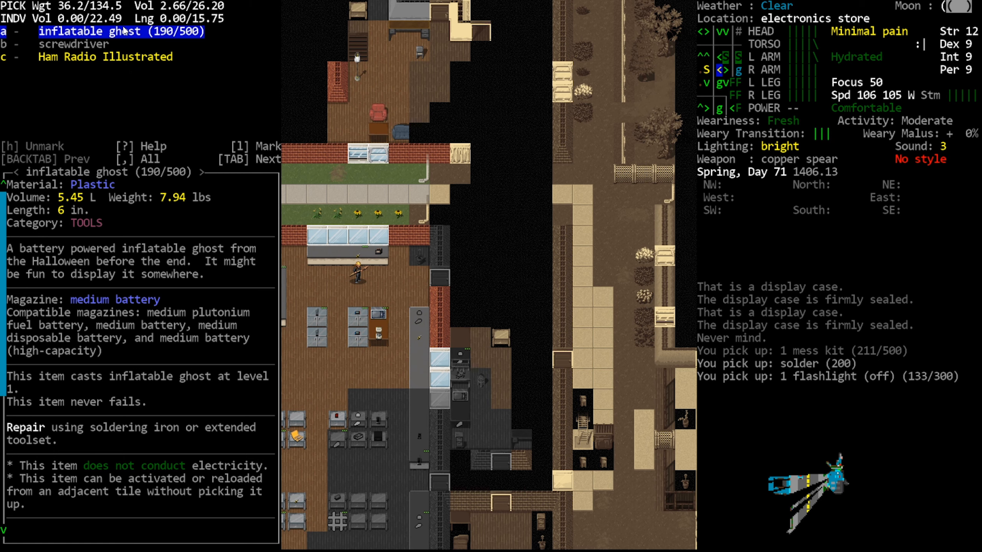
mouse_move(244, 284)
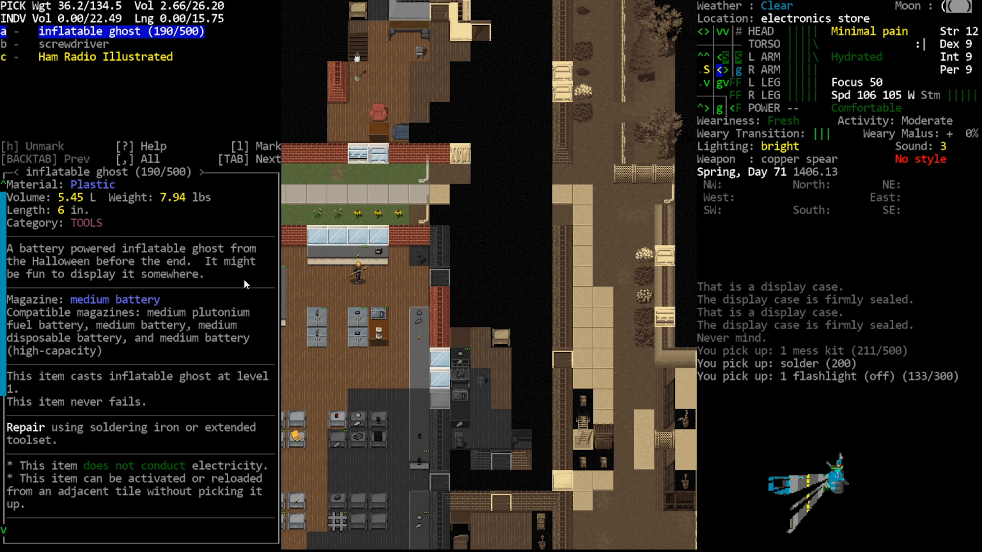
mouse_move(243, 259)
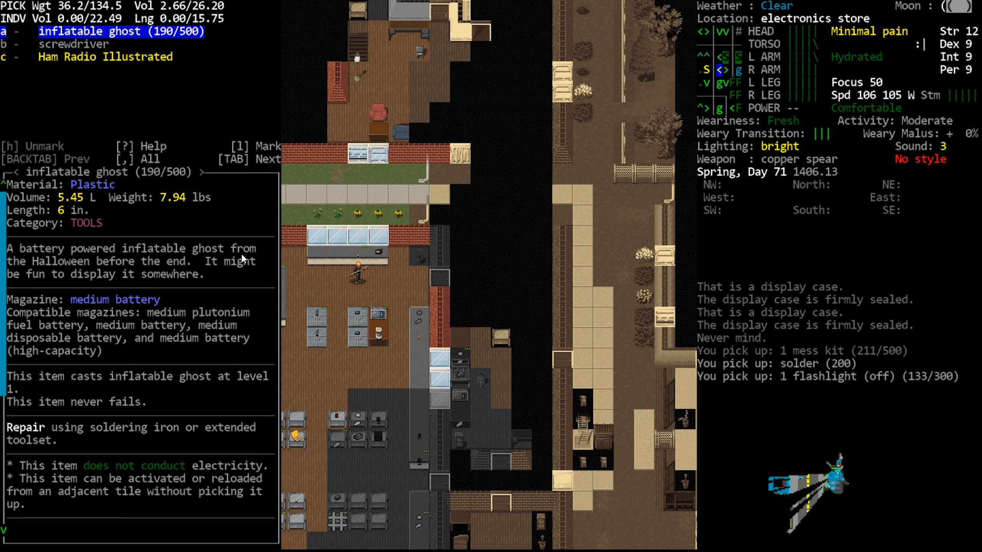
mouse_move(233, 242)
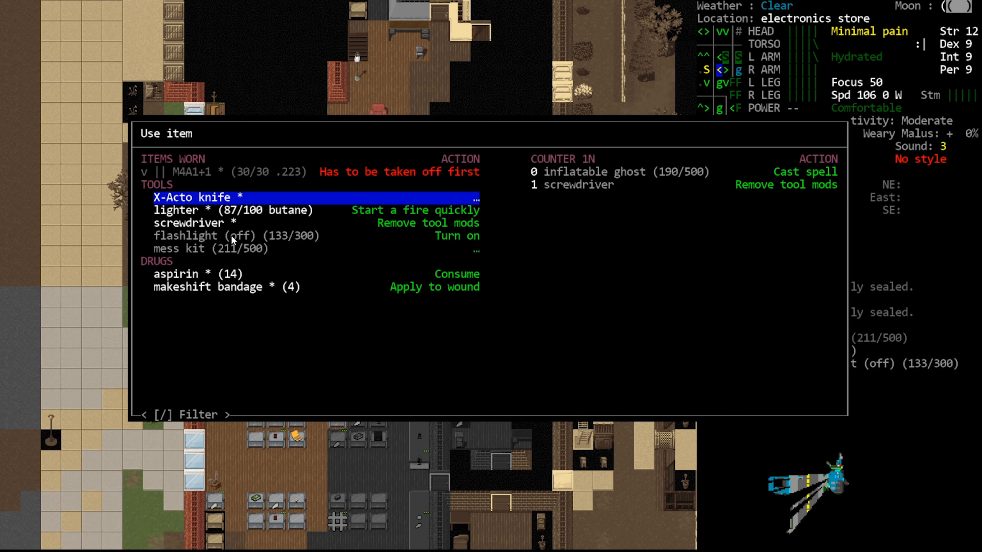
Step: Cast the inflatable ghost, attack it through the warning until it pops, then view inventory
click(806, 171)
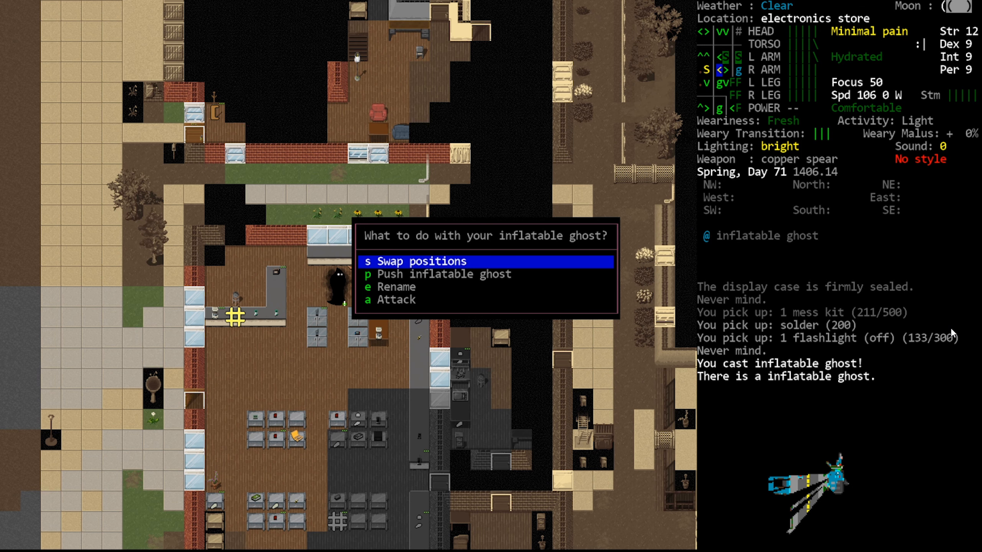
key(i)
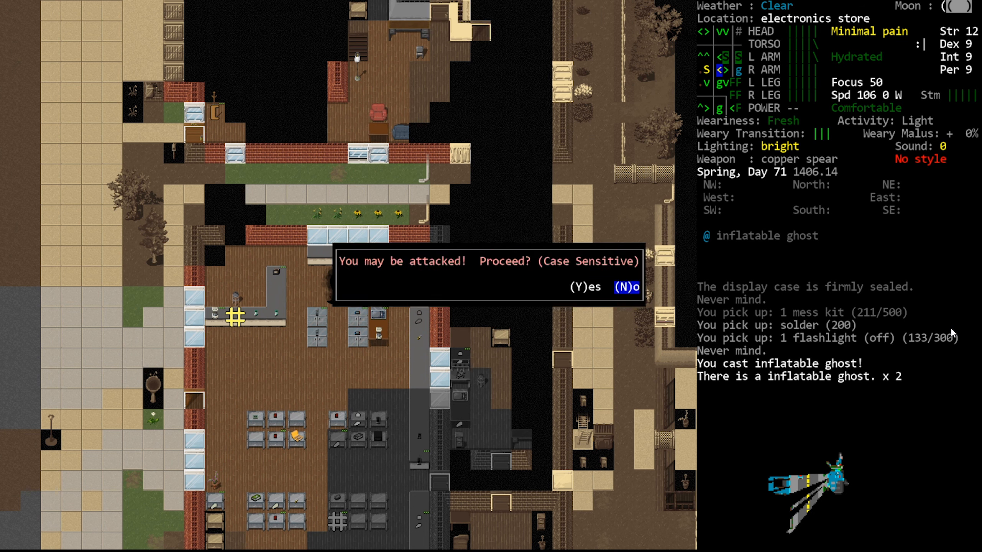
key(Y)
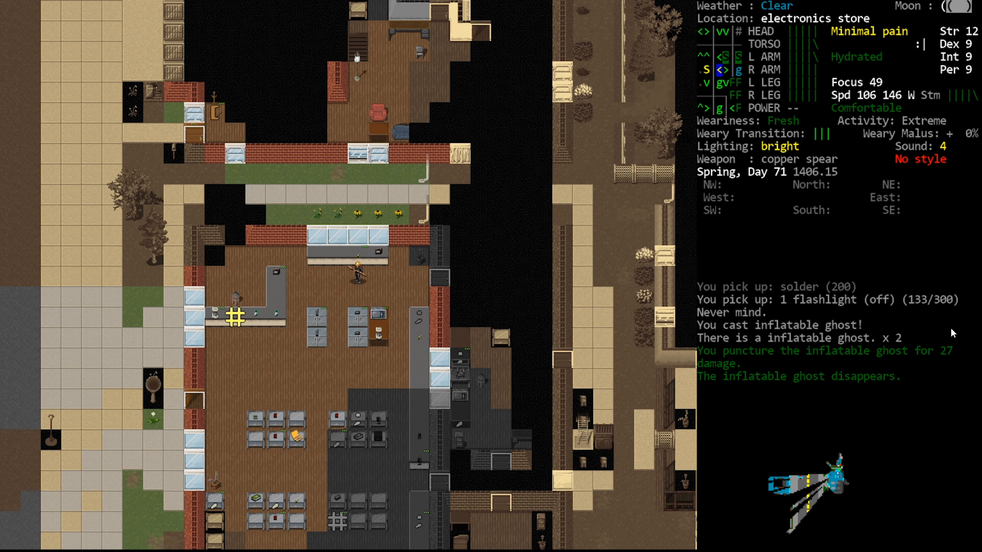
key(i)
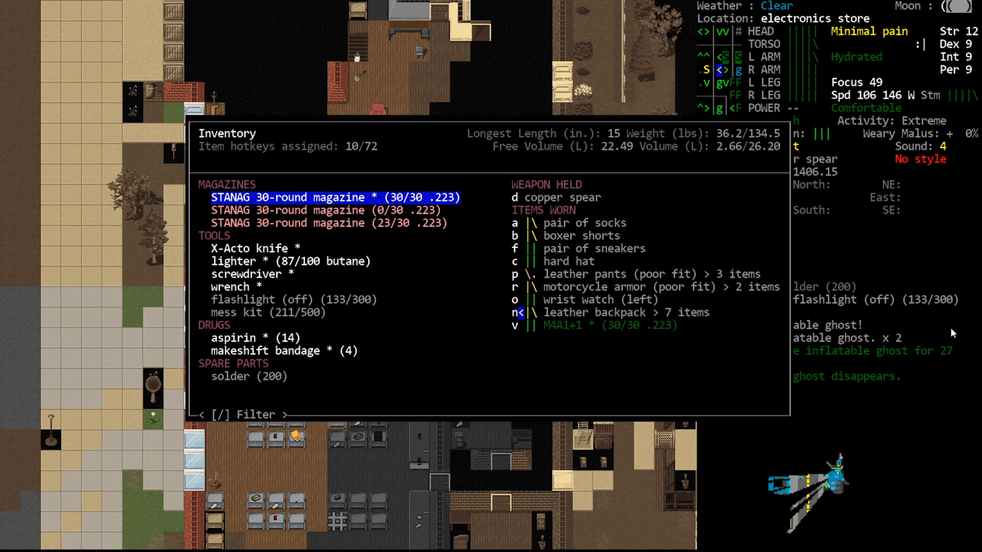
Step: Collect the deflated ghost, heavy battery, sealer's medium battery, solder, coffeemaker and Augmentative Tech Review
key(down)
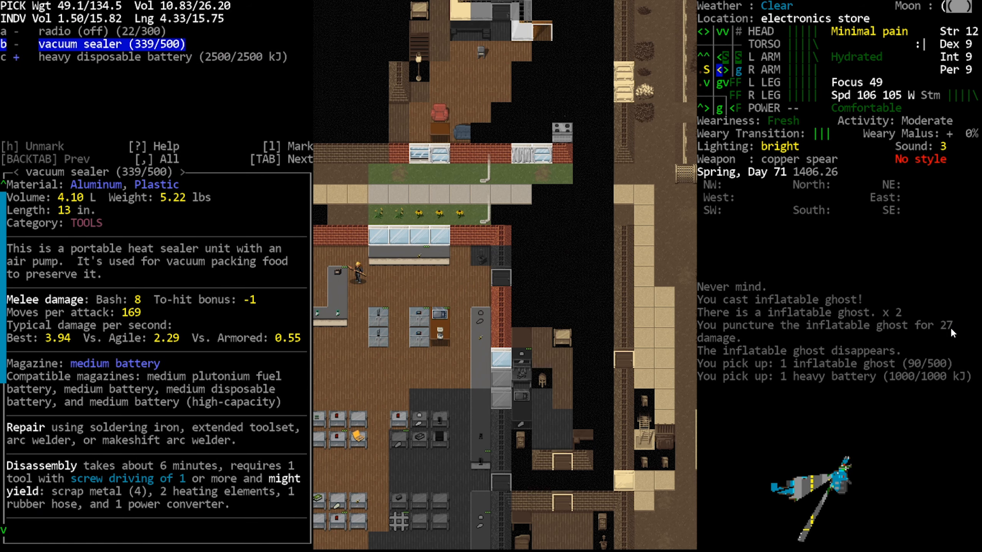
key(u)
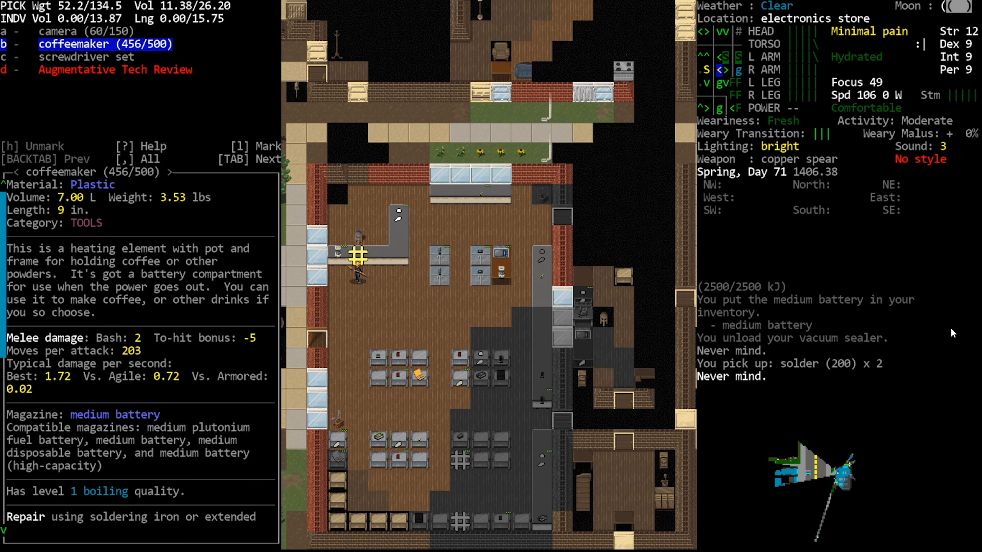
key(Tab)
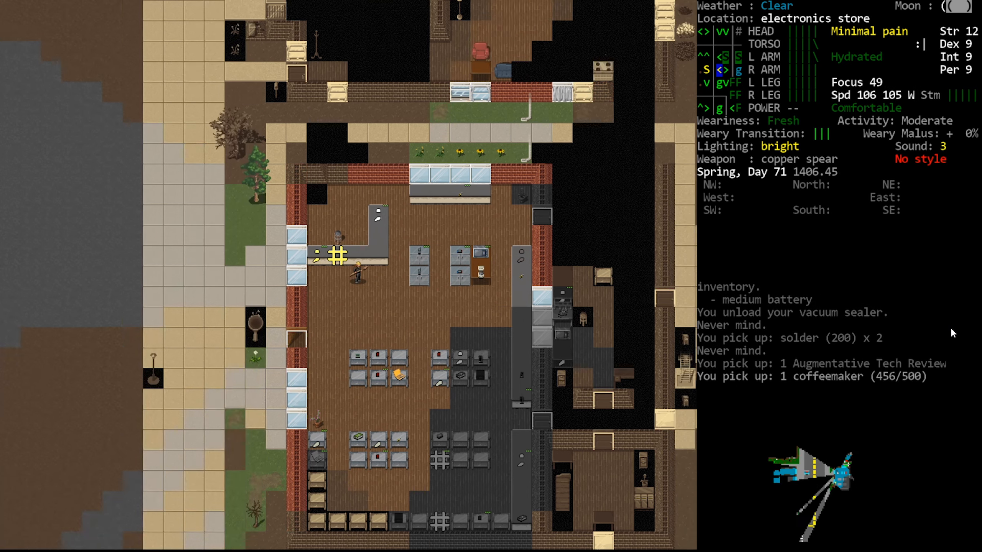
Step: Take two encrypted SD-memory cards, the dehydrator's medium battery and copper wires from the back room
key(a)
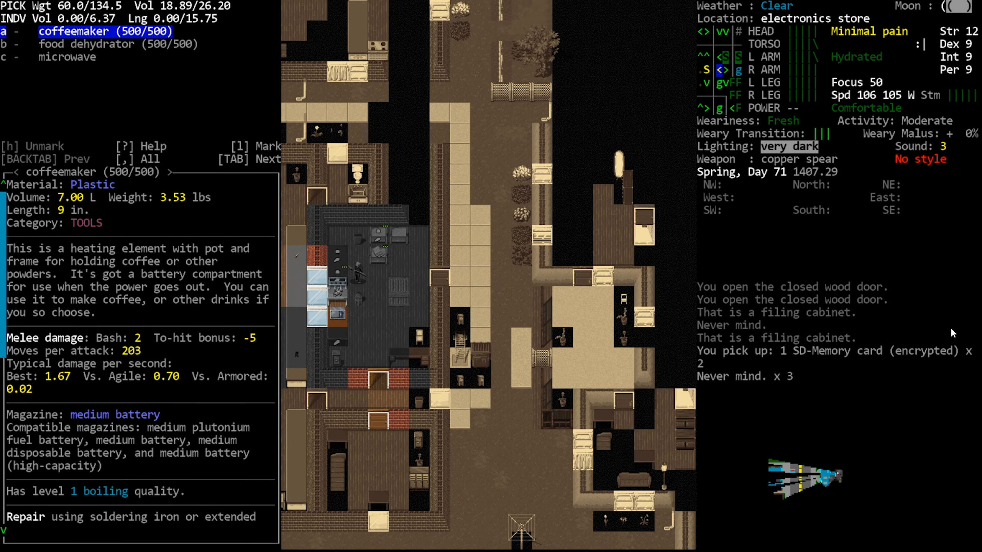
key(u)
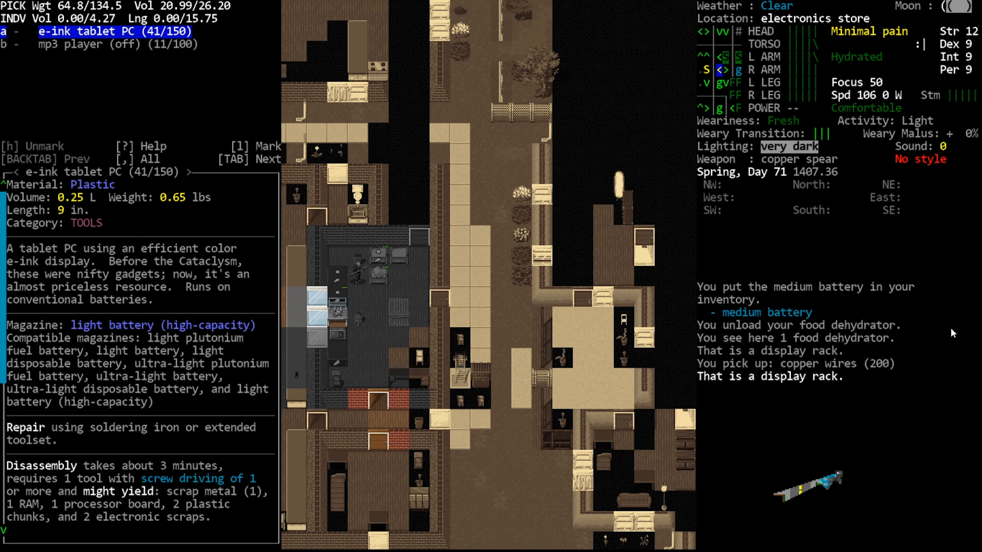
key(Escape)
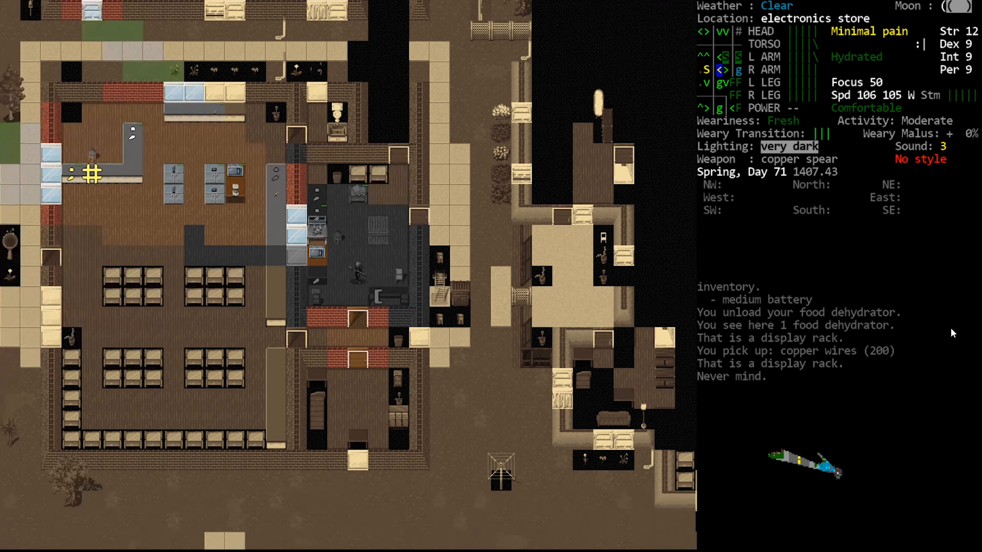
Step: Add a 'MISC ELE' map note on the northeast Tilton electronics store and head toward home
key(m)
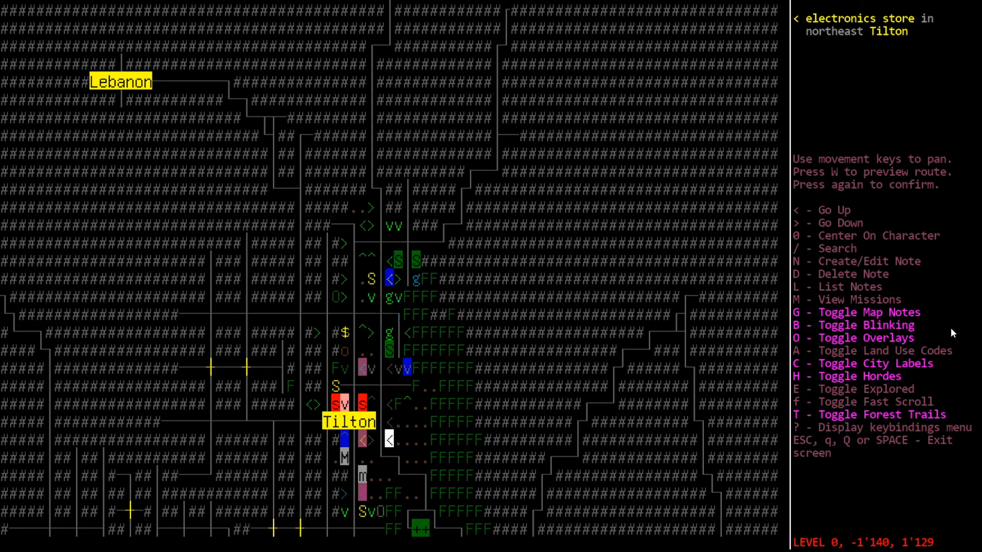
key(N)
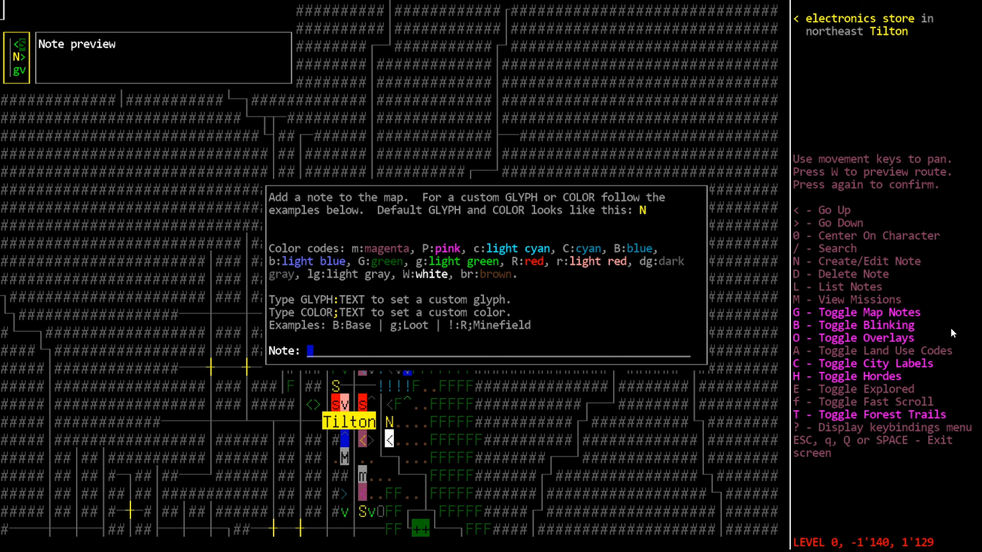
text(MISC)
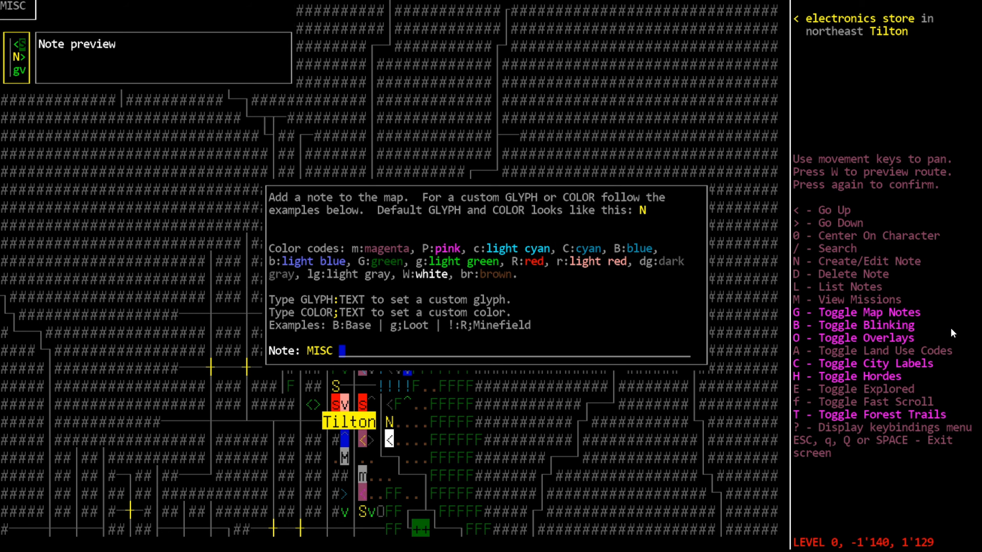
text(ELE)
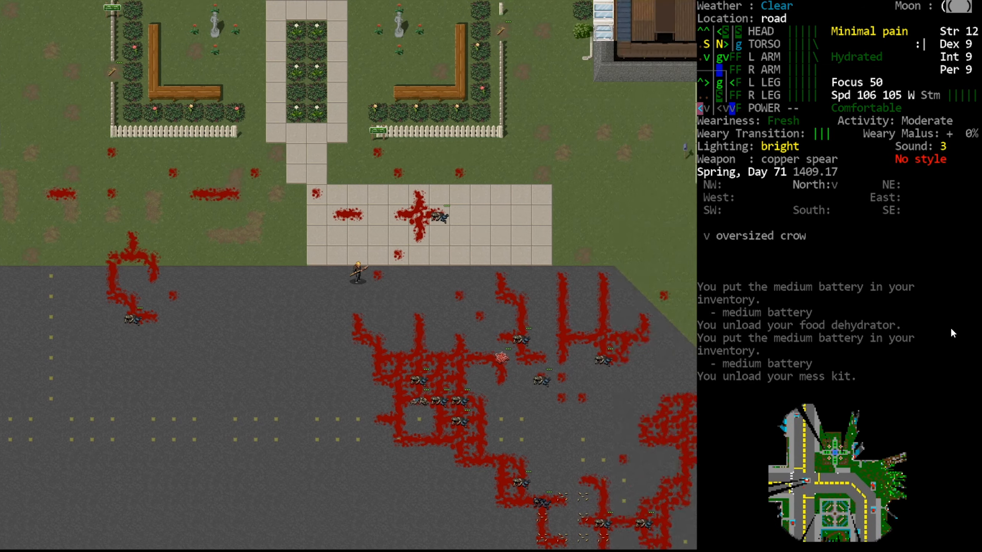
Step: Resume travel home after the rot-weiler interruption and reach the house
key(m)
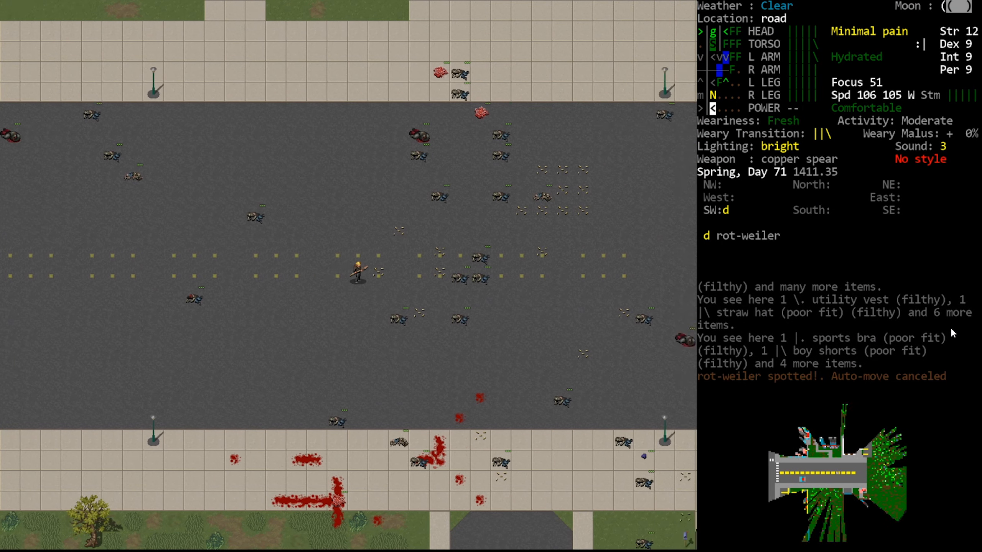
key(s)
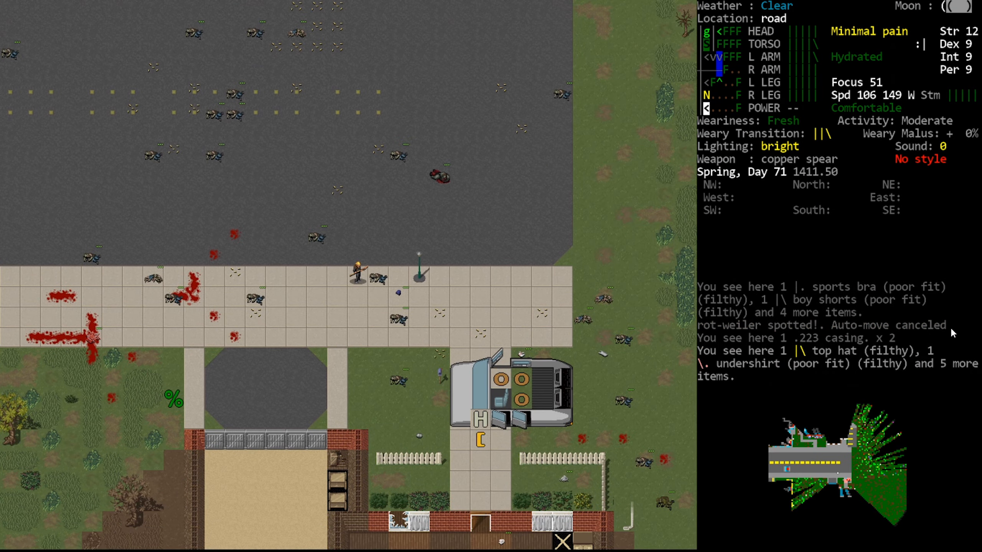
key(s)
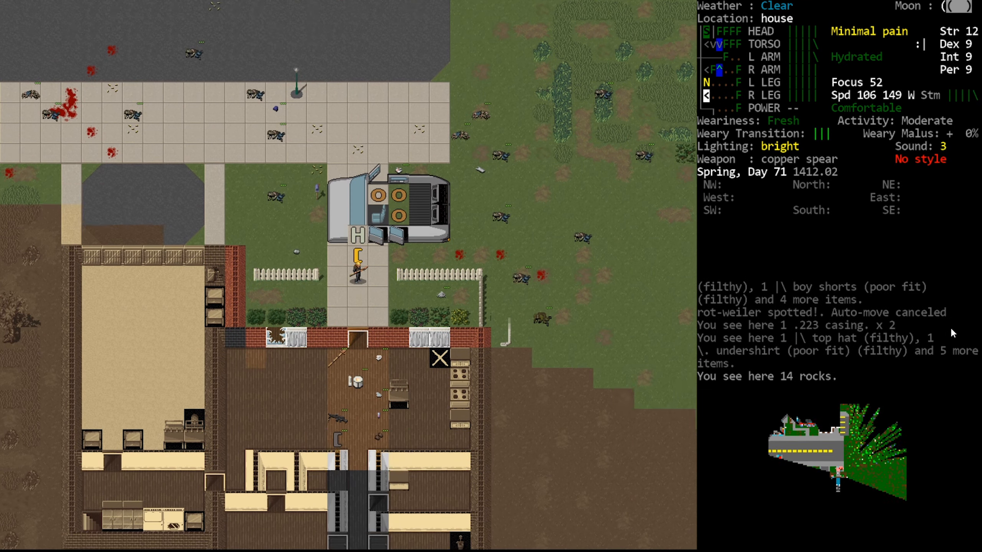
Step: Drop the medium batteries and solder on the floor and confirm the remaining inventory
key(d)
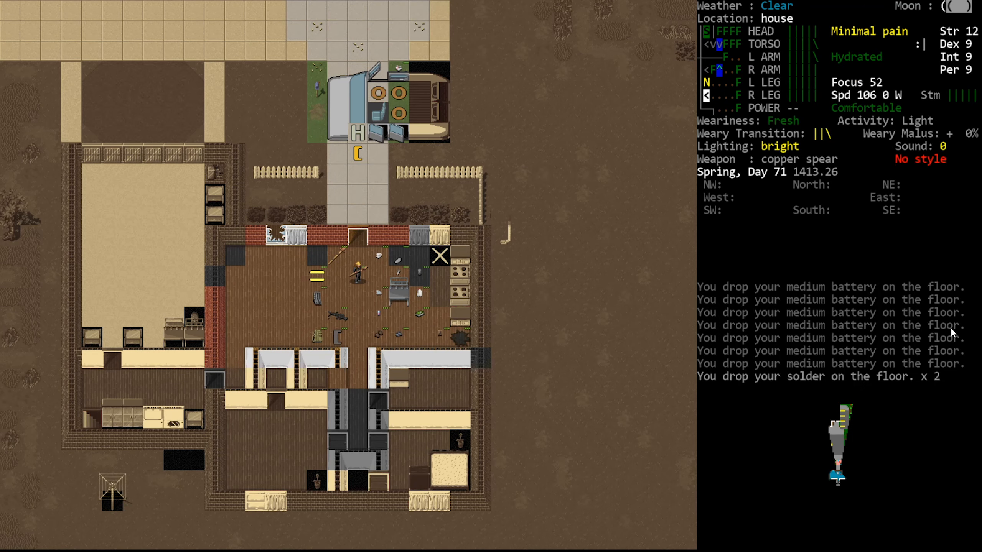
key(i)
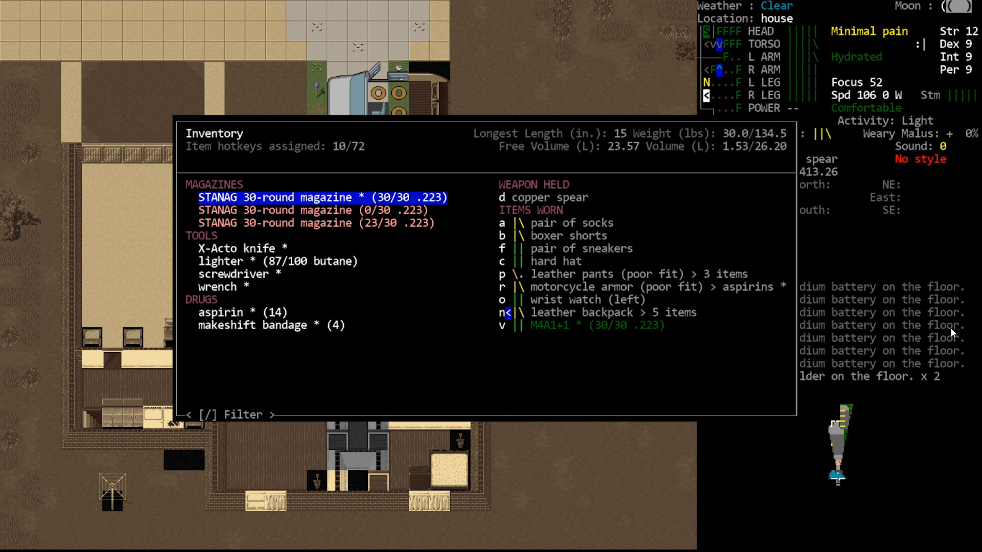
key(Escape)
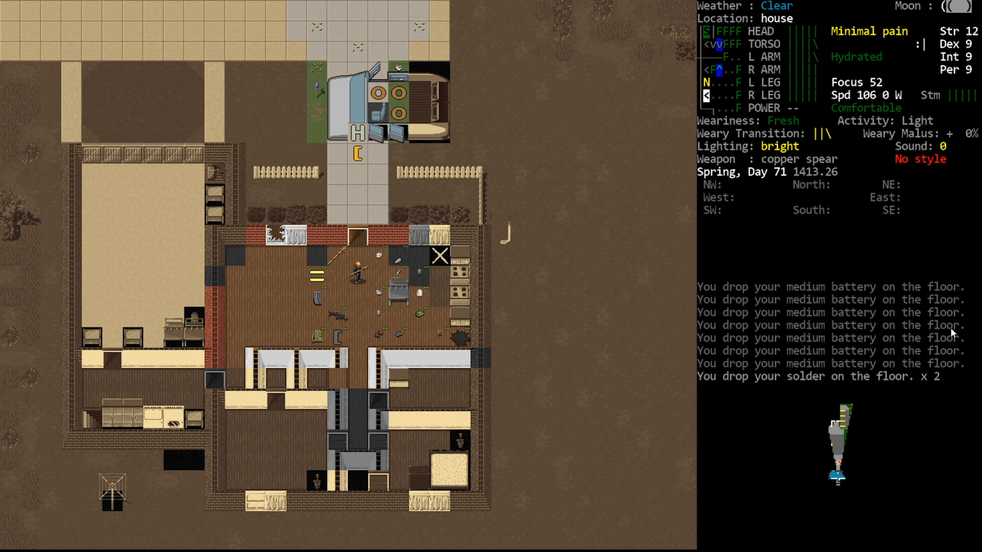